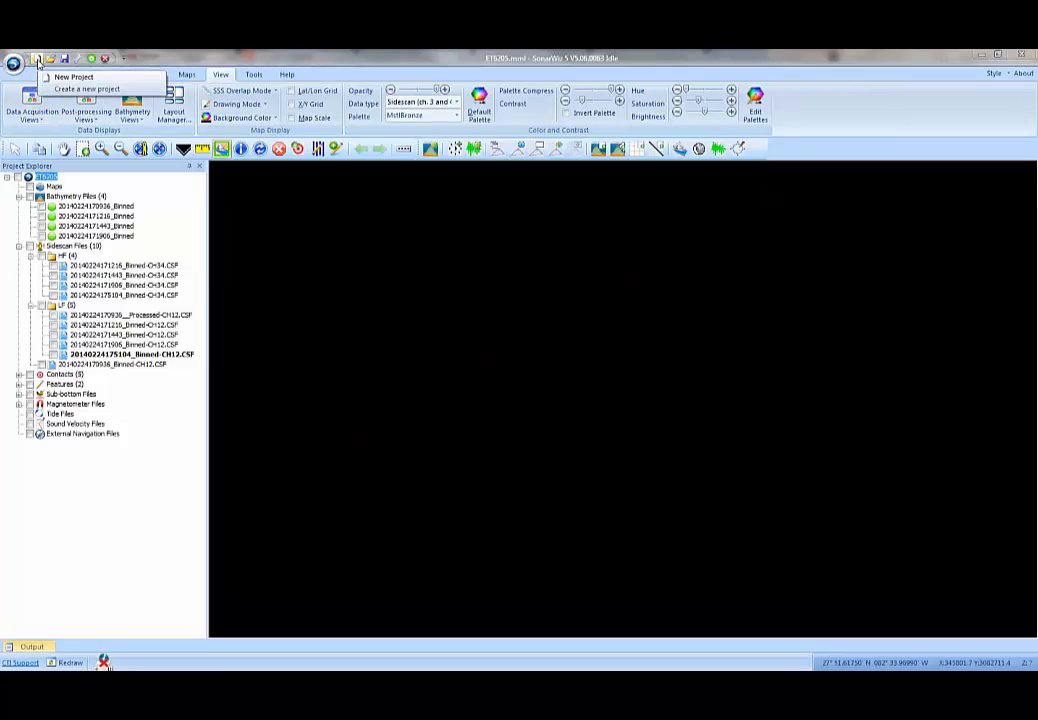
# Step: Create project ET-6203-training with its approximate position read from a data file
pyautogui.click(72, 76)
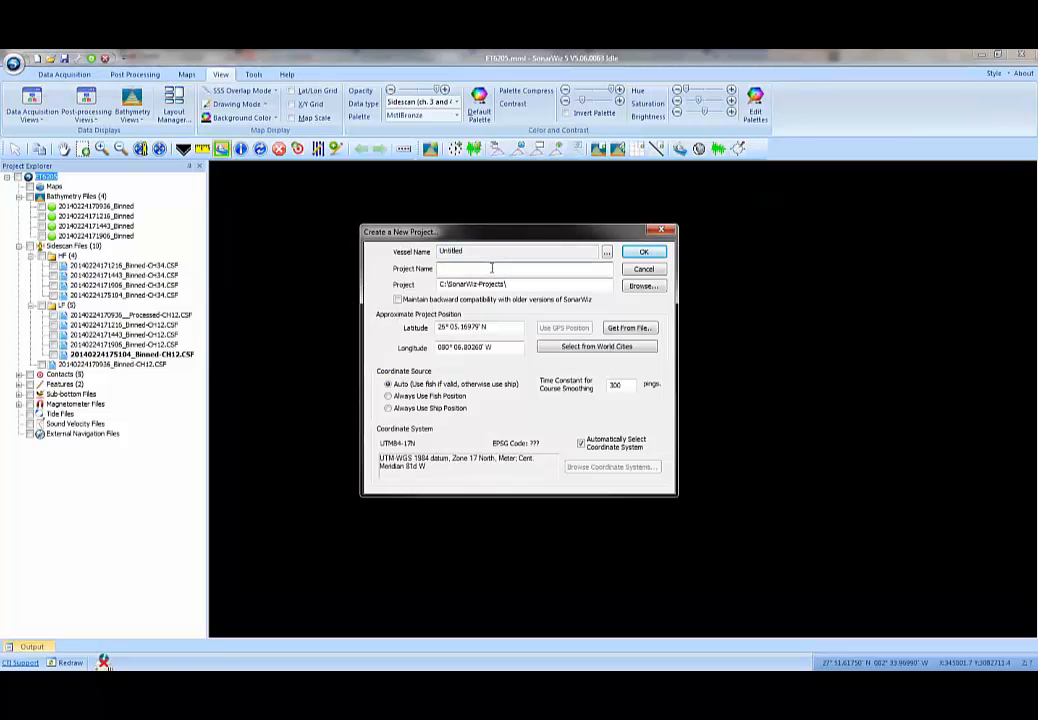
pyautogui.write('ET-6203-training')
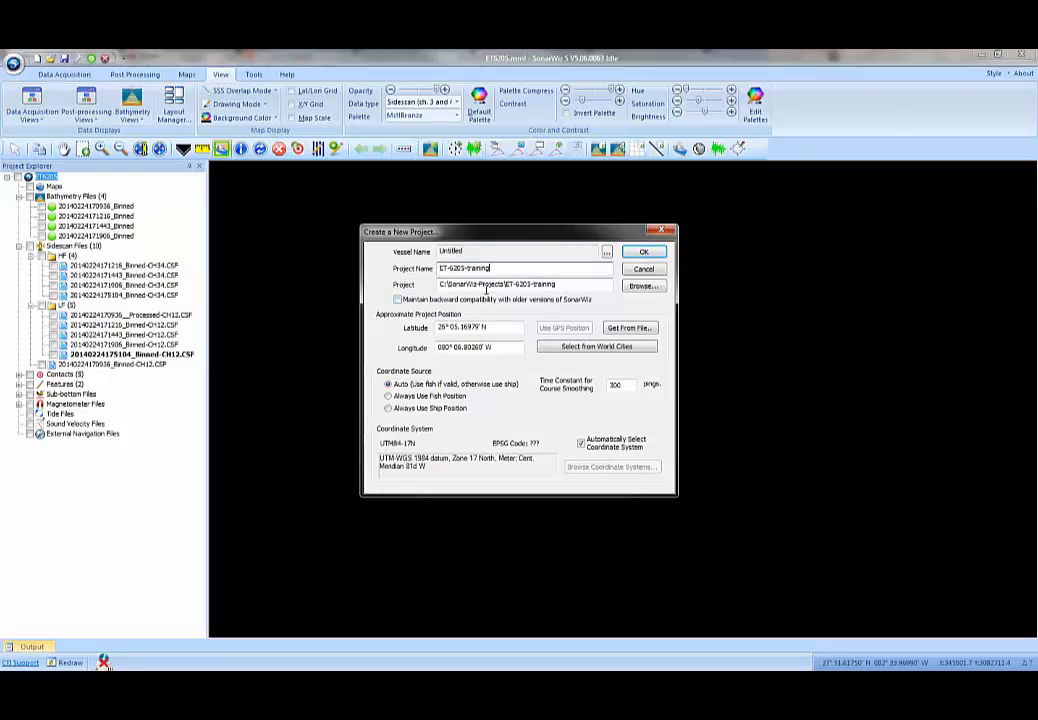
pyautogui.moveTo(496, 284)
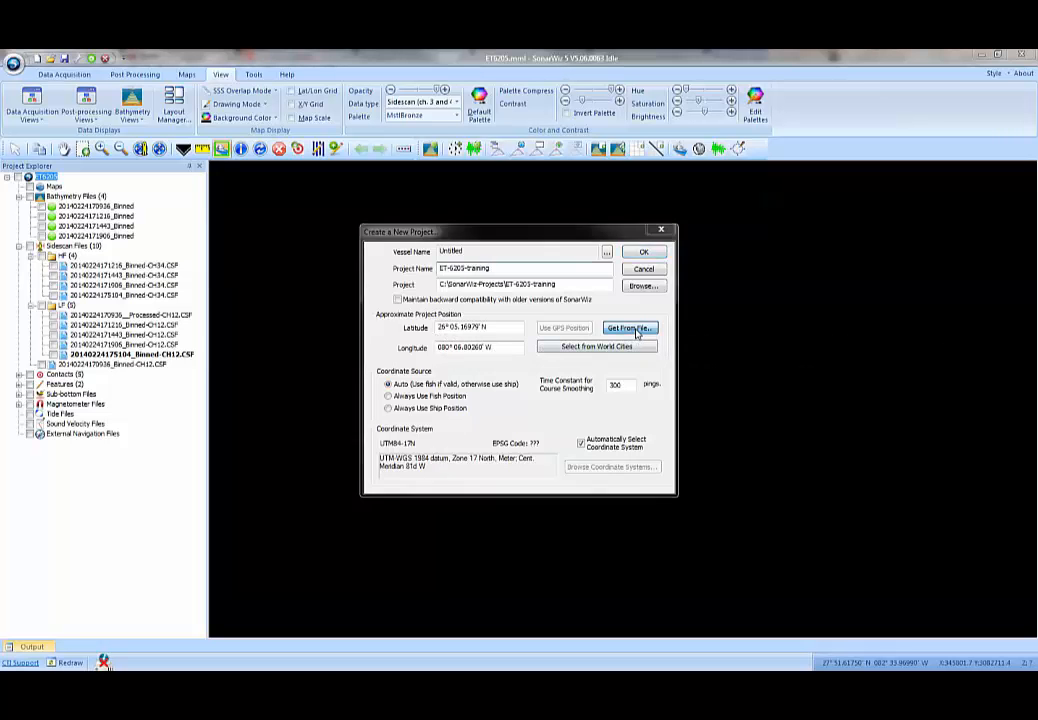
pyautogui.click(630, 328)
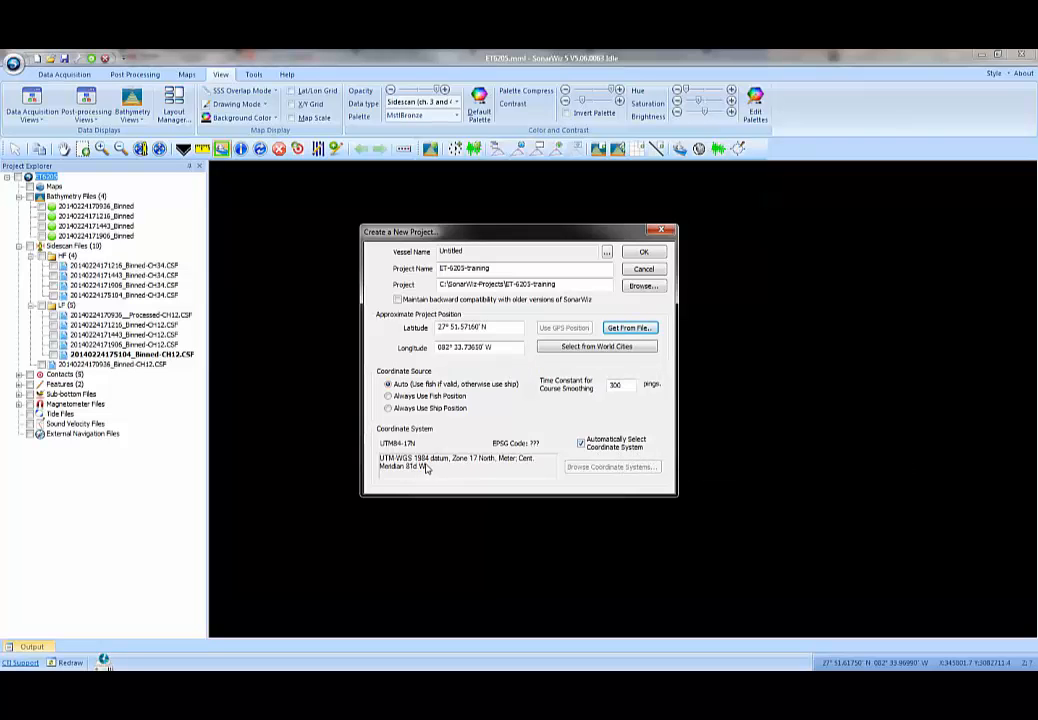
pyautogui.click(644, 252)
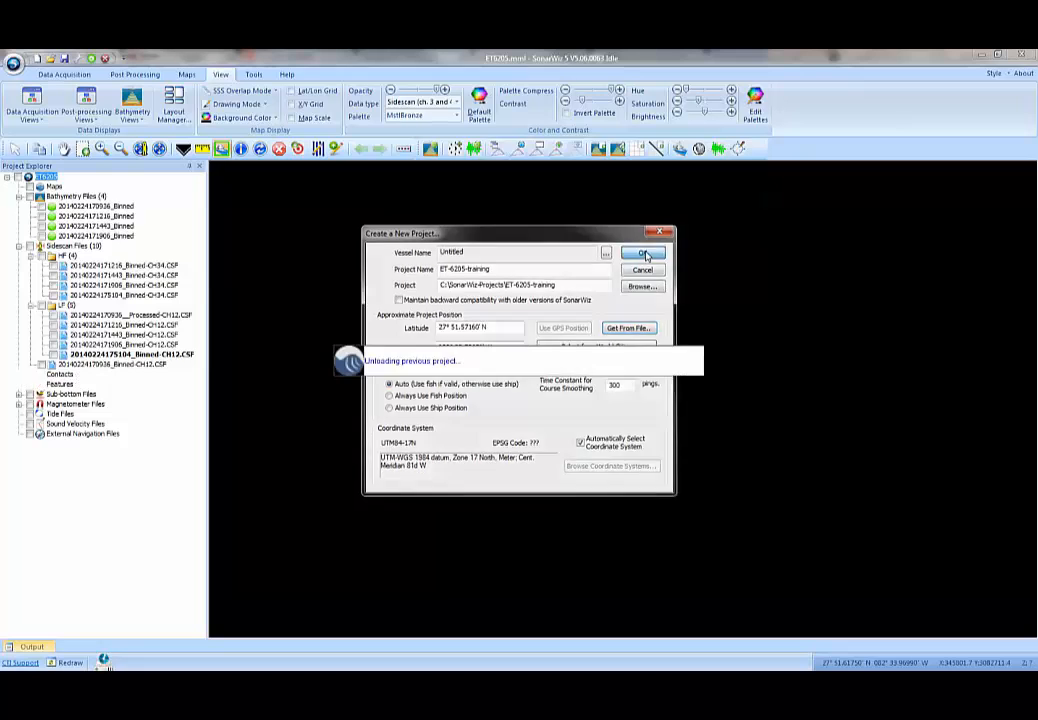
# Step: From Post Processing, start a Bathymetry Files import and select the binned .jsf files
pyautogui.click(644, 252)
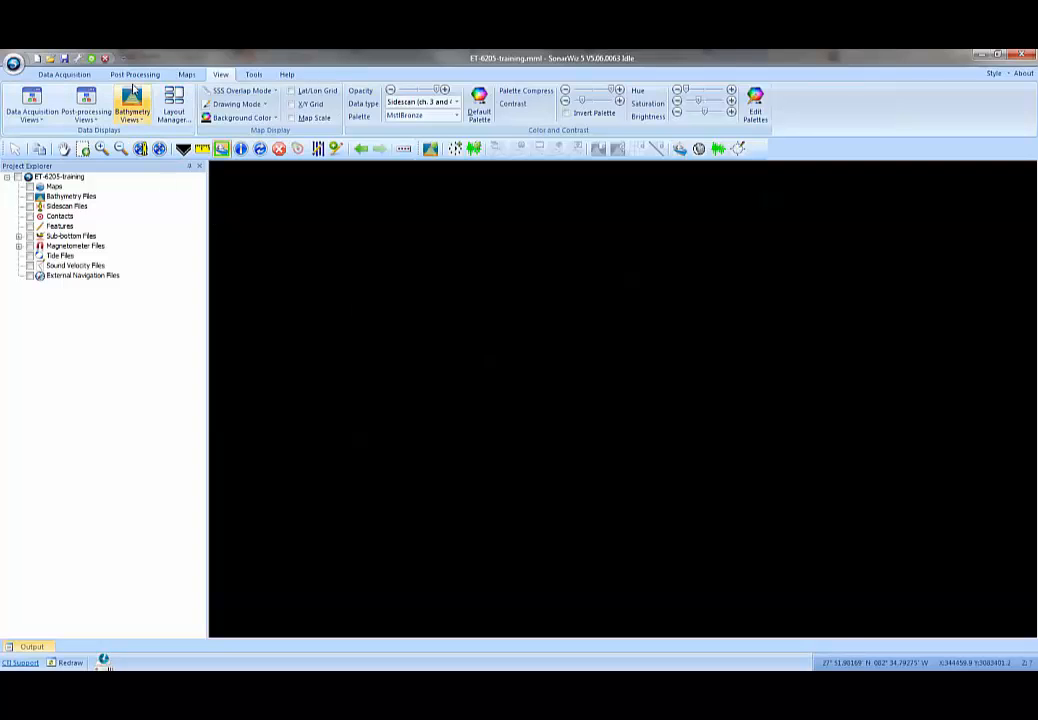
pyautogui.click(136, 74)
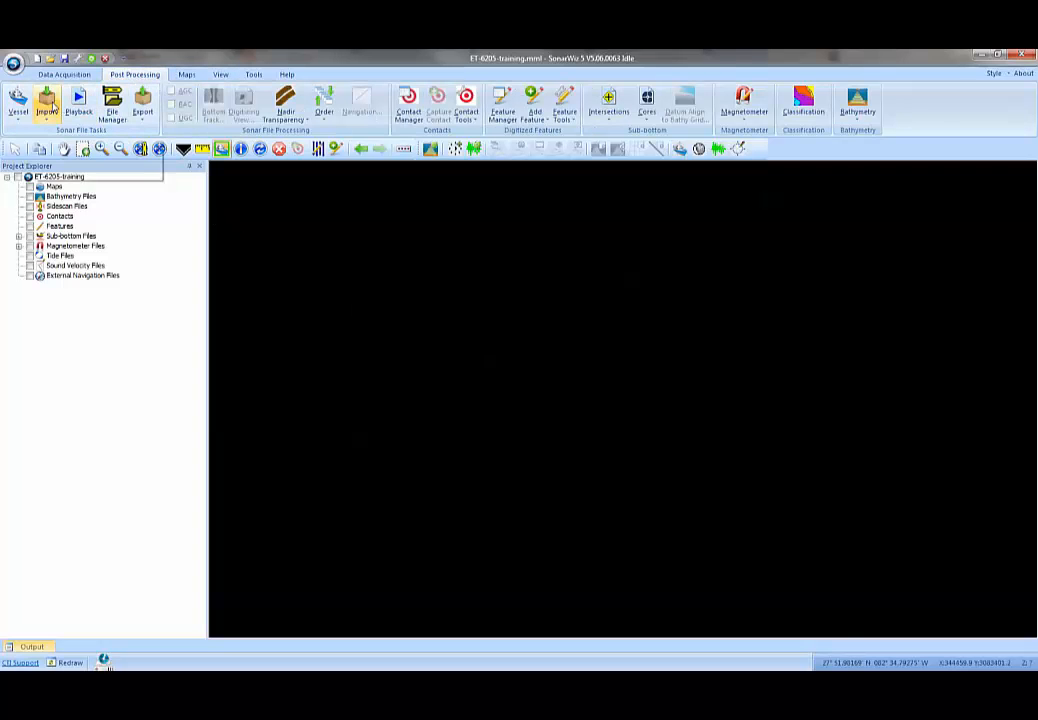
pyautogui.click(46, 104)
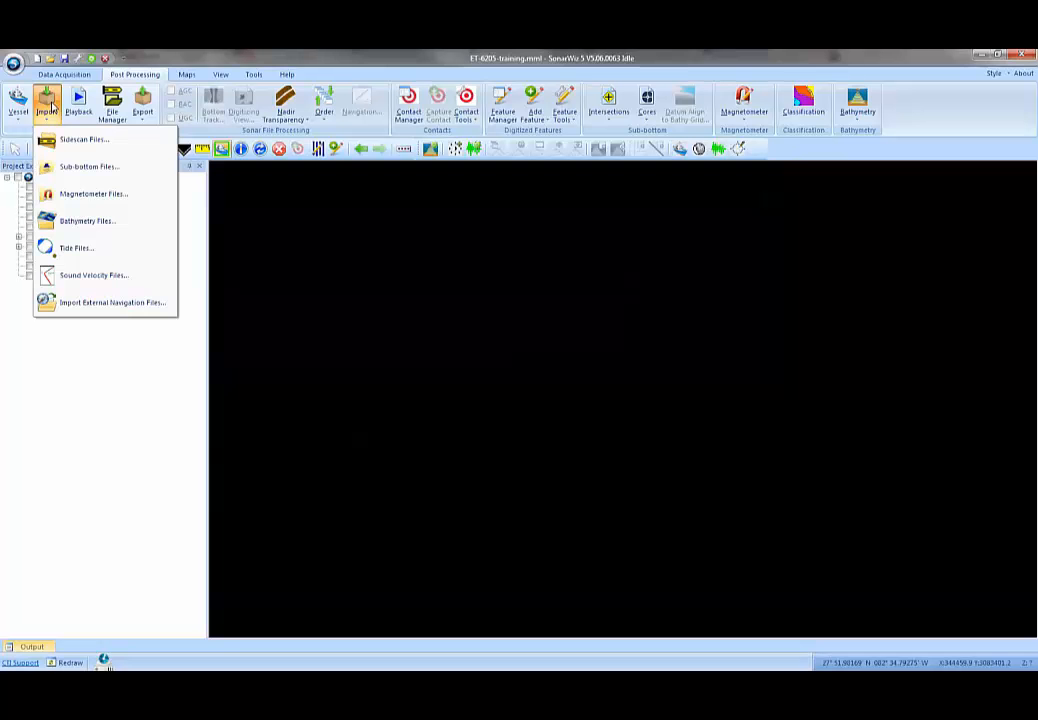
pyautogui.moveTo(88, 220)
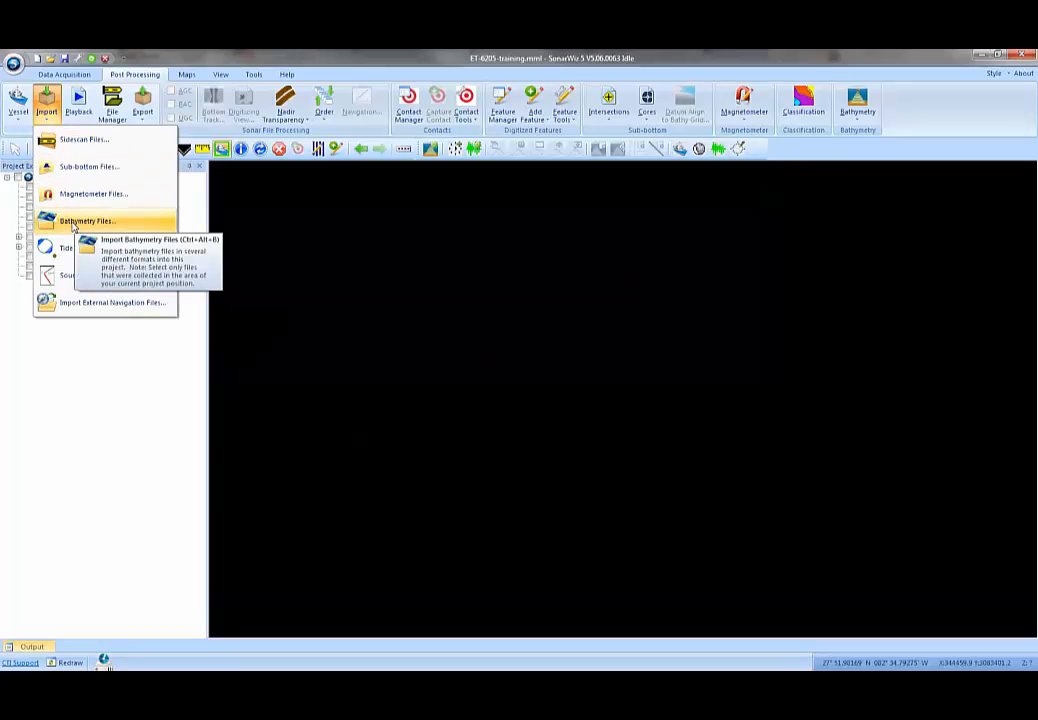
pyautogui.click(88, 220)
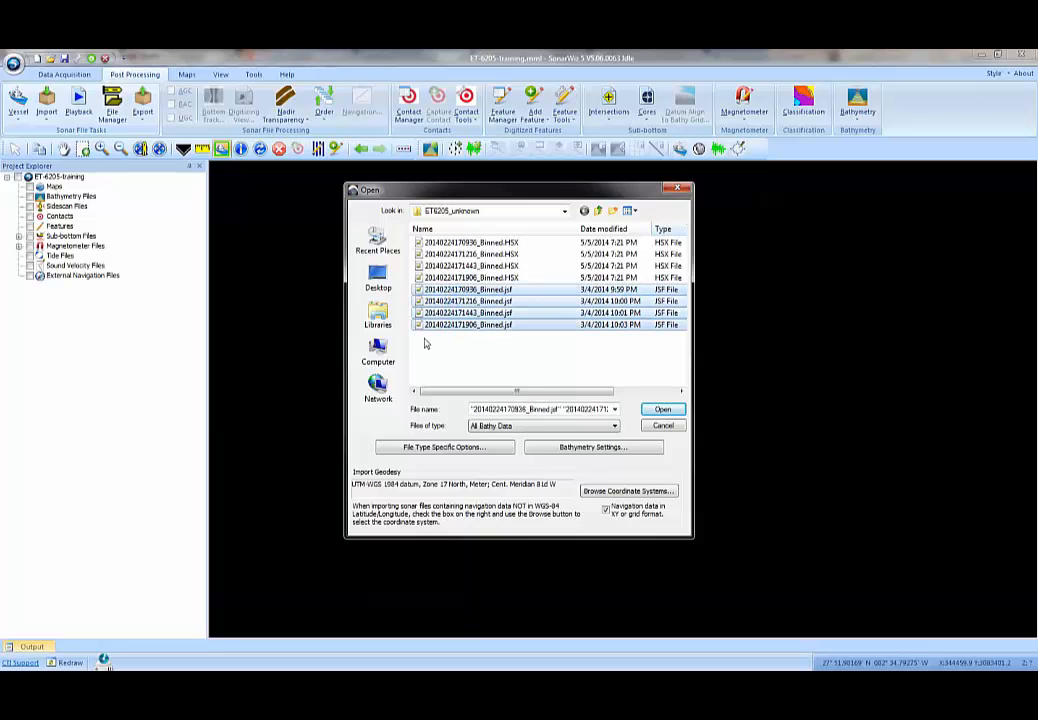
pyautogui.moveTo(476, 360)
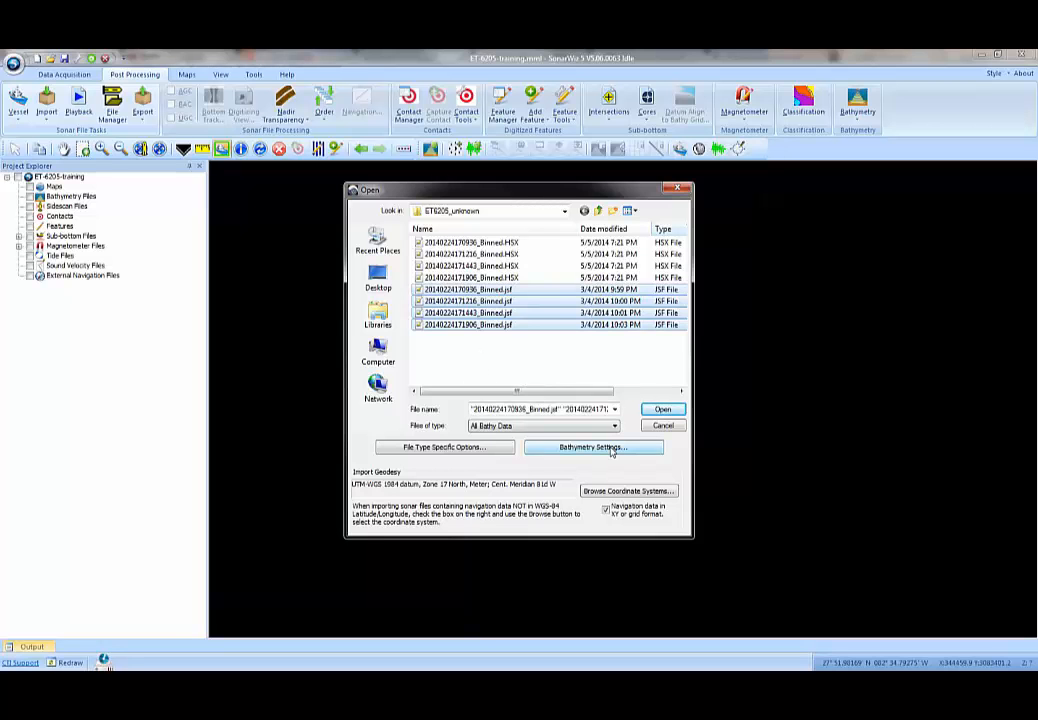
# Step: In Bathymetry Settings, choose the binned settings profile for the imported files
pyautogui.click(592, 448)
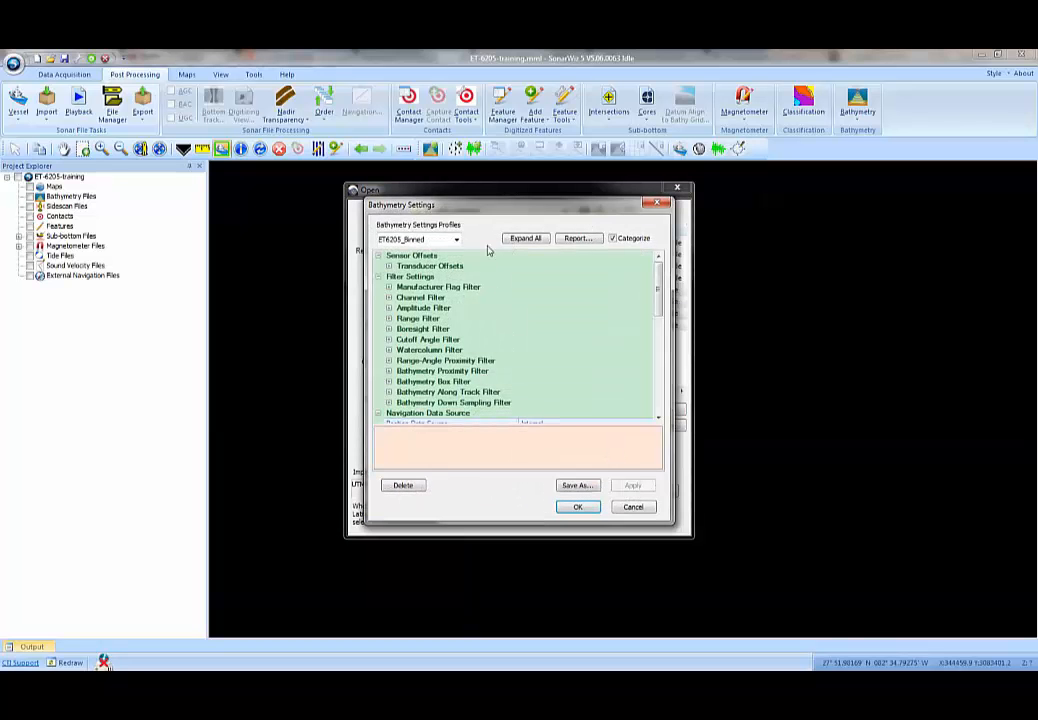
pyautogui.click(456, 240)
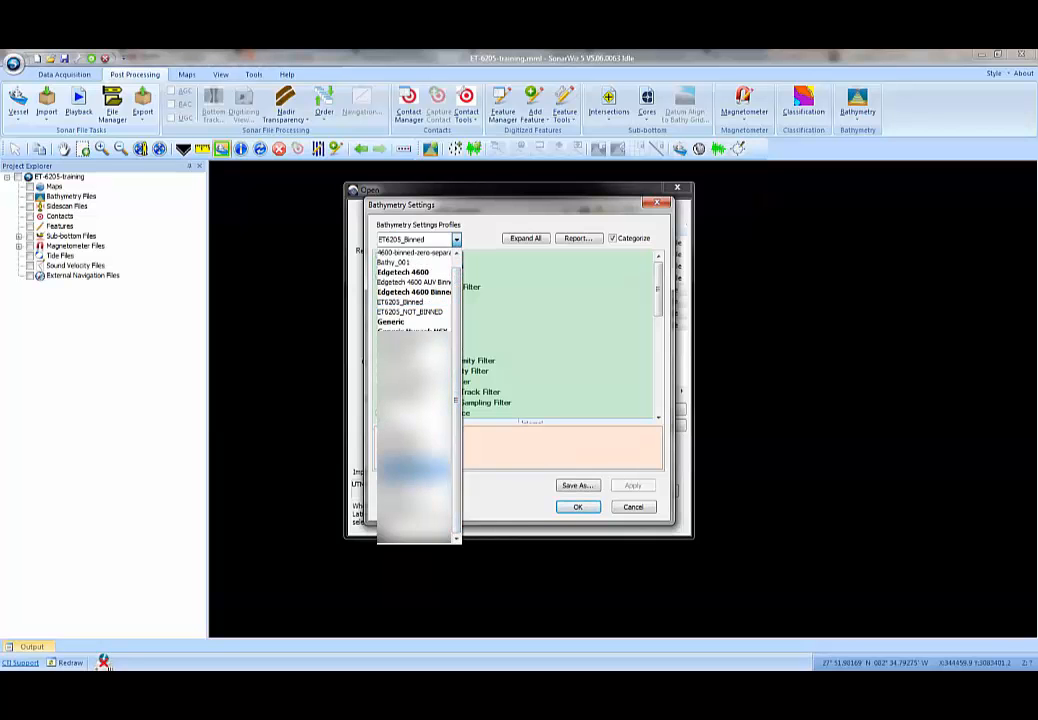
pyautogui.click(392, 262)
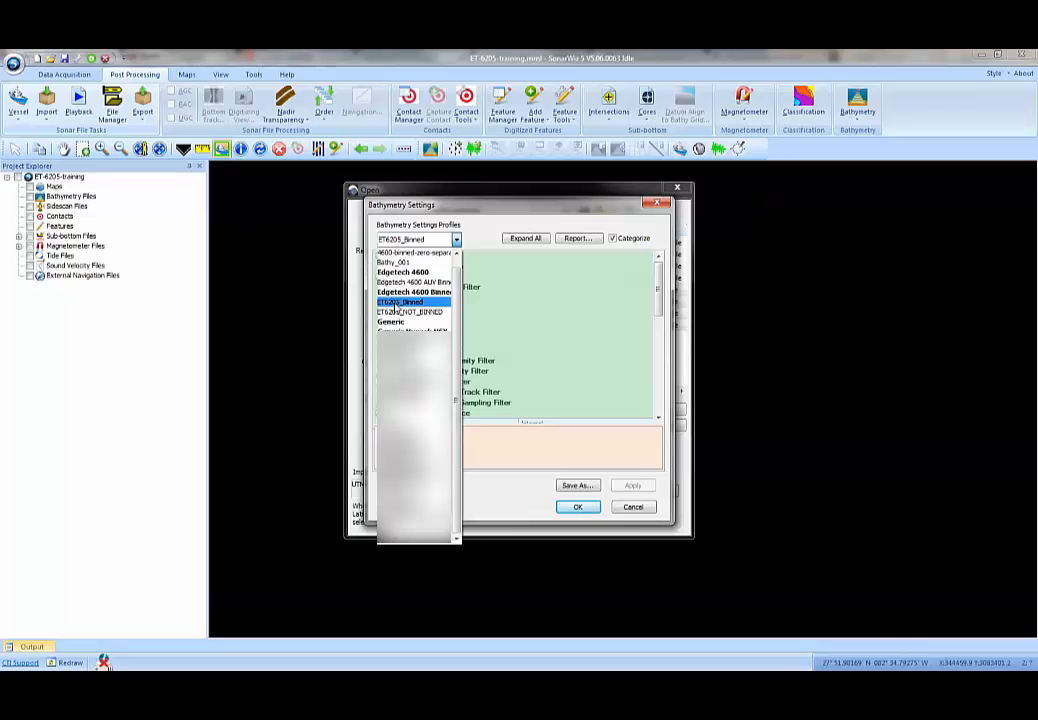
pyautogui.click(400, 300)
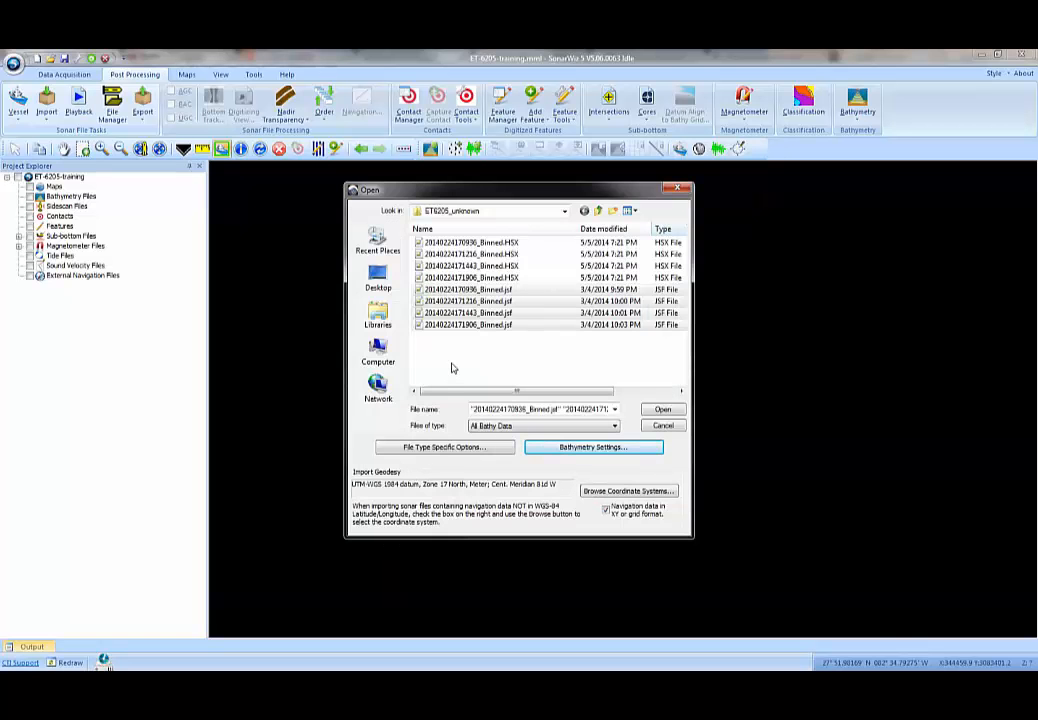
pyautogui.moveTo(680, 420)
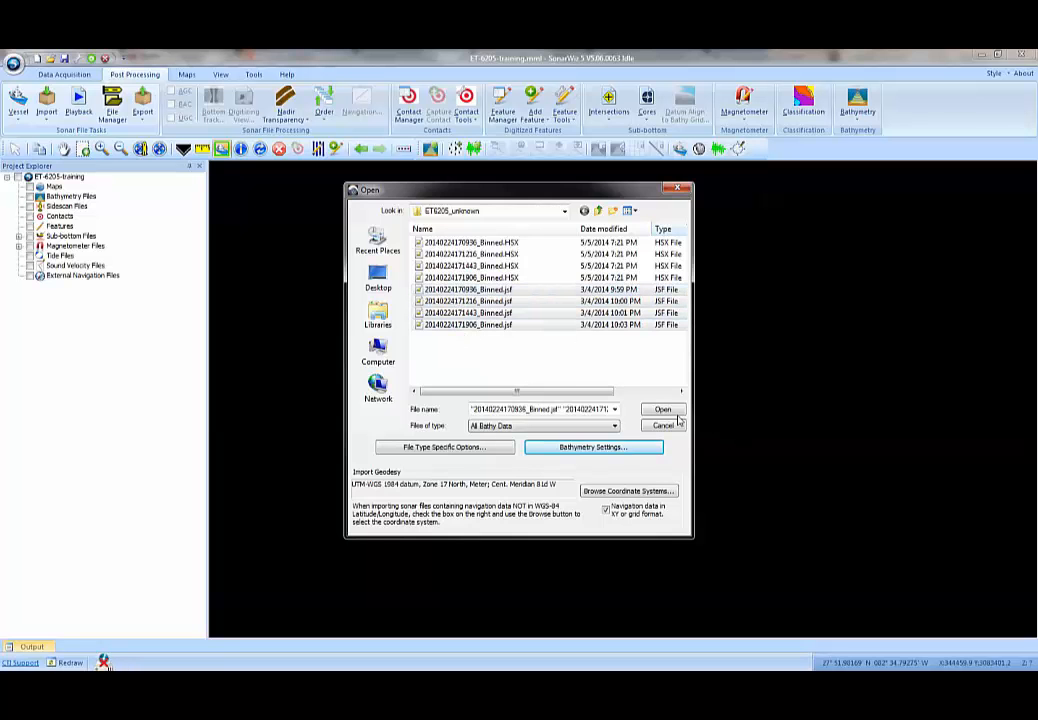
# Step: Import the four binned bathymetry files and select them in Project Explorer
pyautogui.click(662, 408)
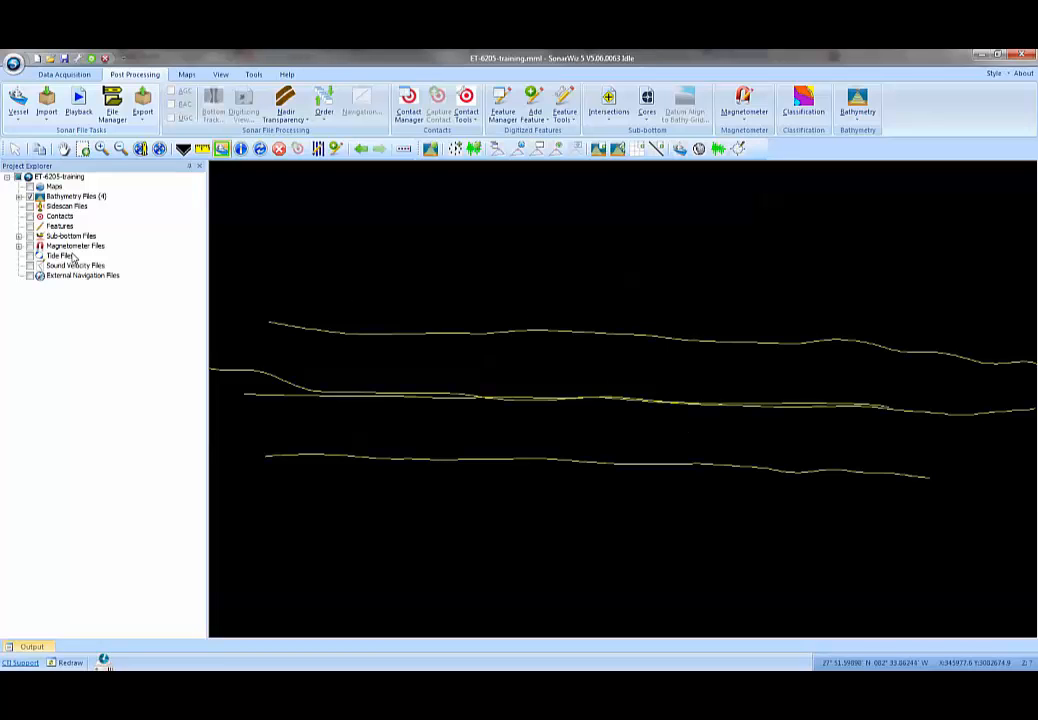
pyautogui.click(20, 196)
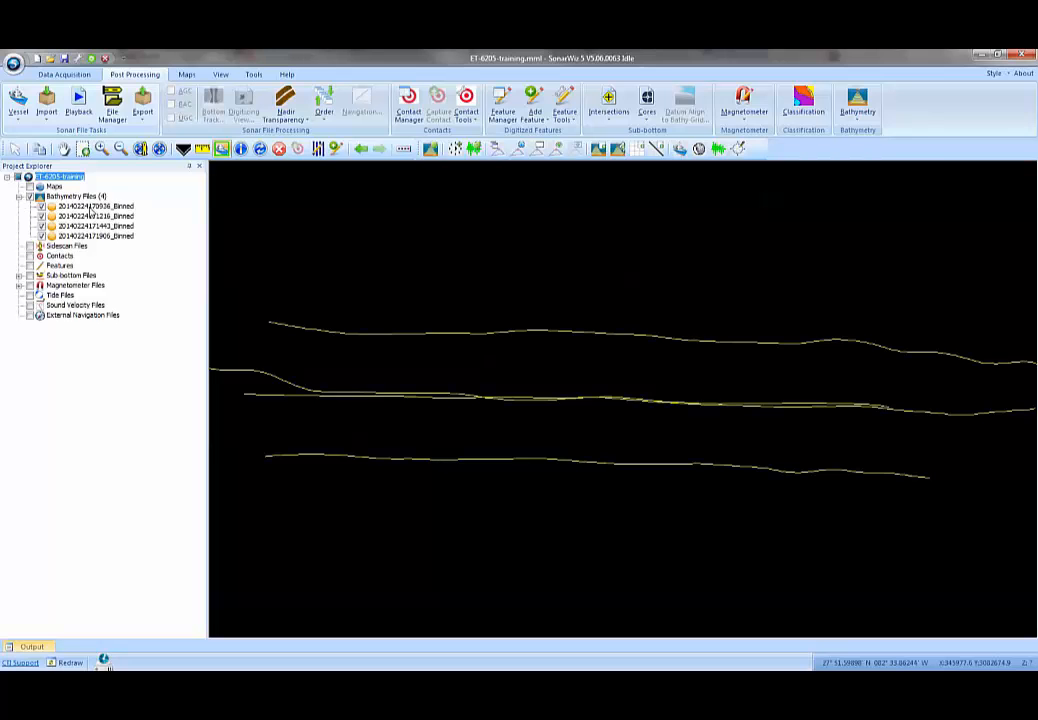
pyautogui.click(96, 216)
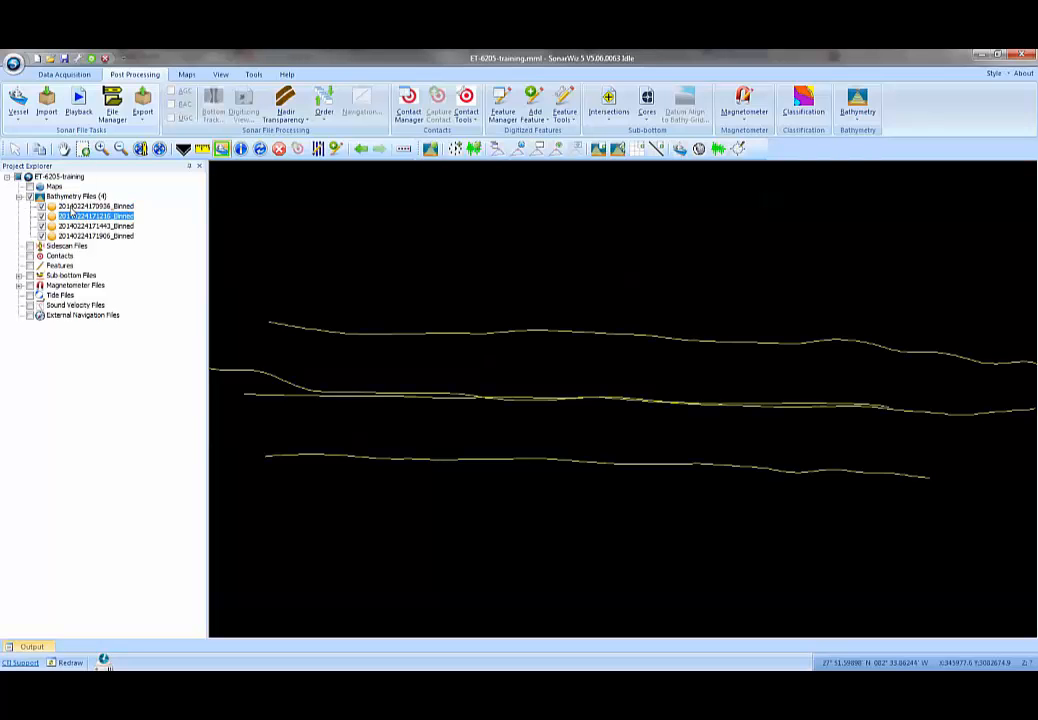
pyautogui.click(96, 206)
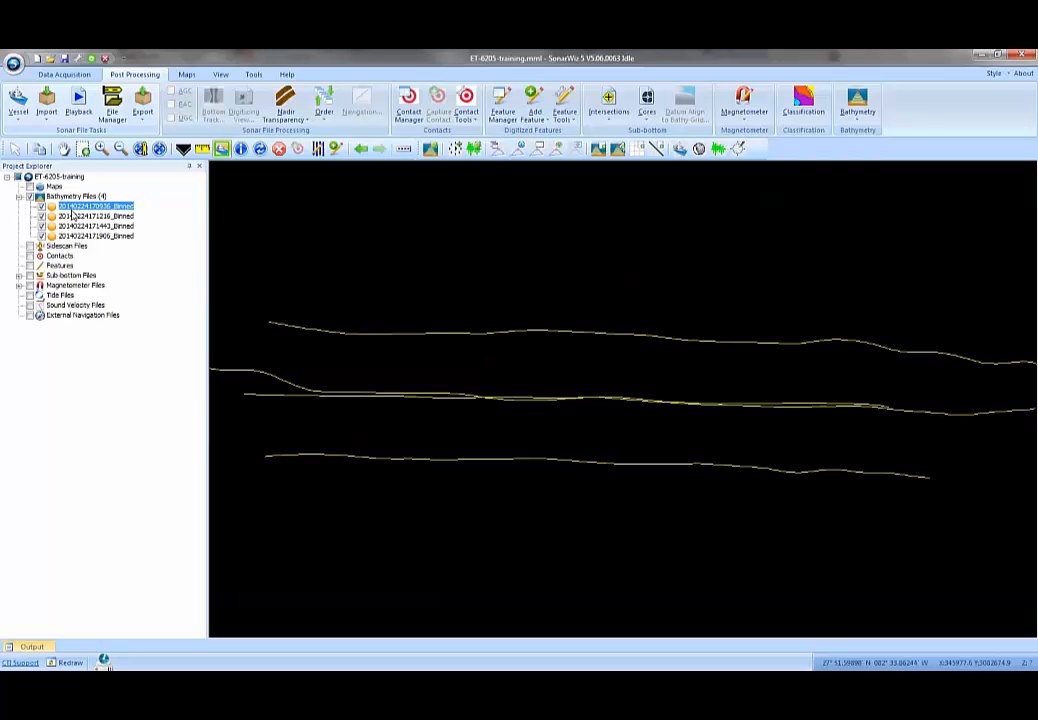
# Step: Review the first bathymetry file's properties and close them
pyautogui.rightClick(90, 206)
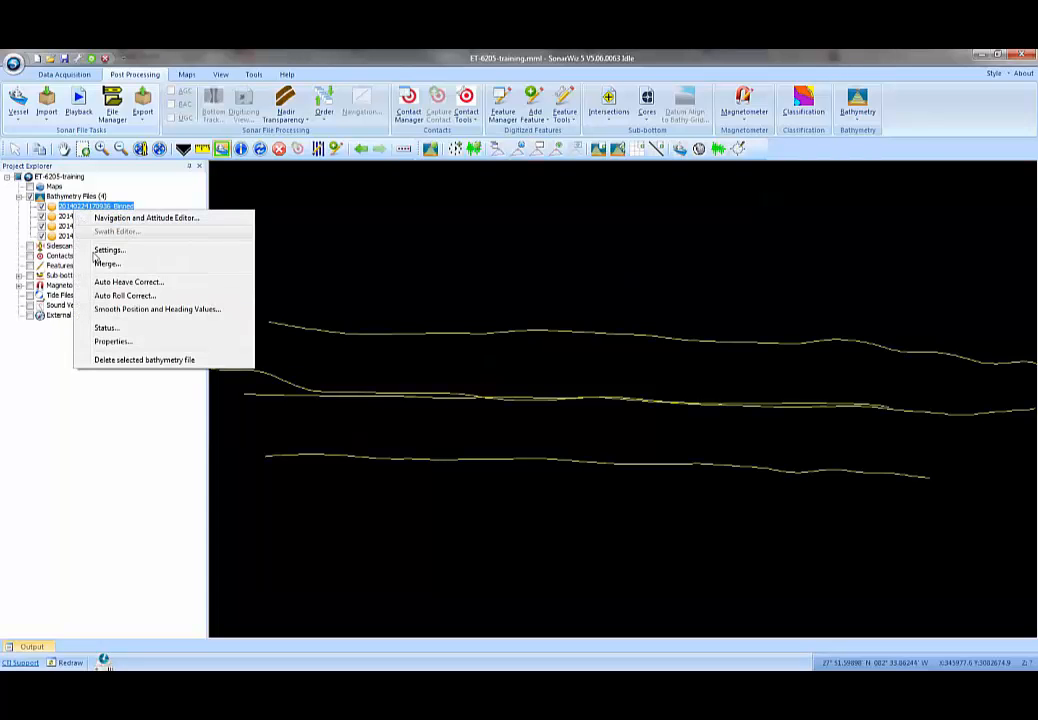
pyautogui.click(112, 340)
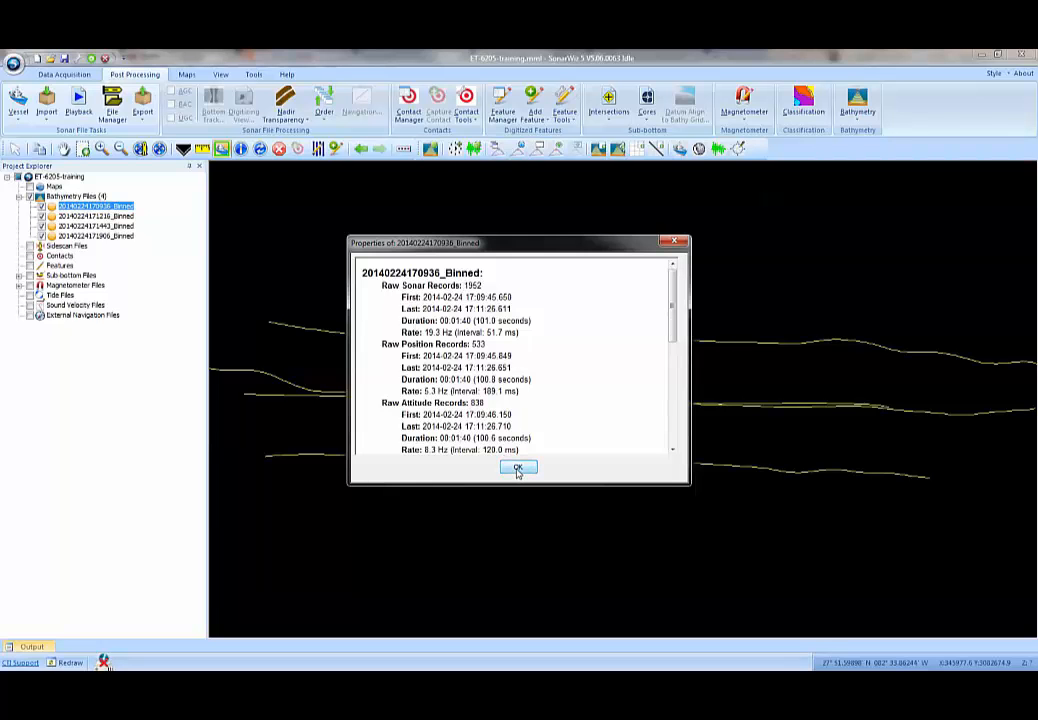
pyautogui.click(518, 468)
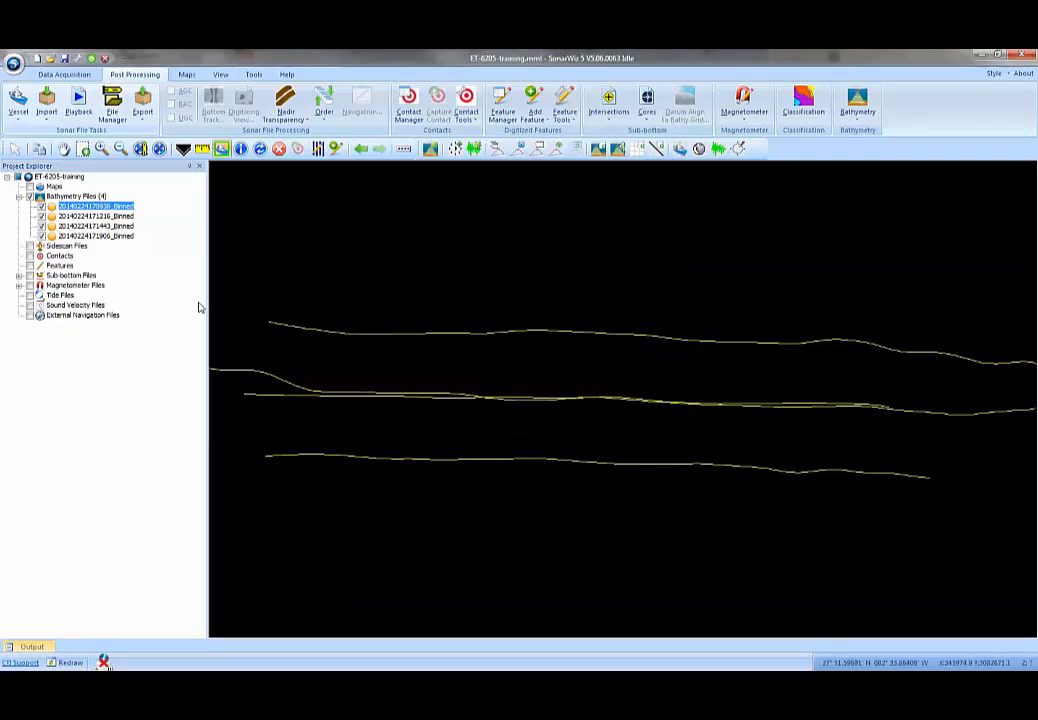
pyautogui.moveTo(376, 356)
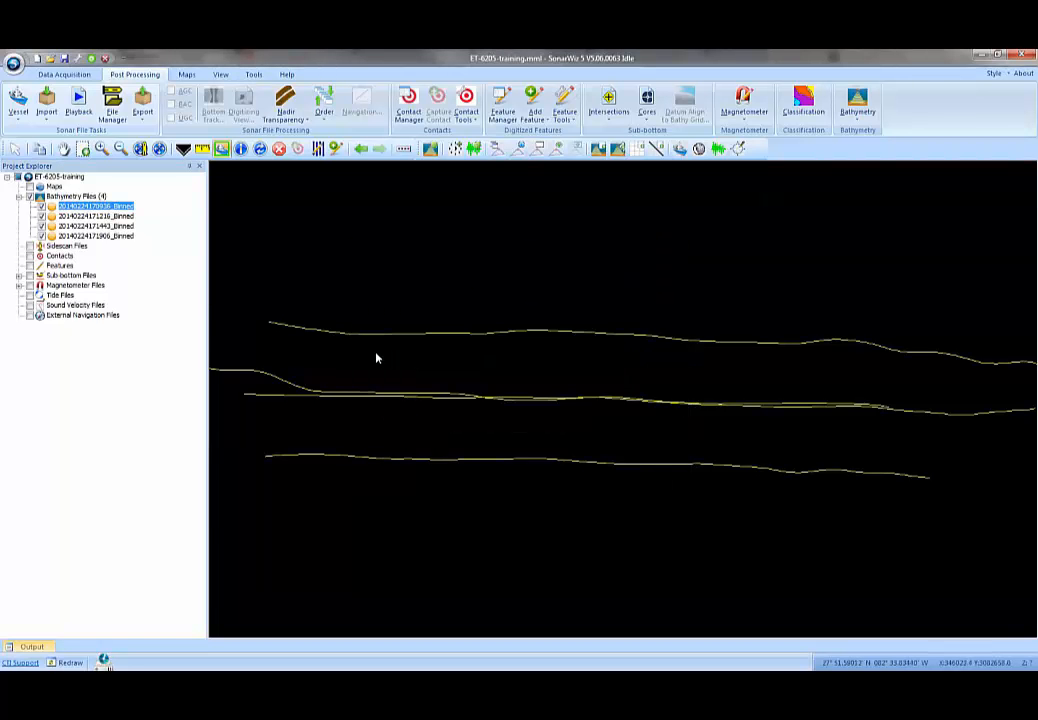
pyautogui.moveTo(372, 356)
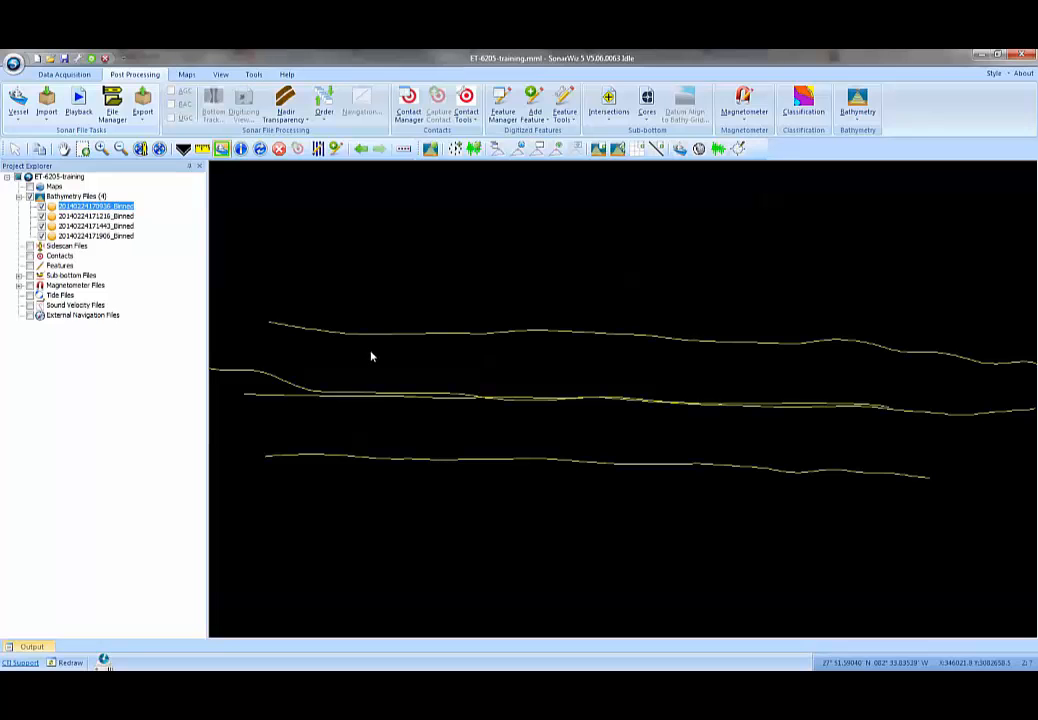
pyautogui.moveTo(110, 258)
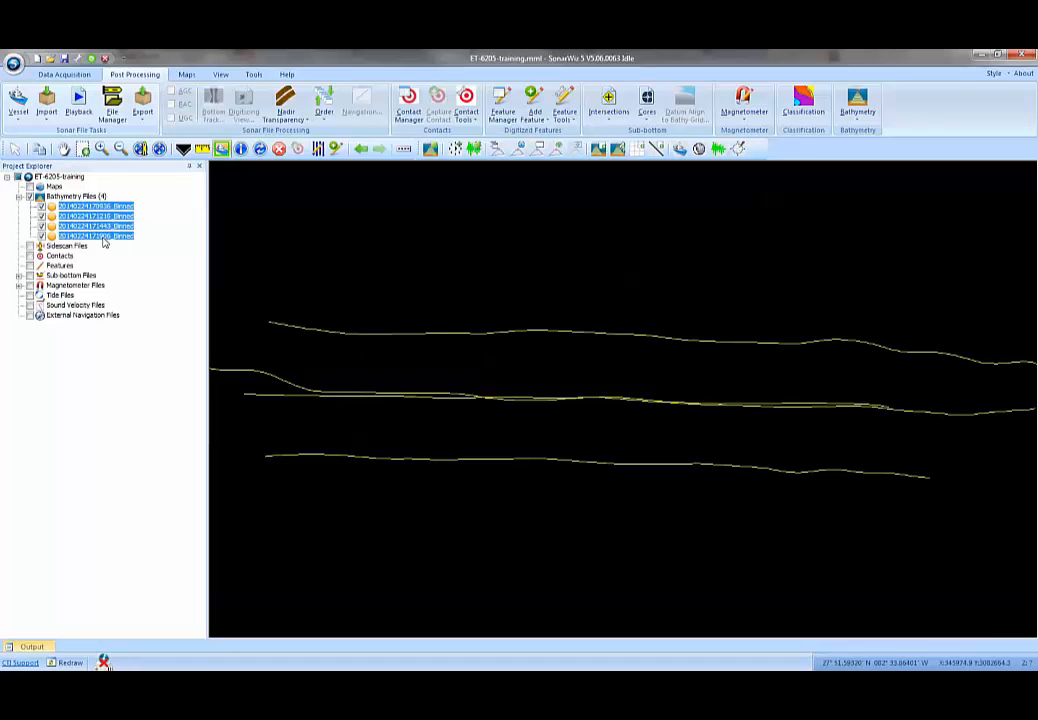
# Step: Merge the four selected bathymetry files into one coloured grid after the pre-flight check
pyautogui.rightClick(96, 236)
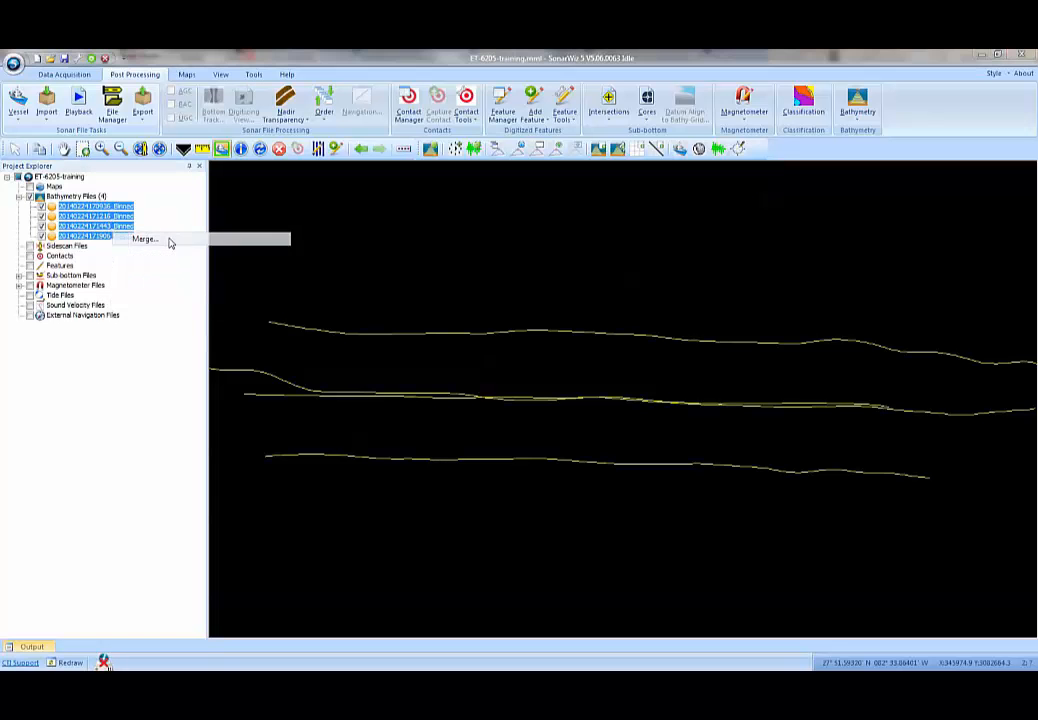
pyautogui.click(144, 240)
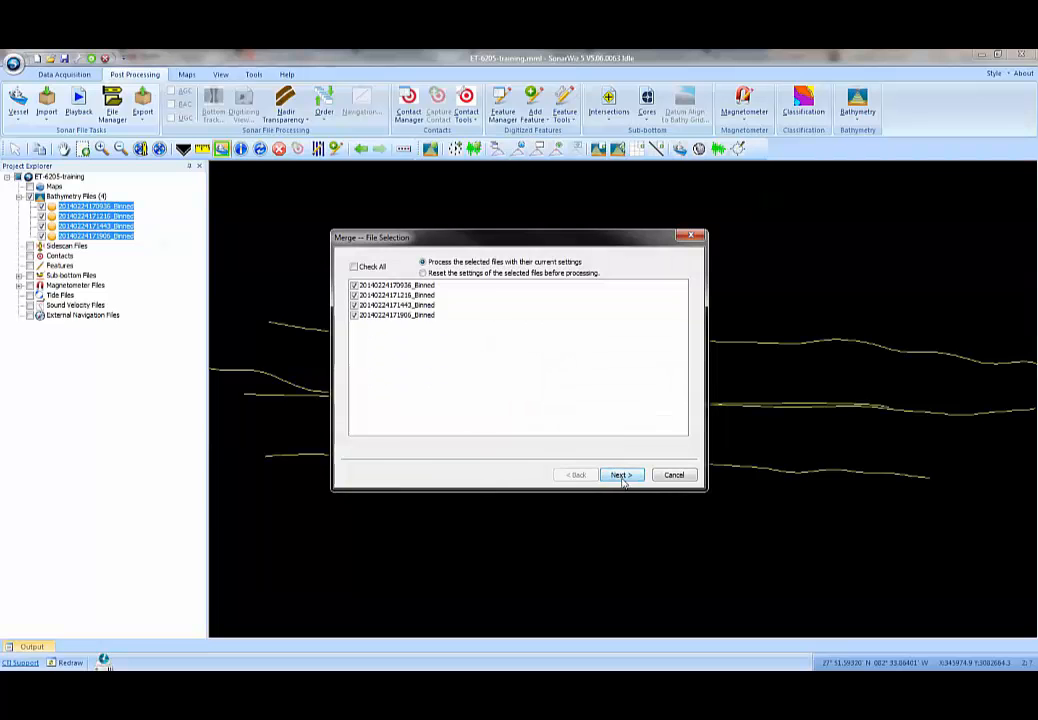
pyautogui.click(620, 474)
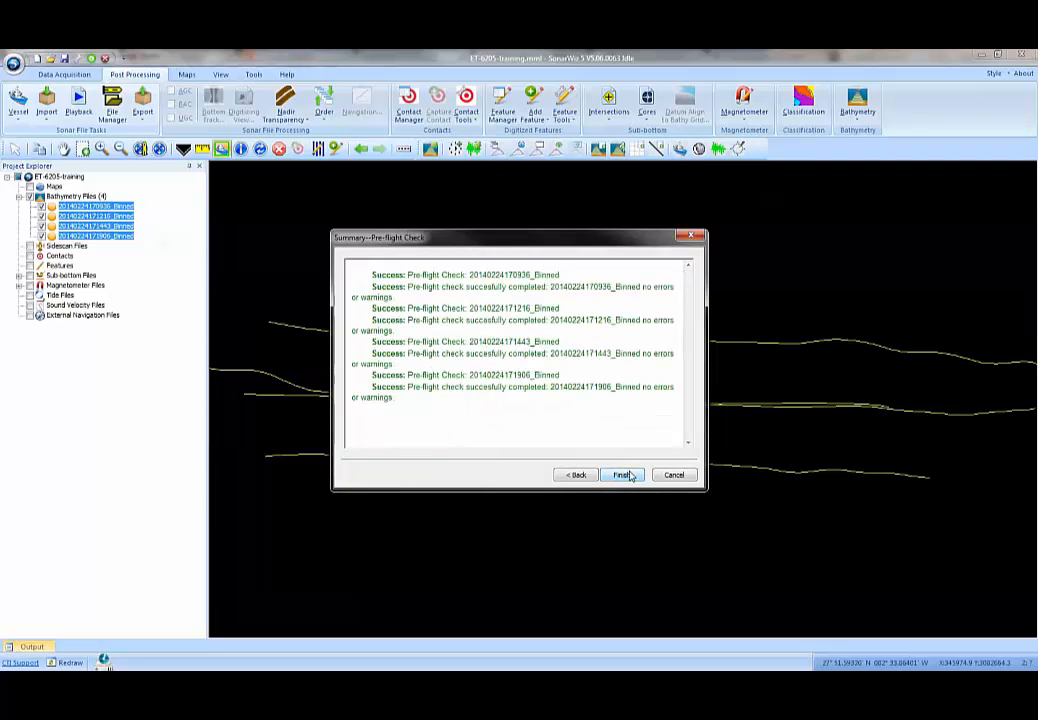
pyautogui.click(620, 474)
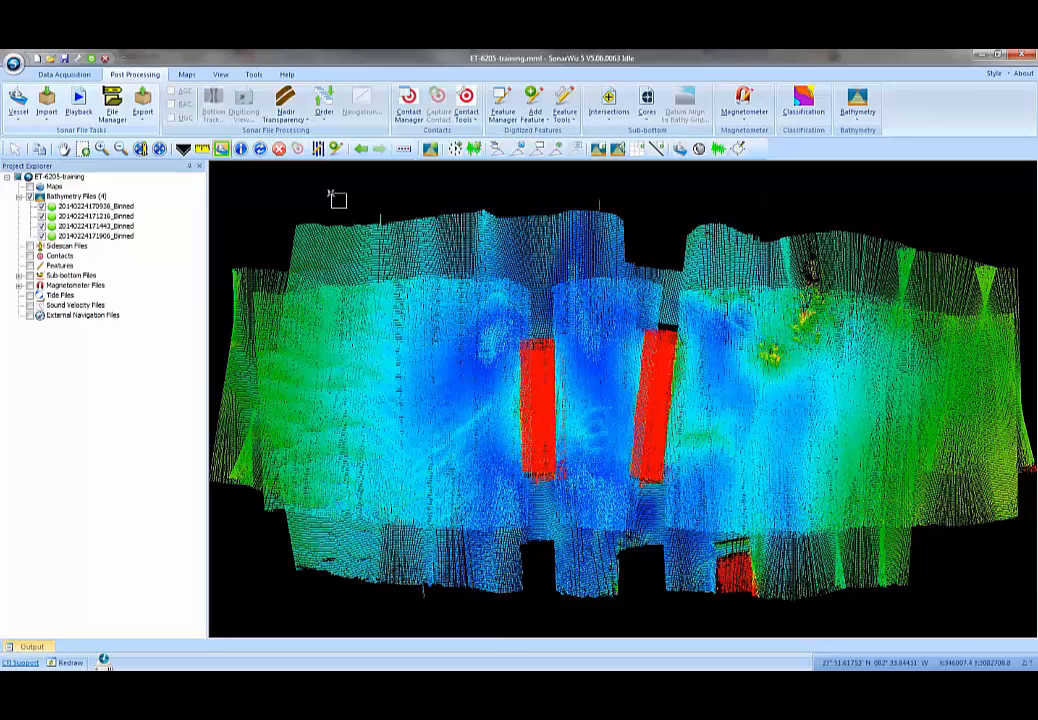
pyautogui.moveTo(310, 204)
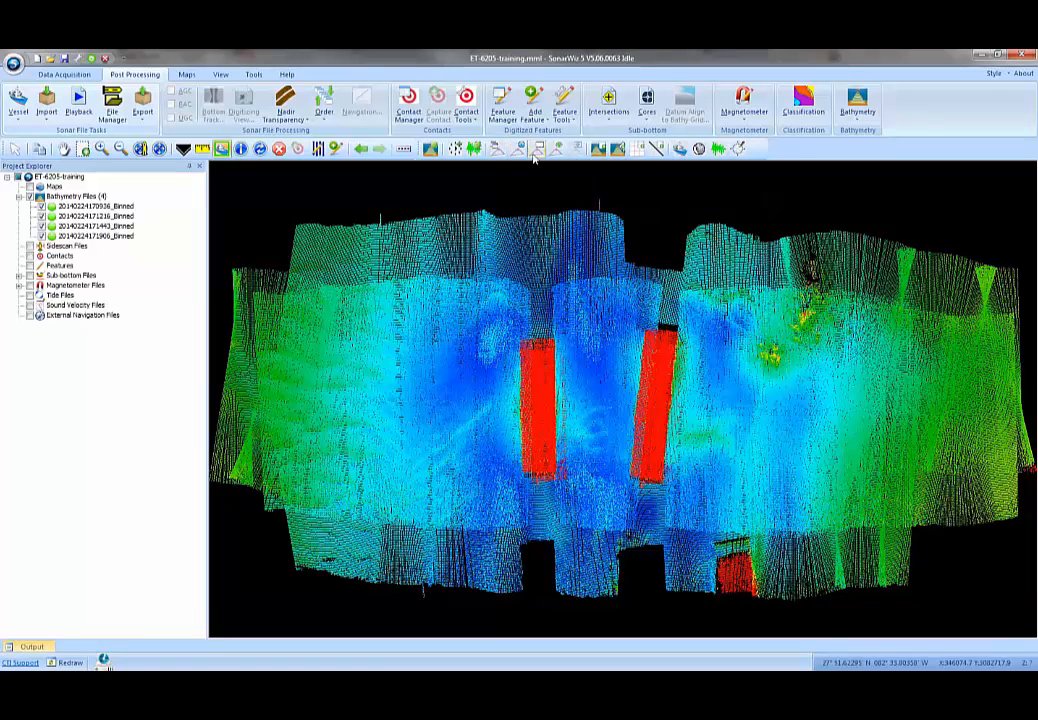
pyautogui.moveTo(596, 148)
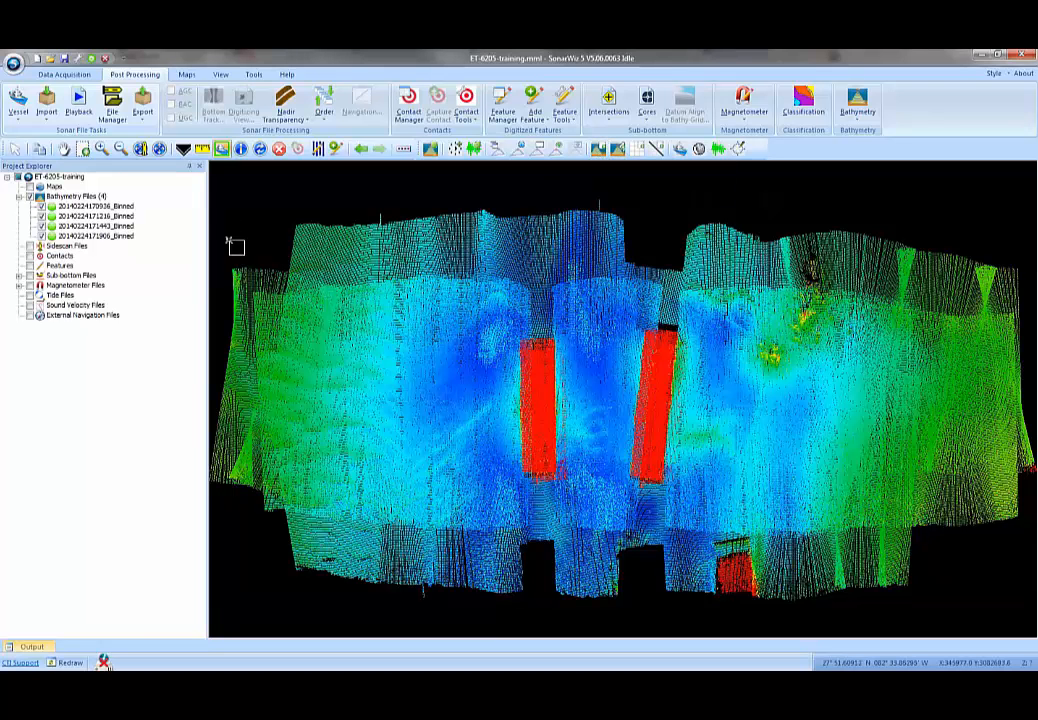
pyautogui.moveTo(236, 248); pyautogui.dragTo(440, 600)
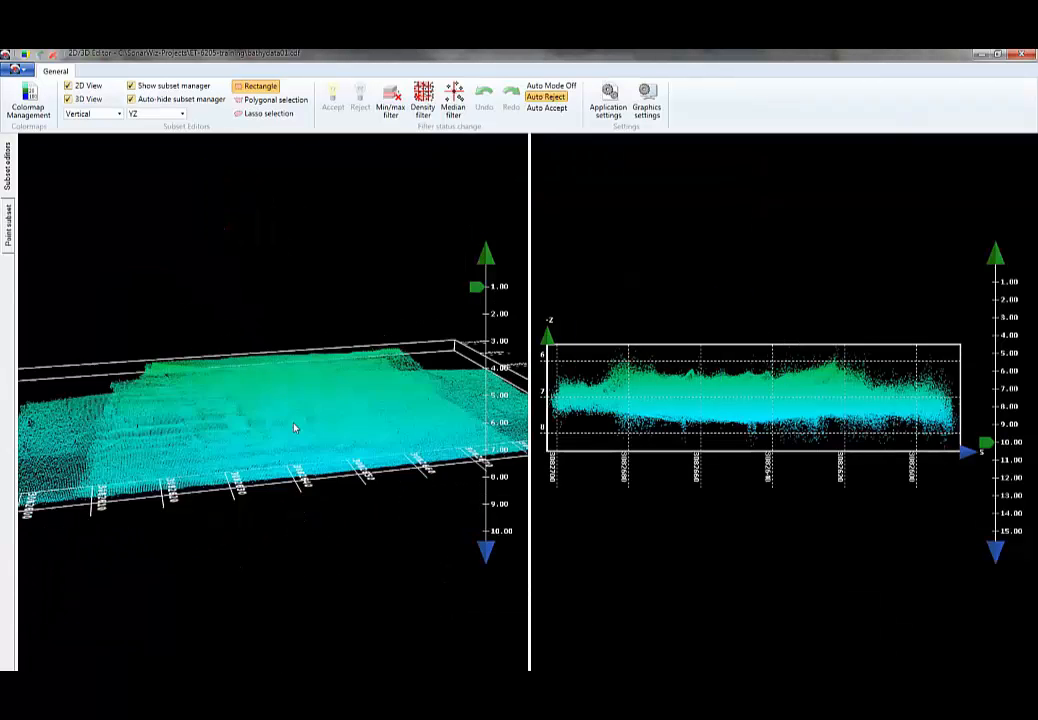
pyautogui.moveTo(296, 428); pyautogui.dragTo(476, 396)
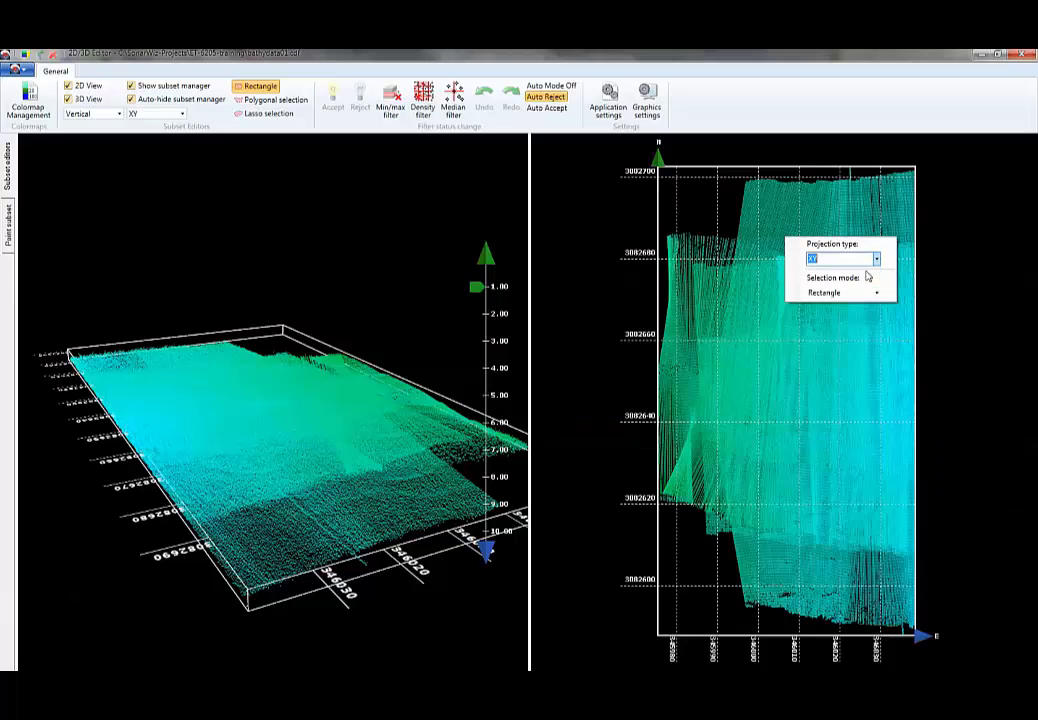
pyautogui.click(876, 260)
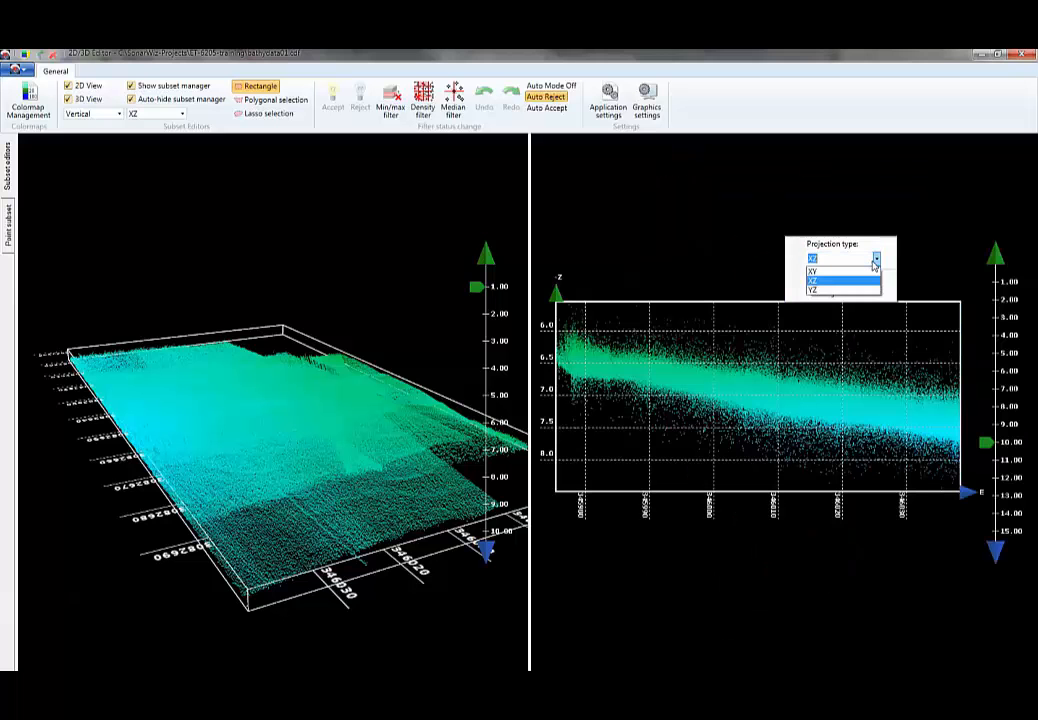
pyautogui.click(816, 290)
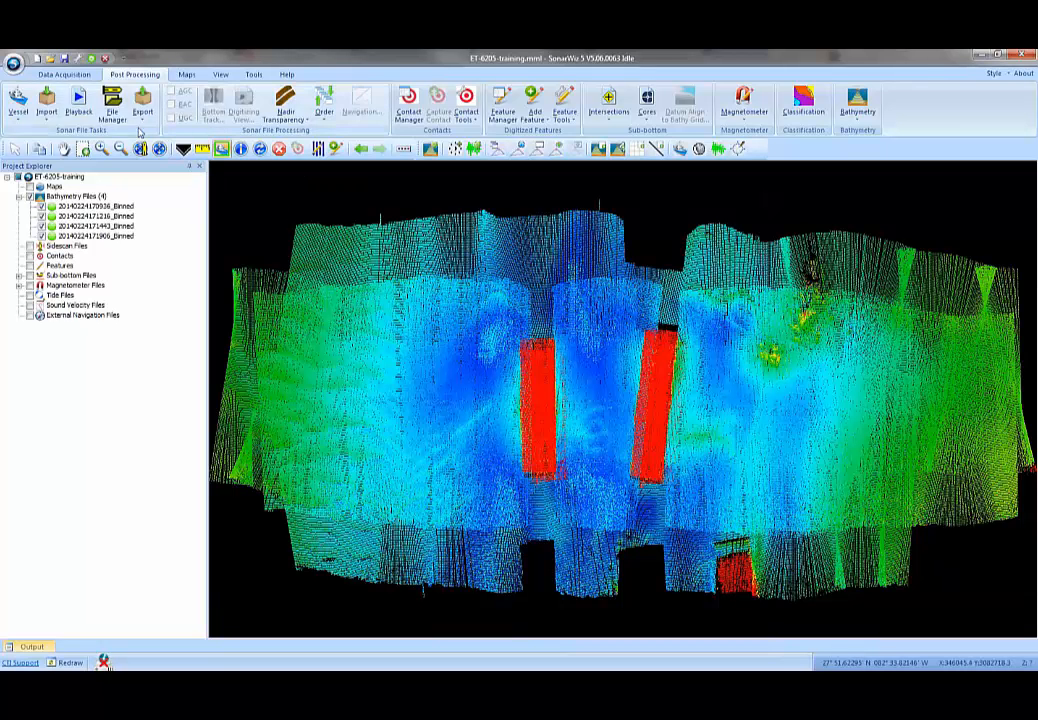
# Step: From the View tab, pick the rectangular area tool to send a grid section to the 3D editor
pyautogui.click(220, 74)
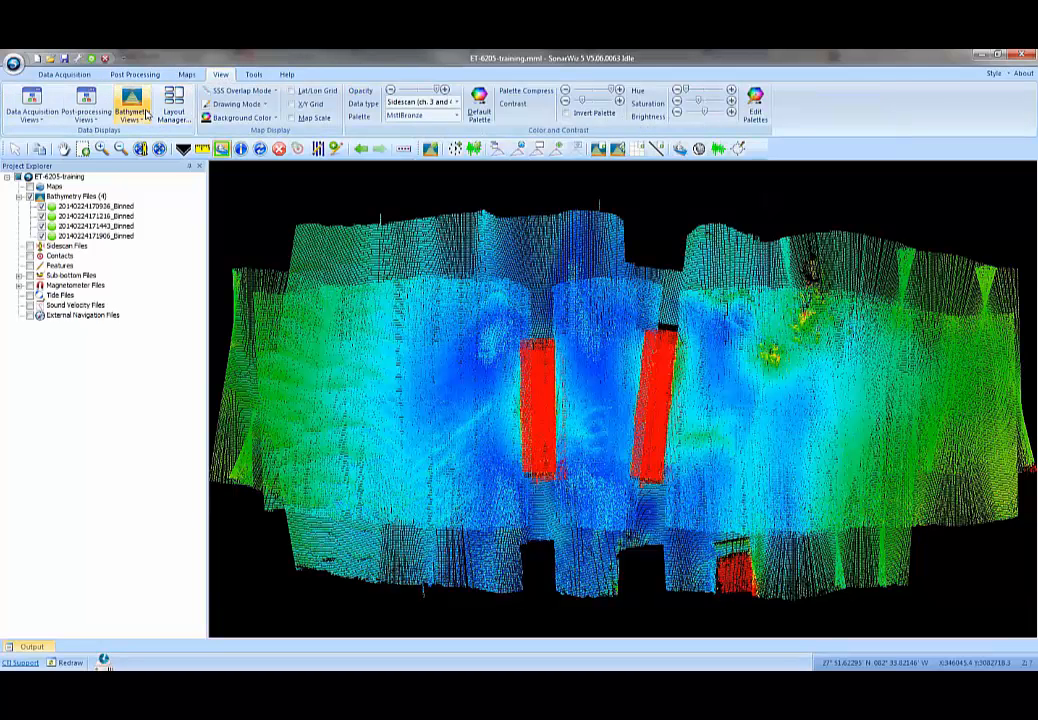
pyautogui.click(132, 104)
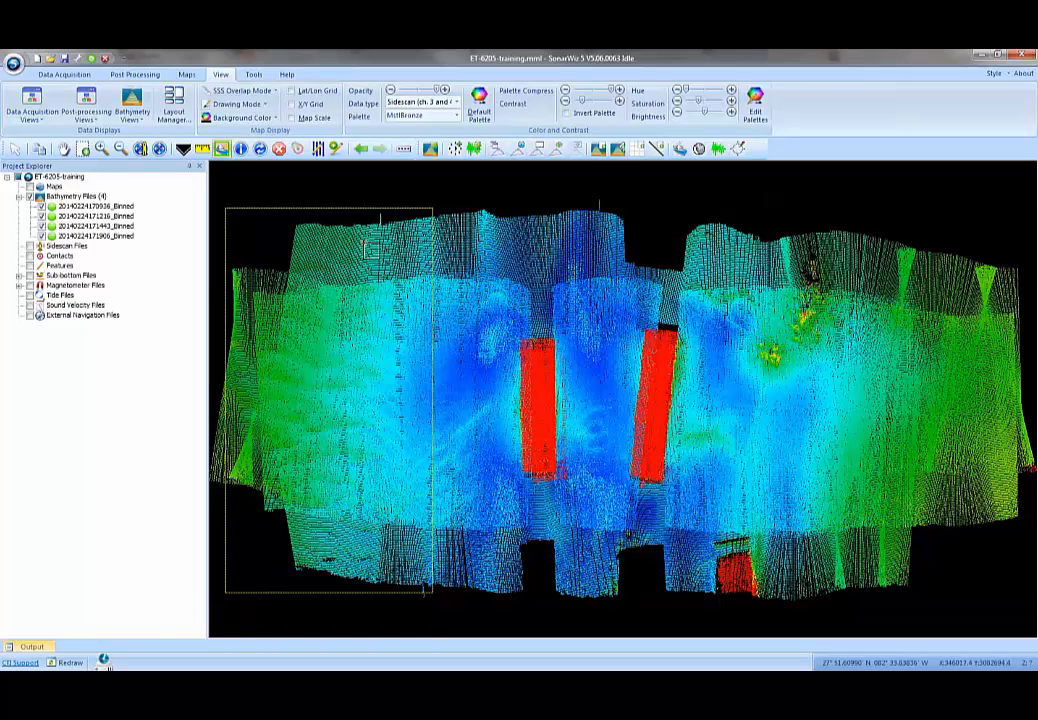
pyautogui.moveTo(616, 148)
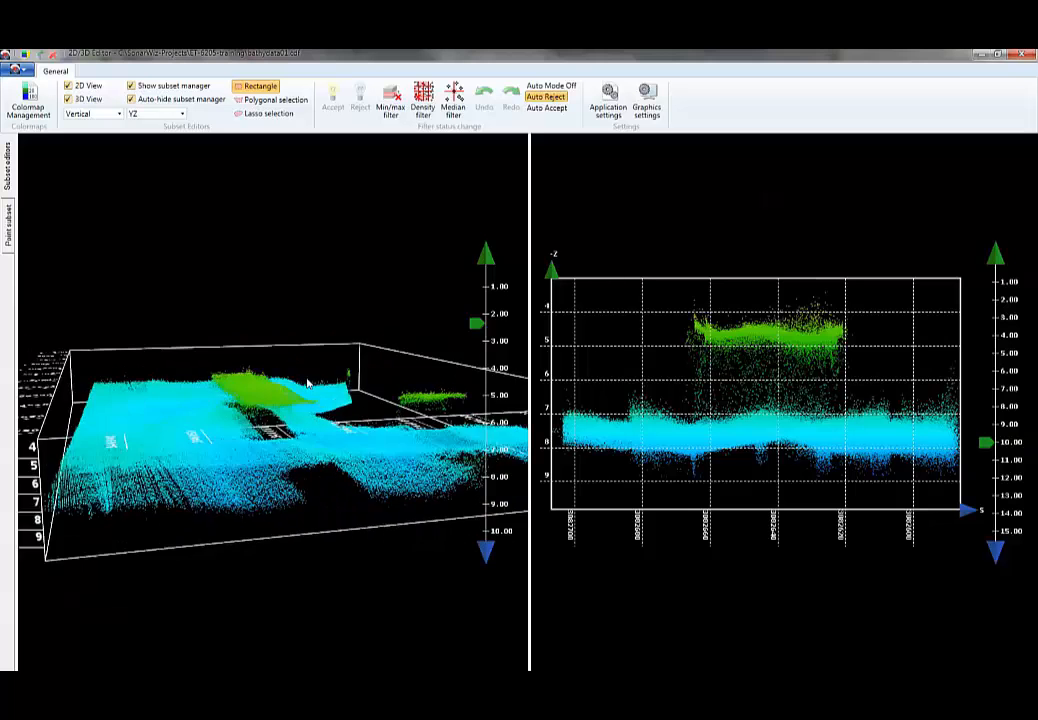
# Step: Tilt the 3D view, lasso the raised sounding cluster and toggle Auto Accept for the edits
pyautogui.moveTo(300, 380); pyautogui.dragTo(220, 360)
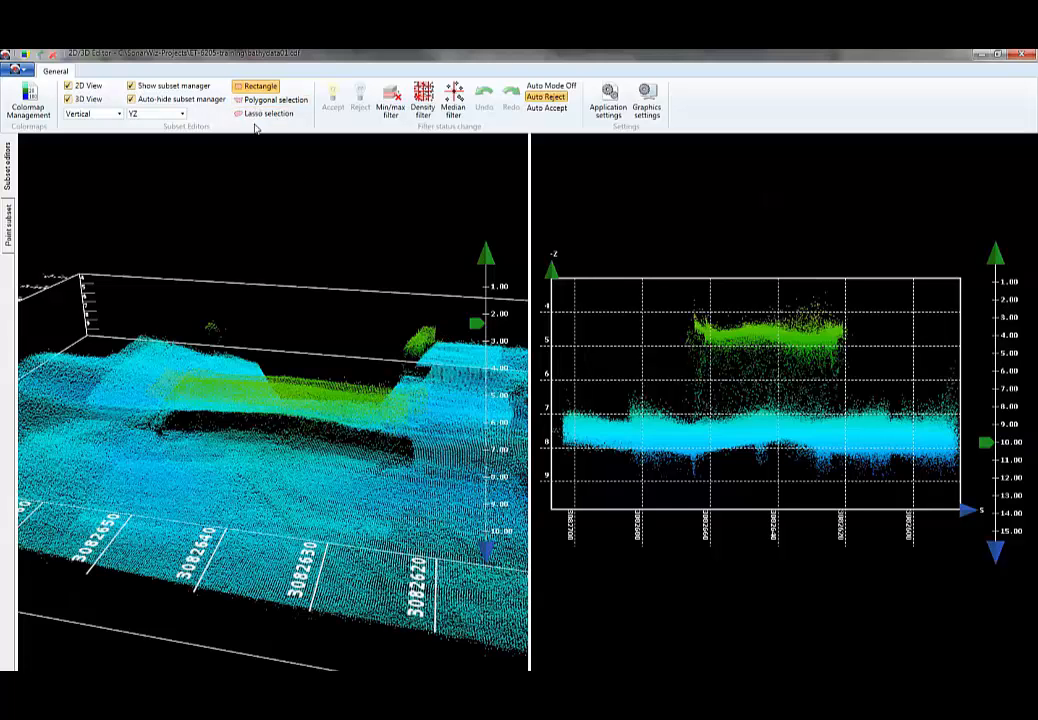
pyautogui.moveTo(258, 98)
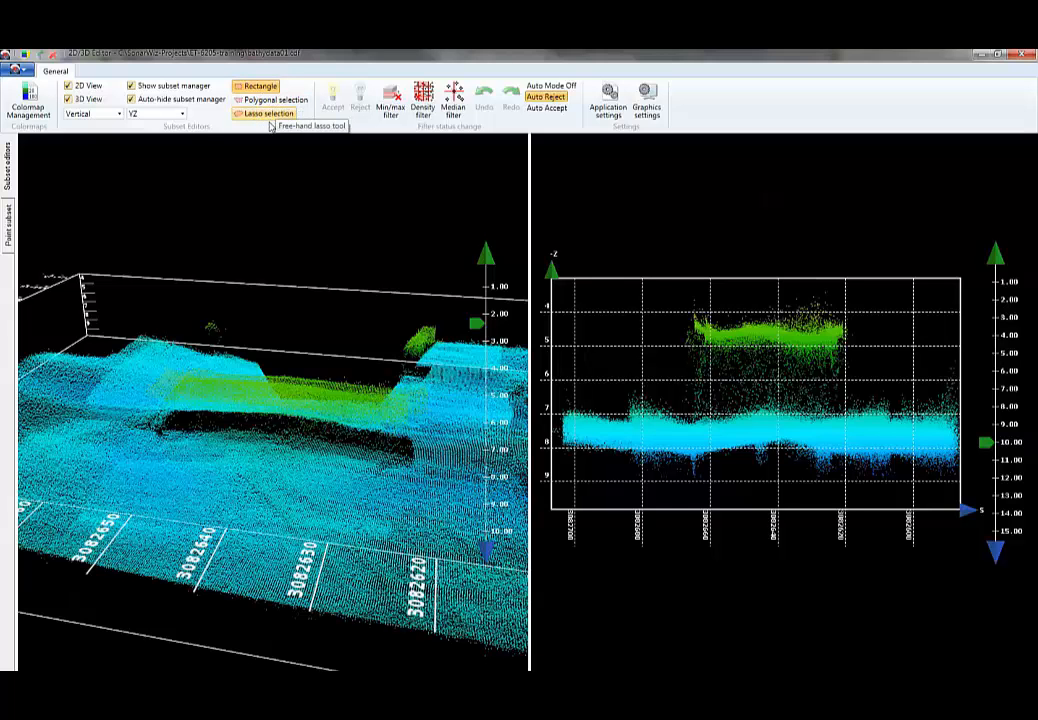
pyautogui.moveTo(204, 326)
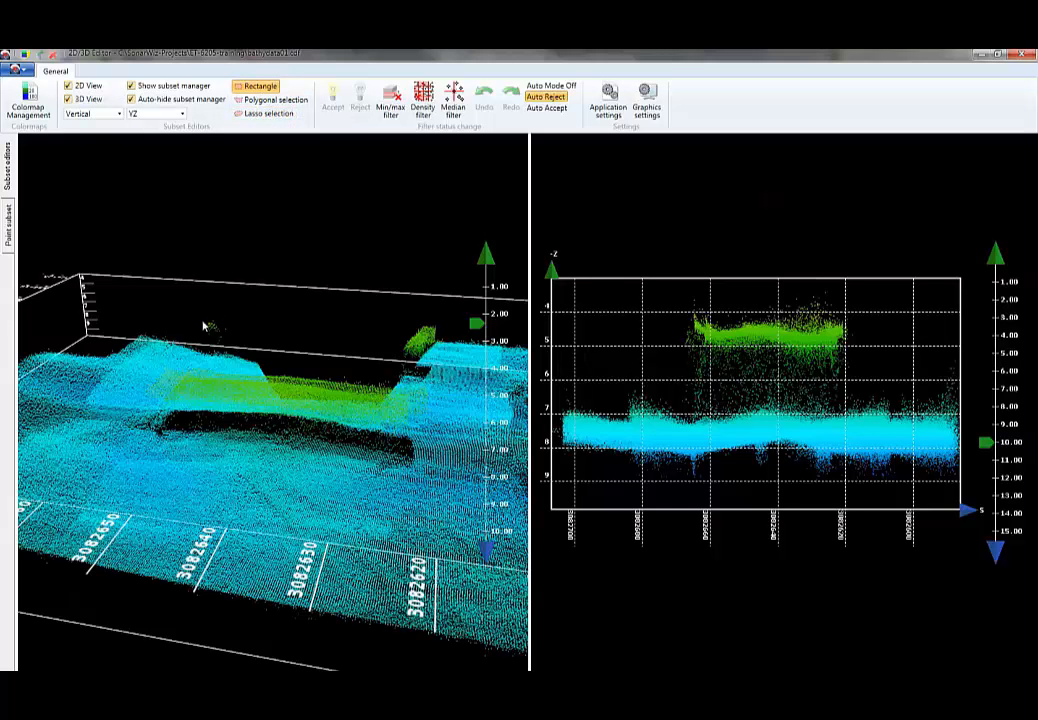
pyautogui.moveTo(196, 300); pyautogui.dragTo(210, 332)
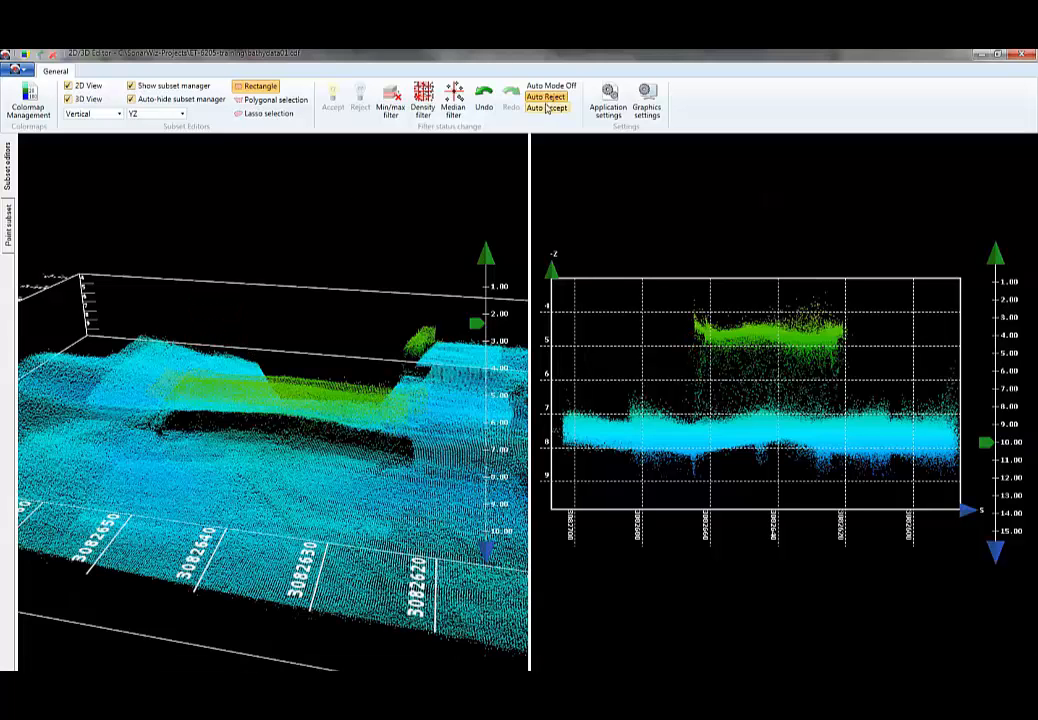
pyautogui.click(548, 108)
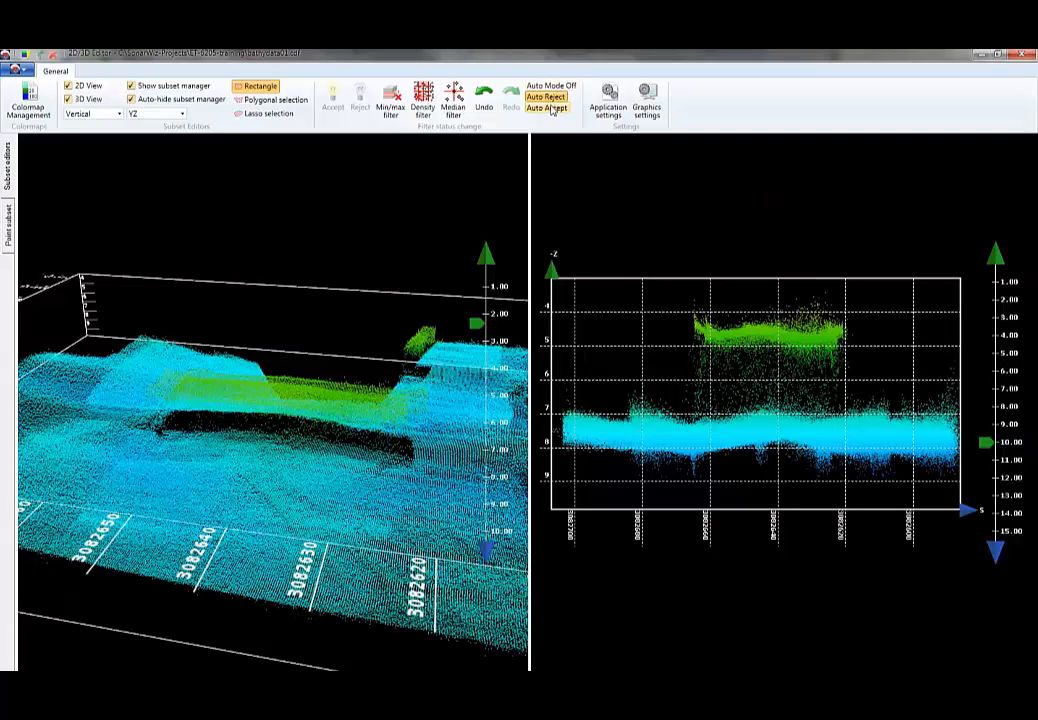
pyautogui.click(548, 108)
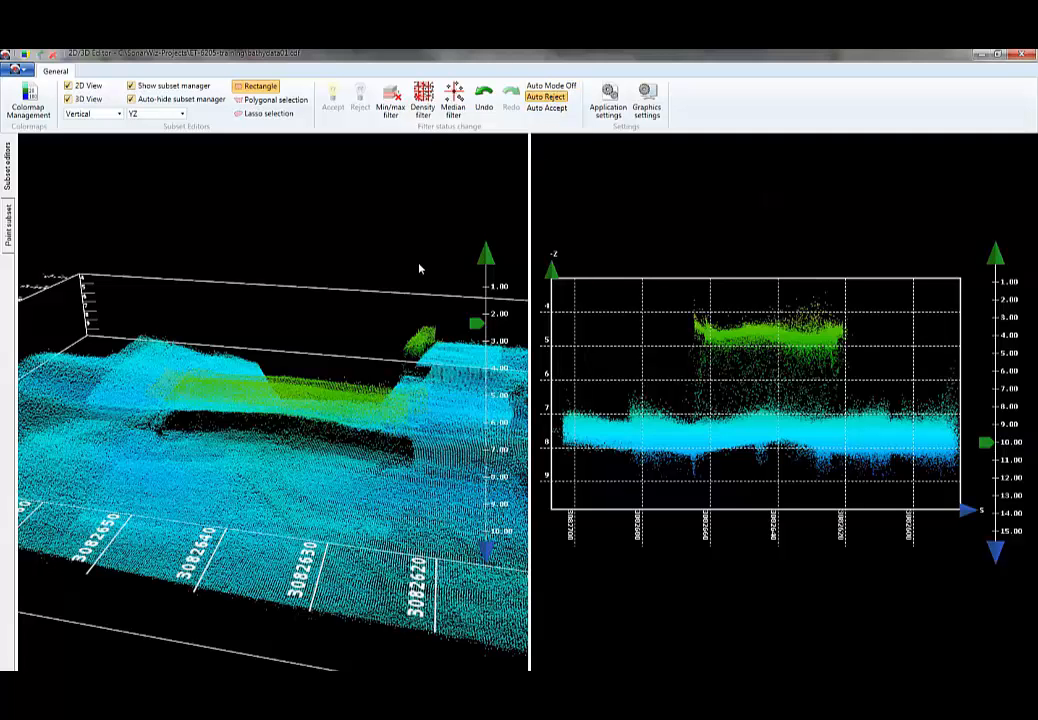
pyautogui.moveTo(330, 288)
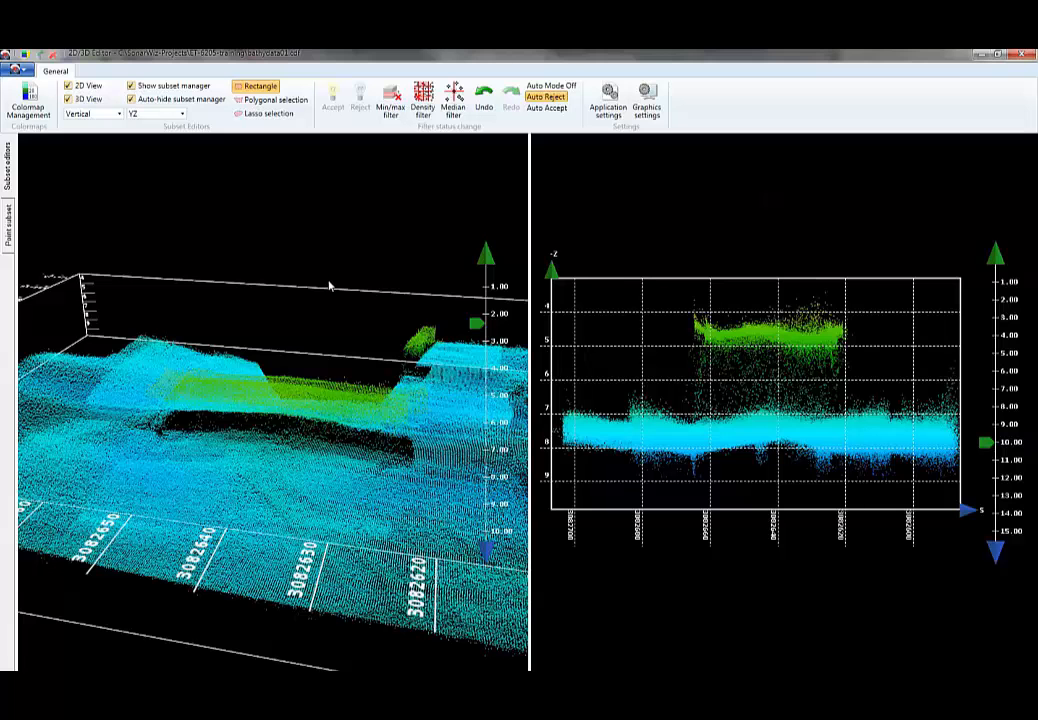
pyautogui.moveTo(344, 256)
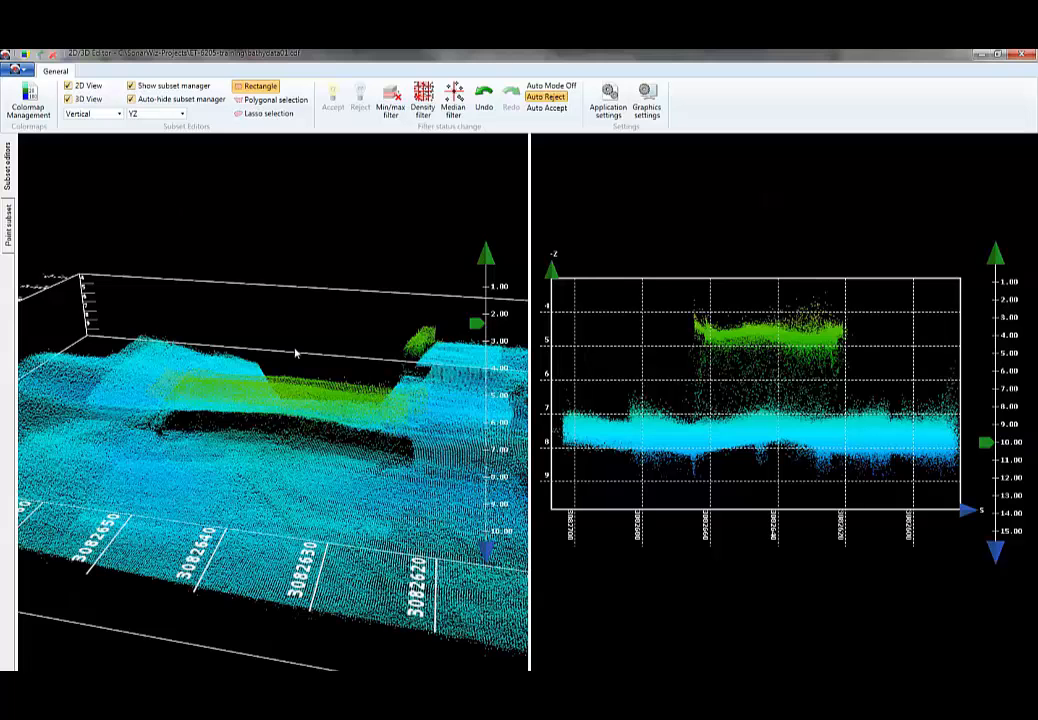
pyautogui.moveTo(312, 378)
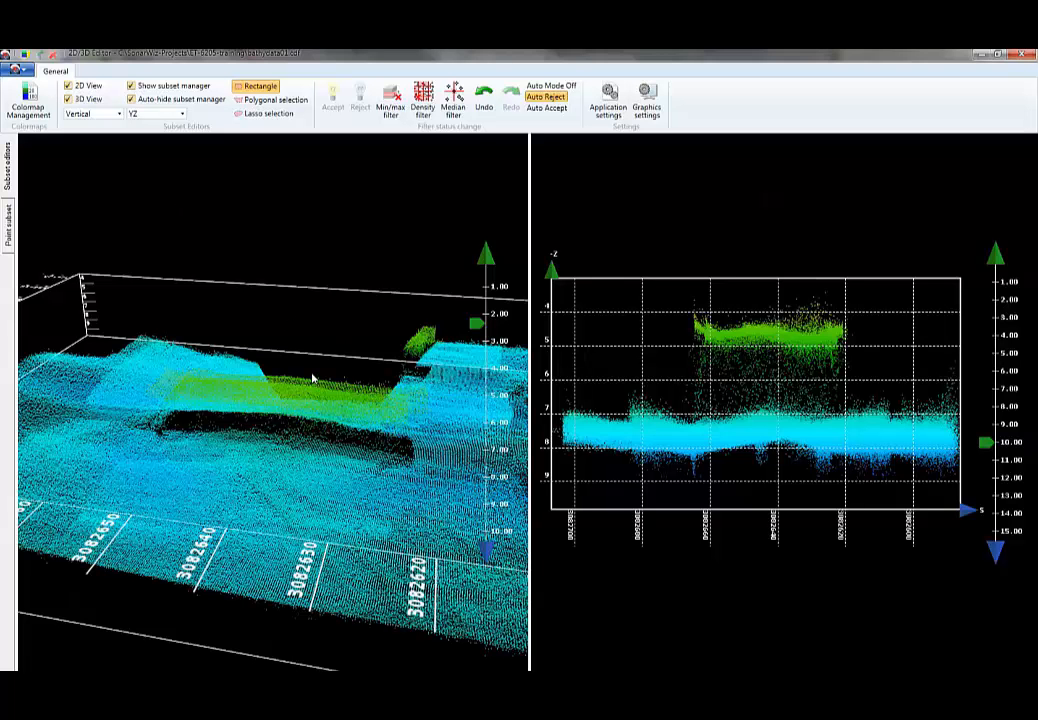
pyautogui.moveTo(410, 376)
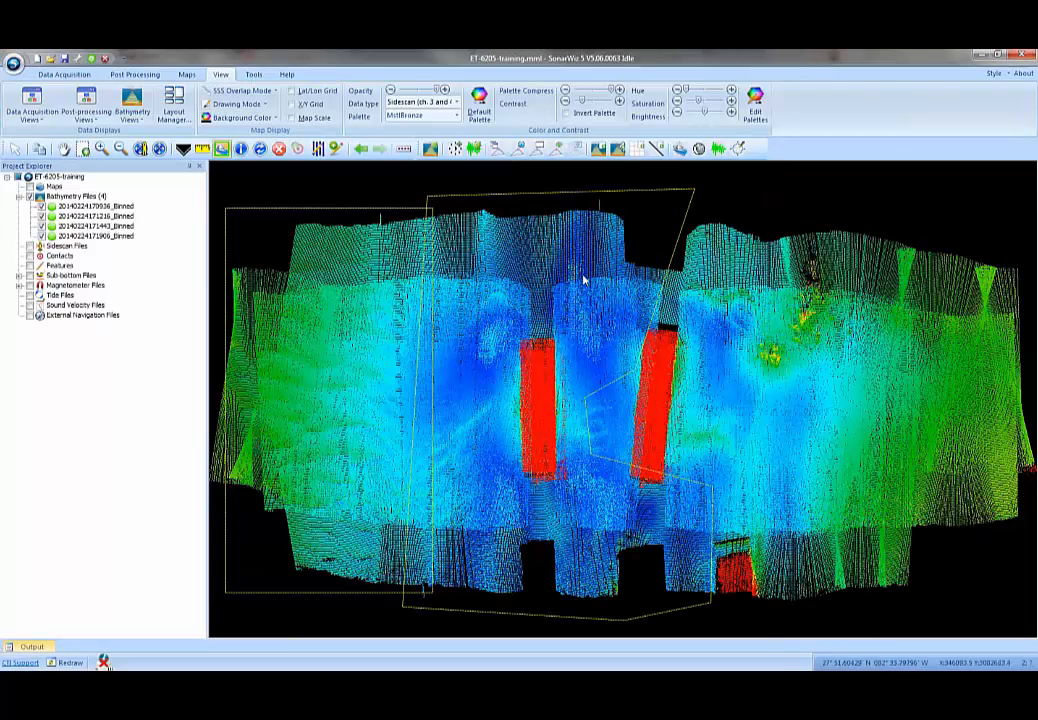
pyautogui.moveTo(598, 148)
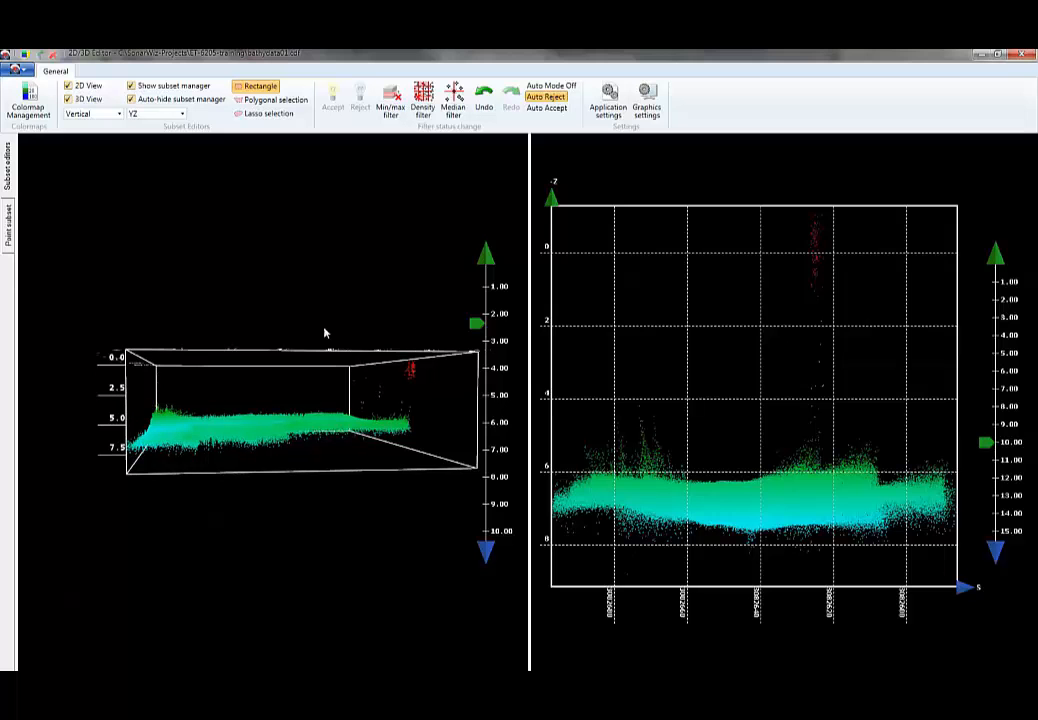
# Step: Adjust the 3D view of the second section to expose its stray high soundings
pyautogui.moveTo(324, 332); pyautogui.dragTo(456, 410)
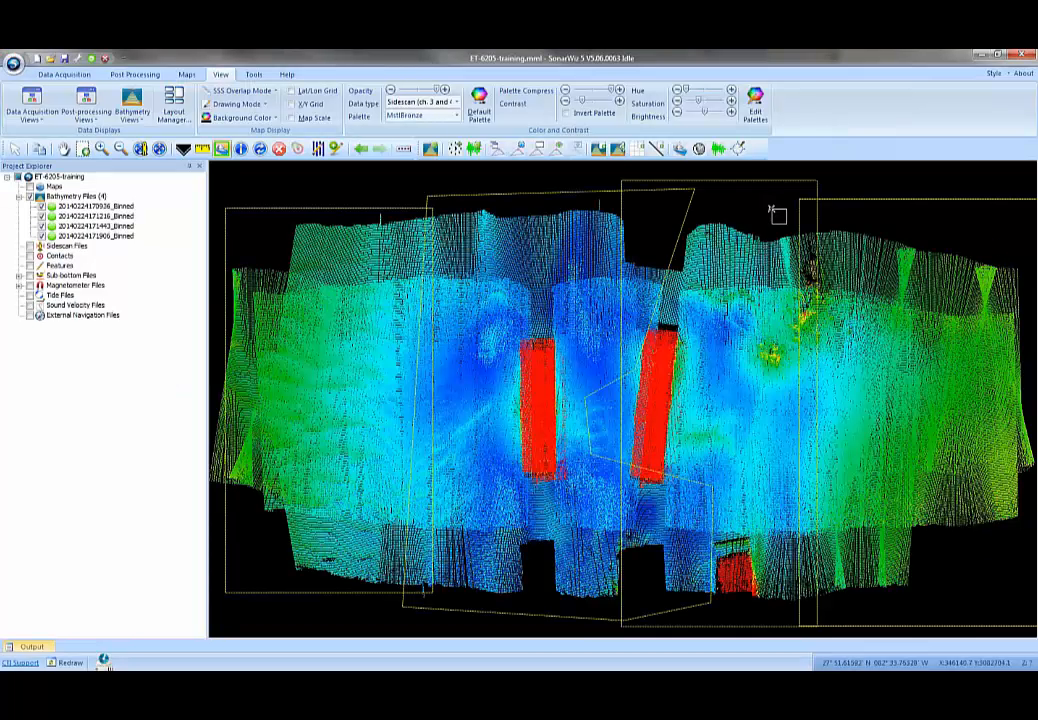
pyautogui.moveTo(714, 348)
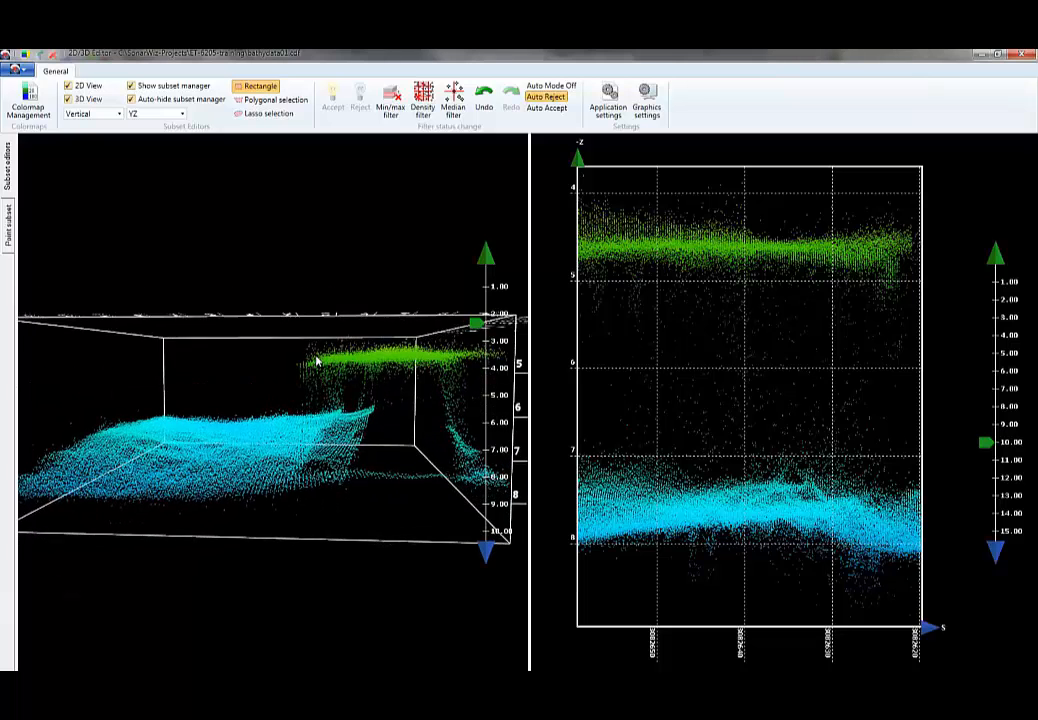
# Step: Orbit the point cloud to see the seabed, then close the bathymetry editor back to the map
pyautogui.moveTo(304, 300); pyautogui.dragTo(470, 330)
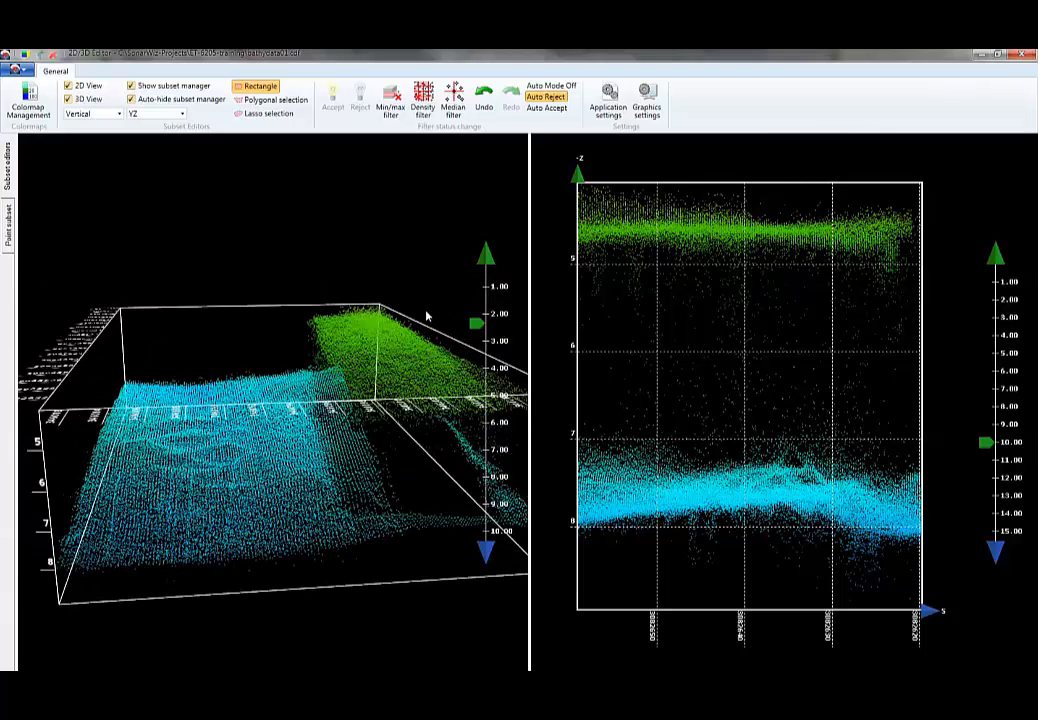
pyautogui.click(452, 104)
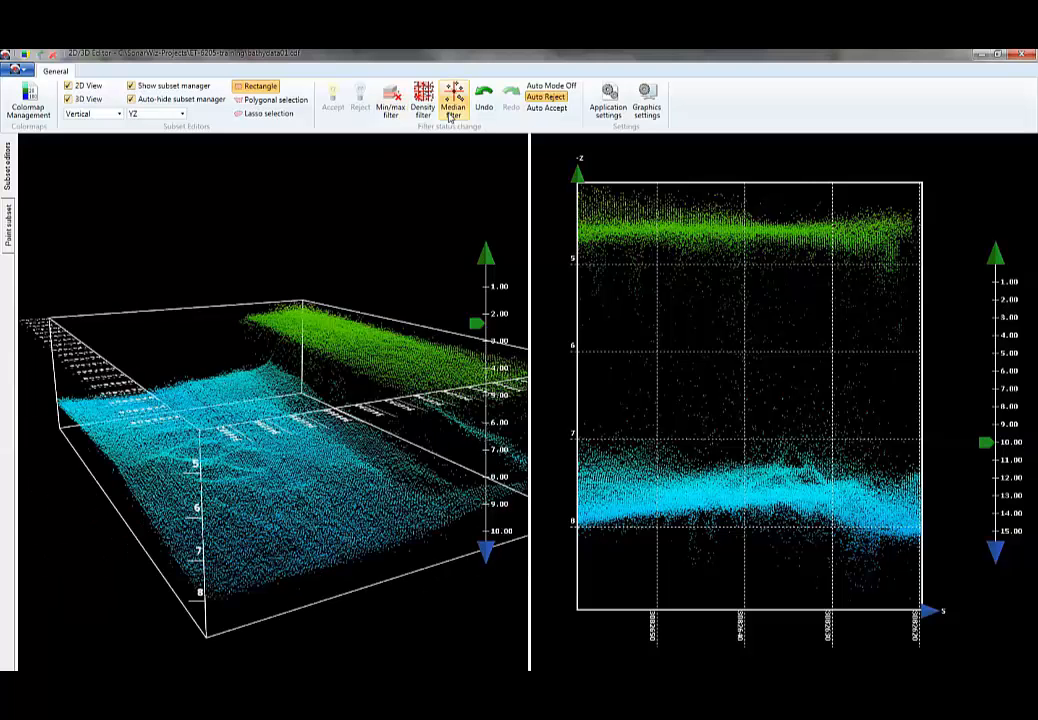
pyautogui.click(390, 104)
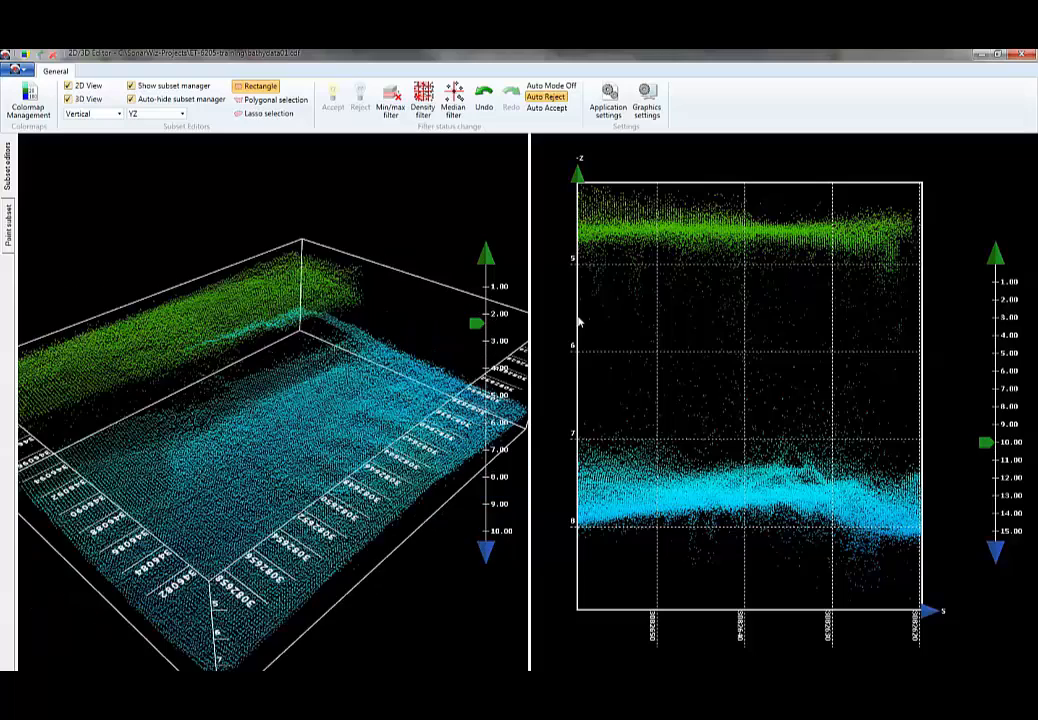
pyautogui.moveTo(996, 62)
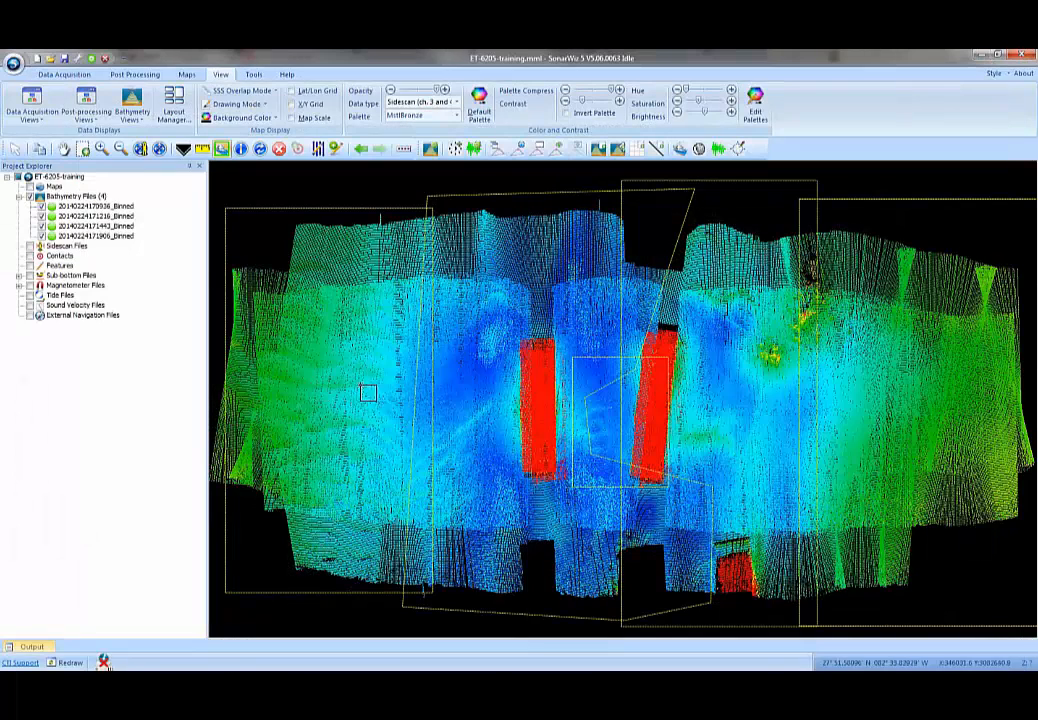
# Step: Check Bathymetry Views, then launch Export Bathy Grid File from the Bathymetry Exports menu
pyautogui.click(132, 104)
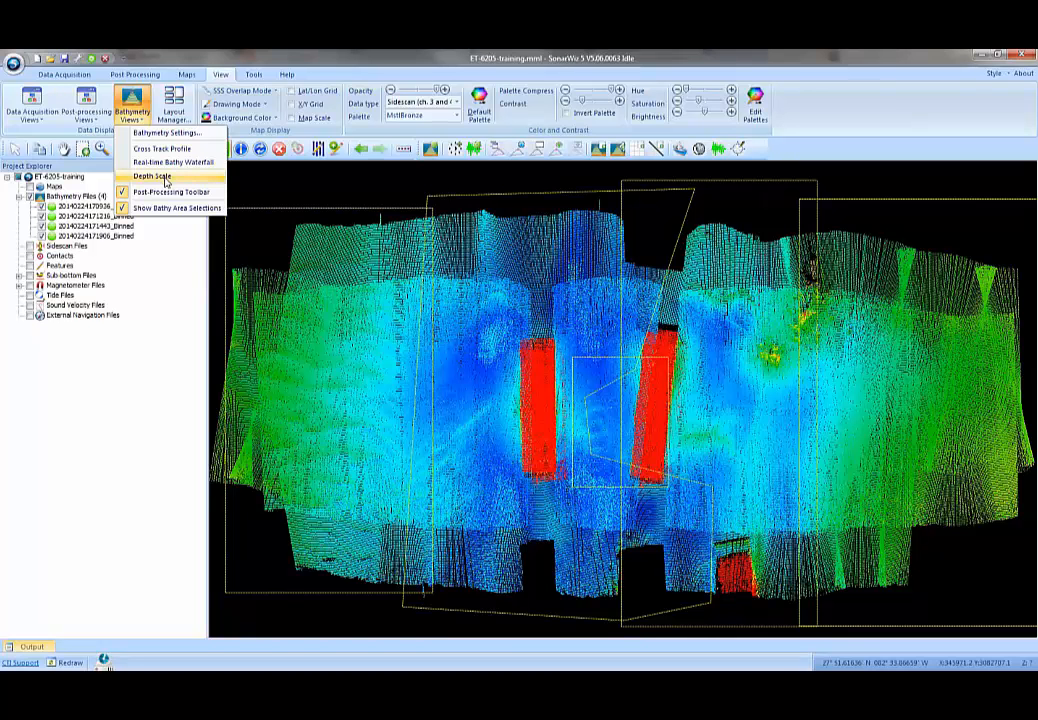
pyautogui.click(152, 176)
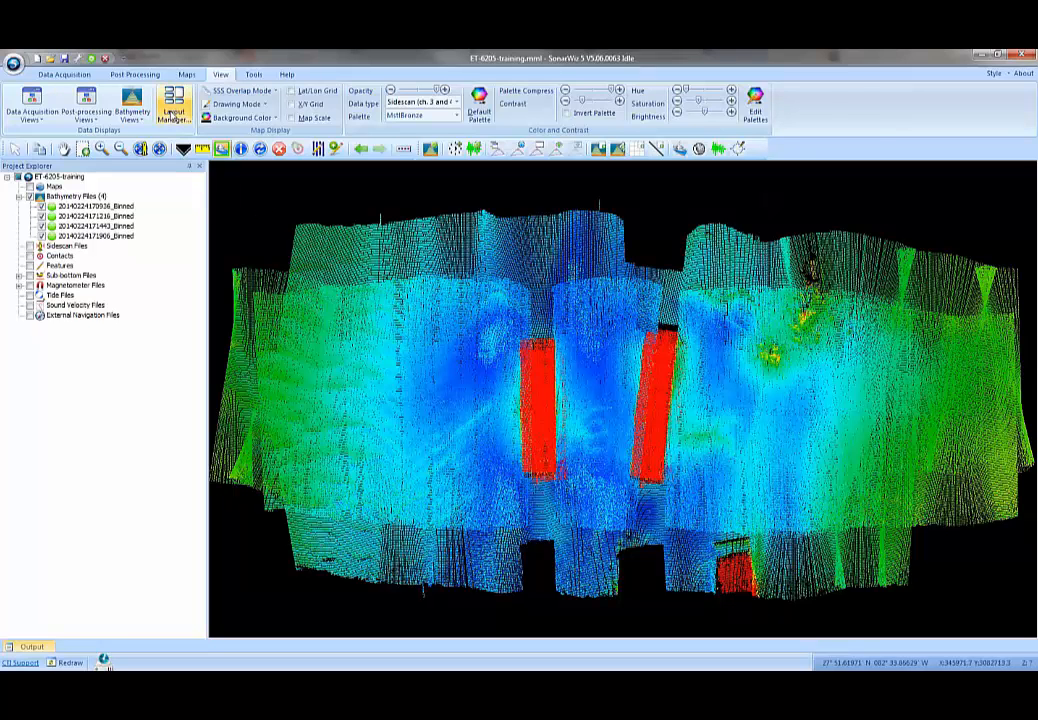
pyautogui.click(134, 74)
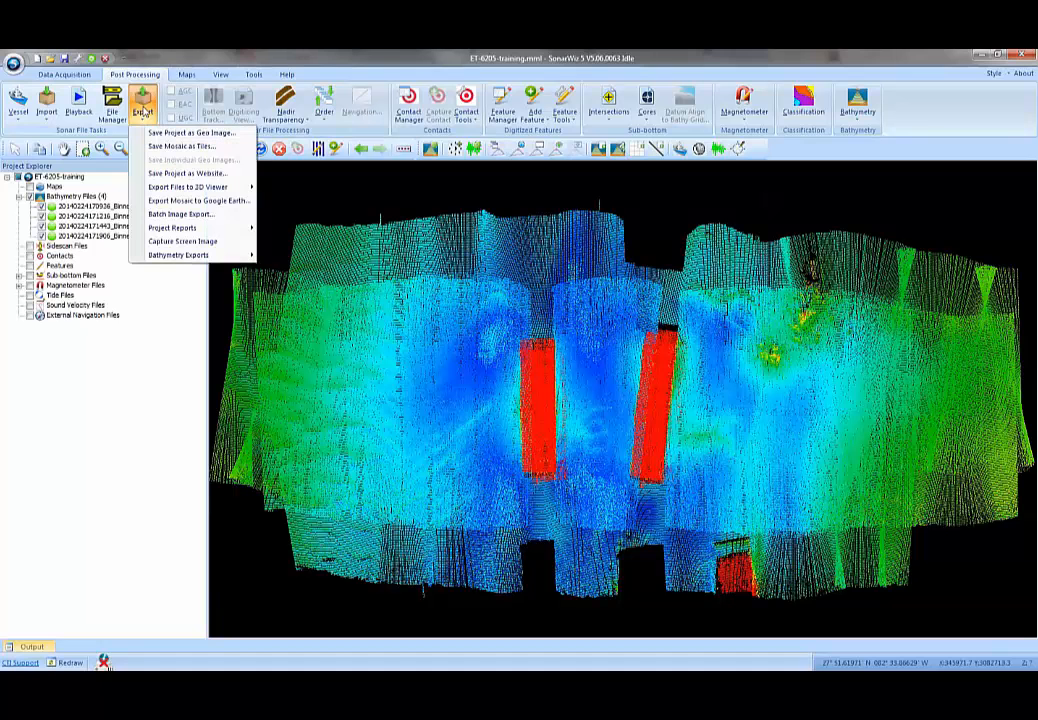
pyautogui.moveTo(178, 256)
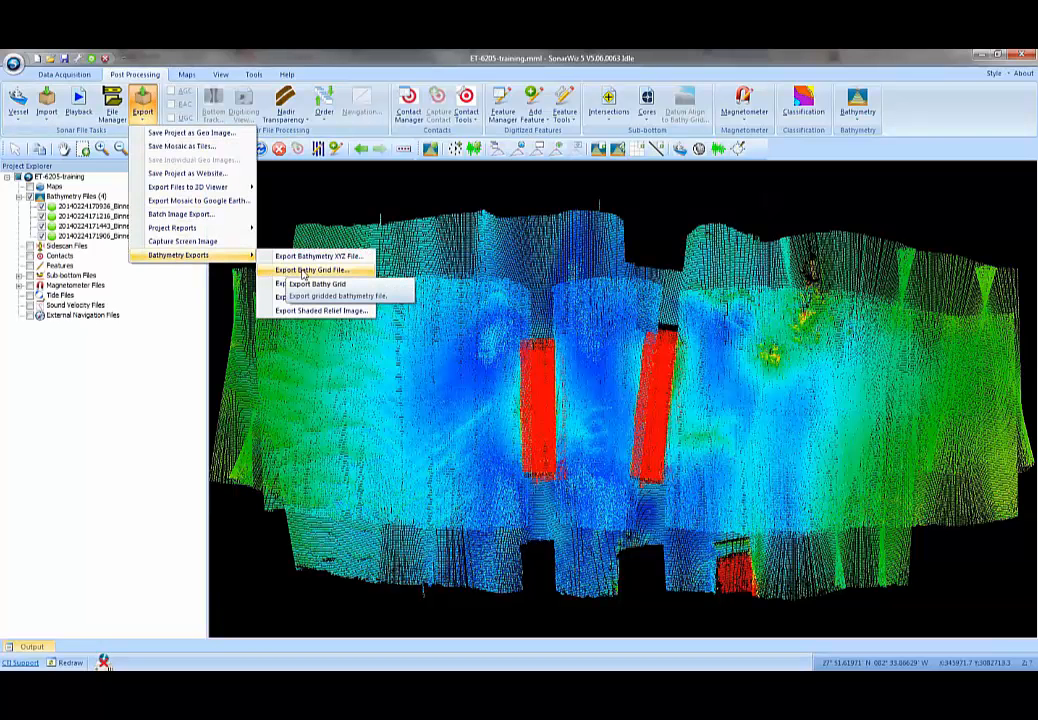
pyautogui.click(312, 270)
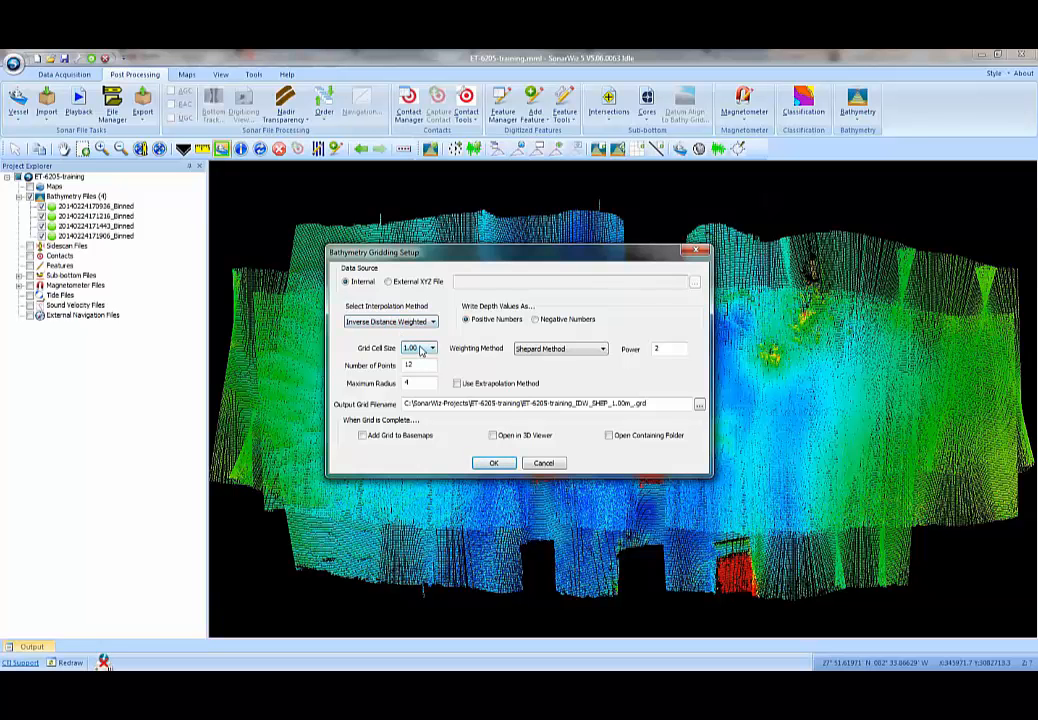
# Step: Run gridding with cell size 0.50, extrapolation on, open in 3D viewer and add grid to basemaps
pyautogui.click(432, 348)
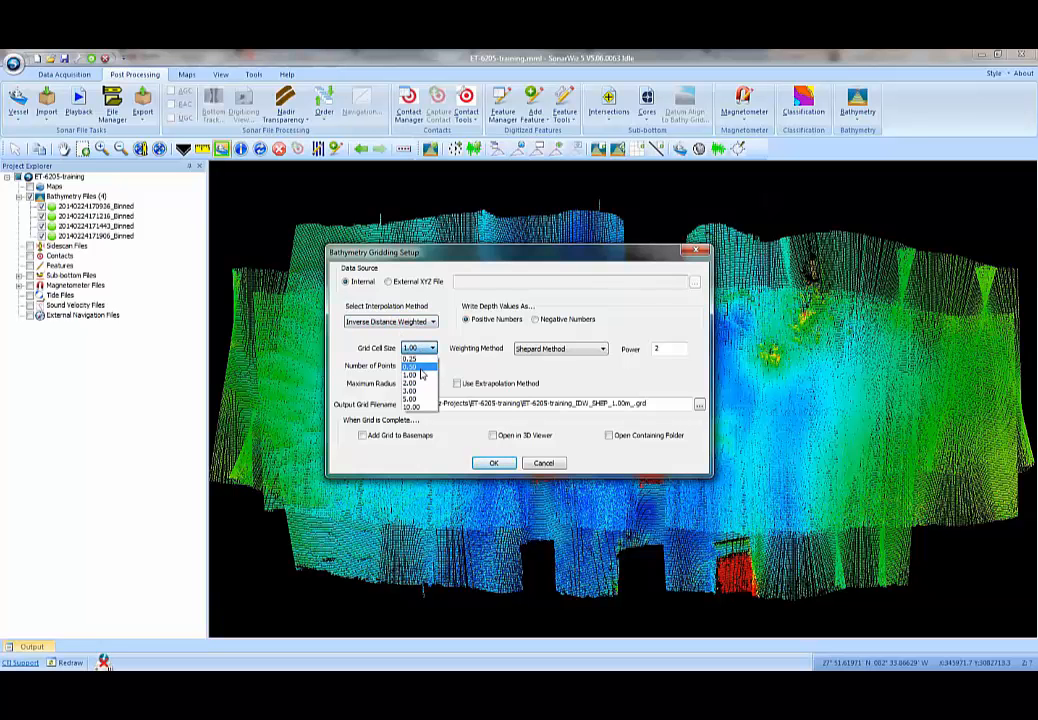
pyautogui.click(410, 368)
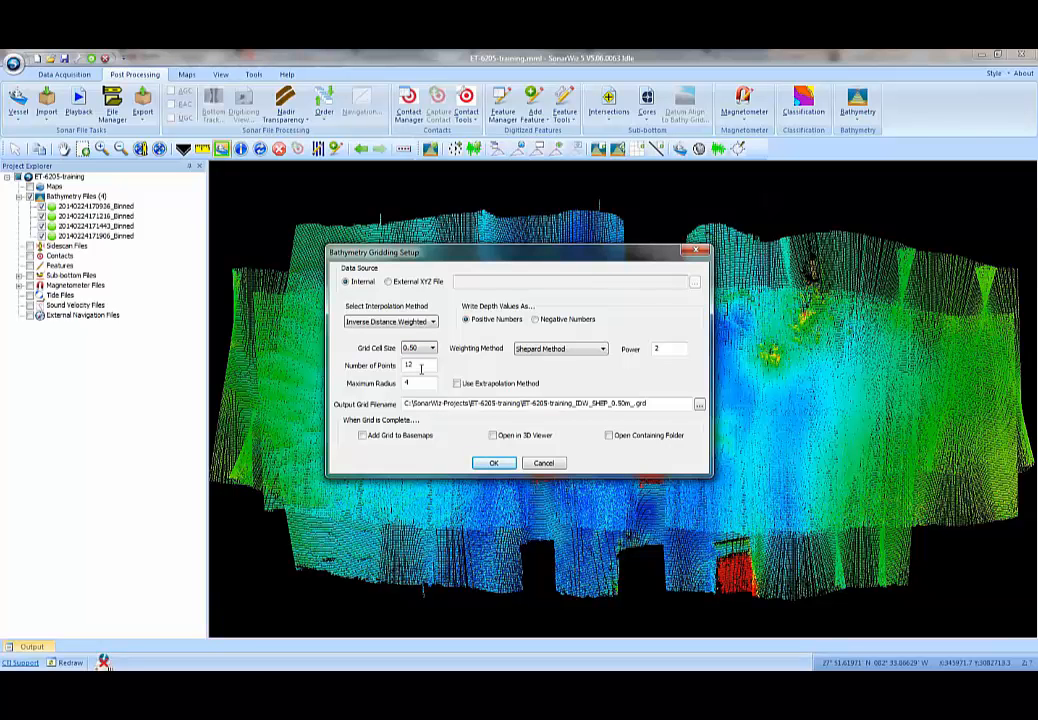
pyautogui.click(456, 384)
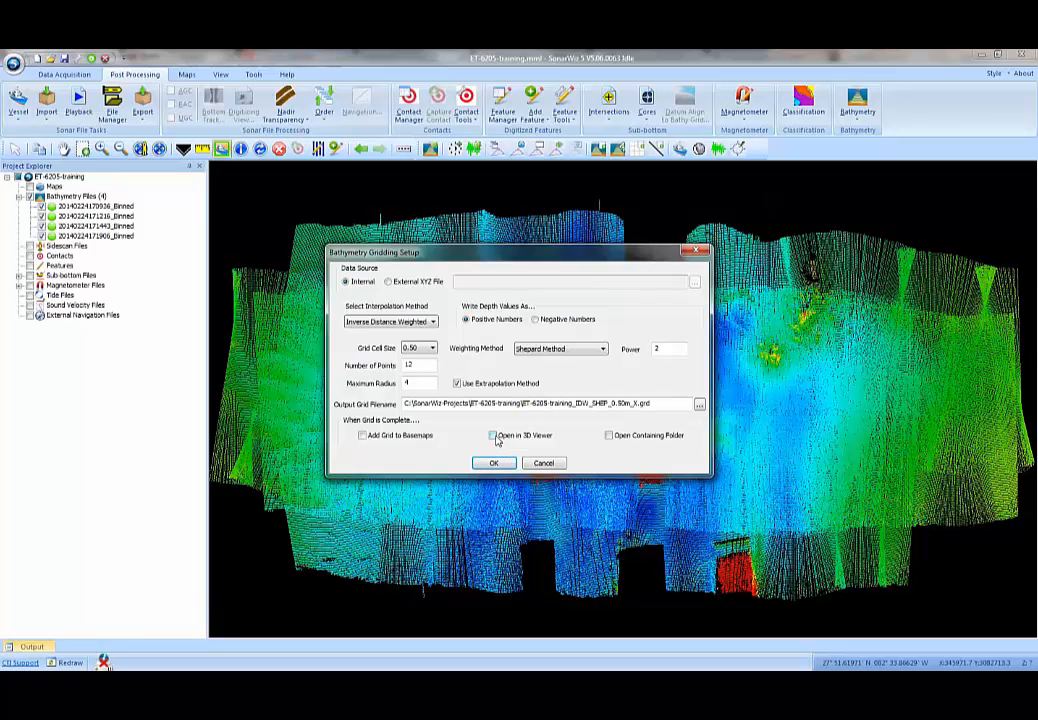
pyautogui.click(492, 436)
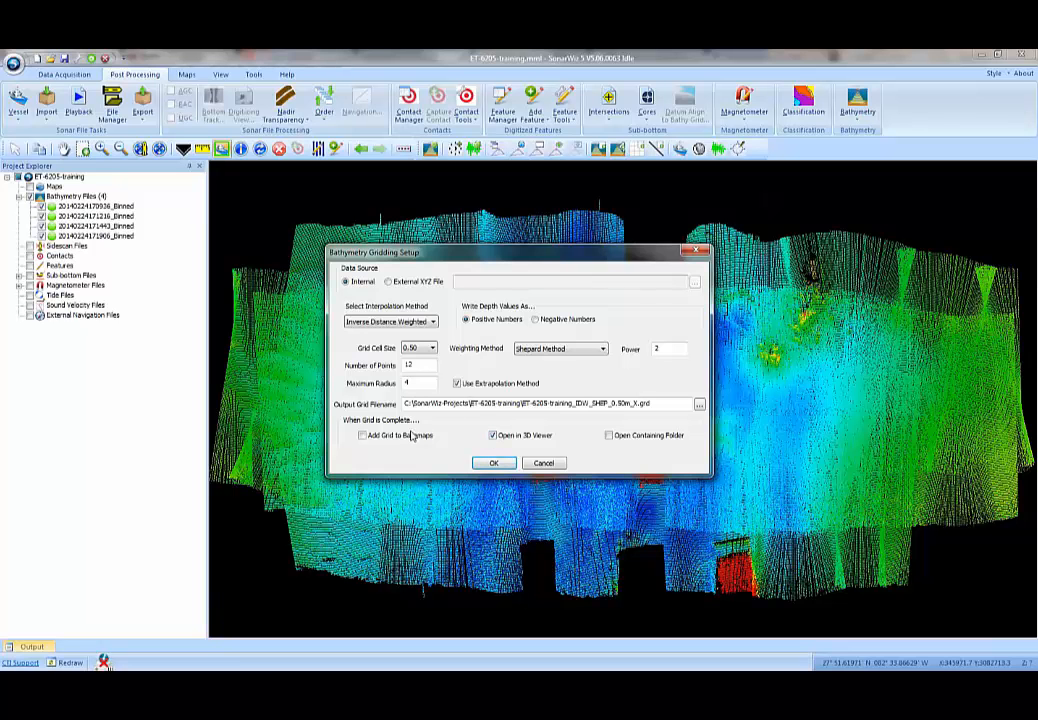
pyautogui.moveTo(416, 428)
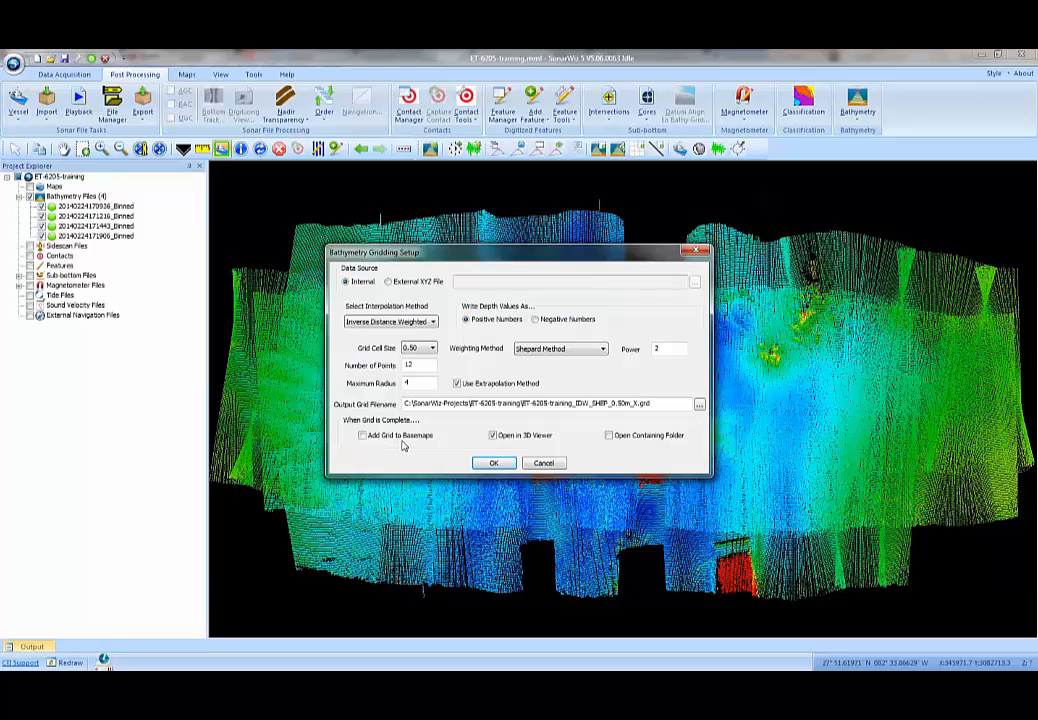
pyautogui.click(364, 436)
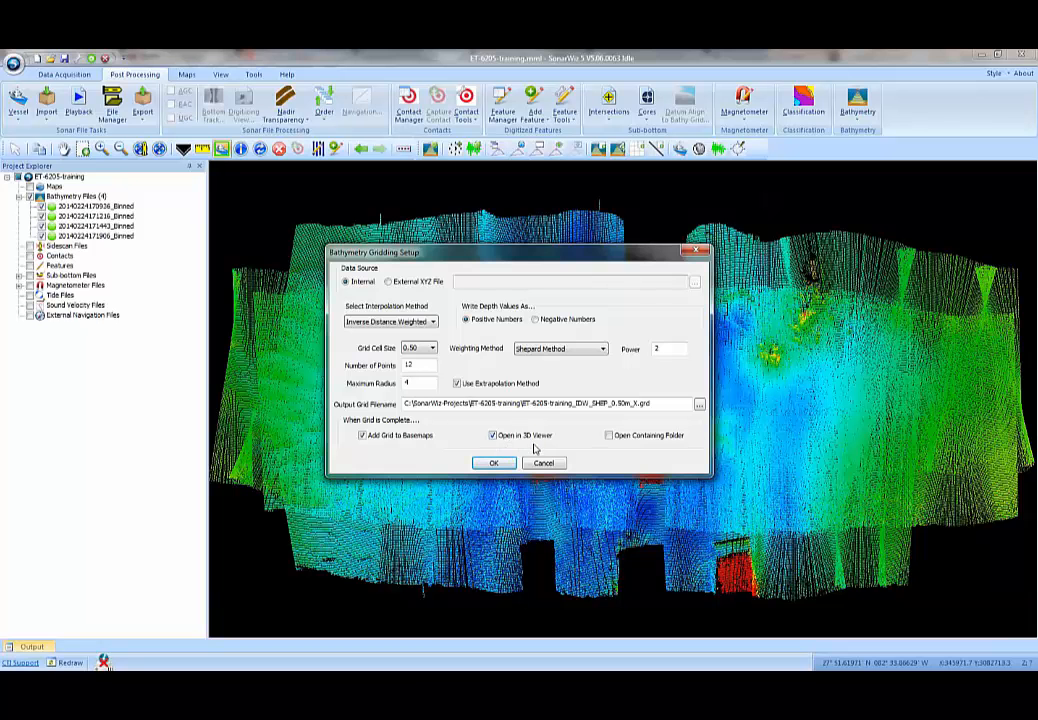
pyautogui.click(492, 462)
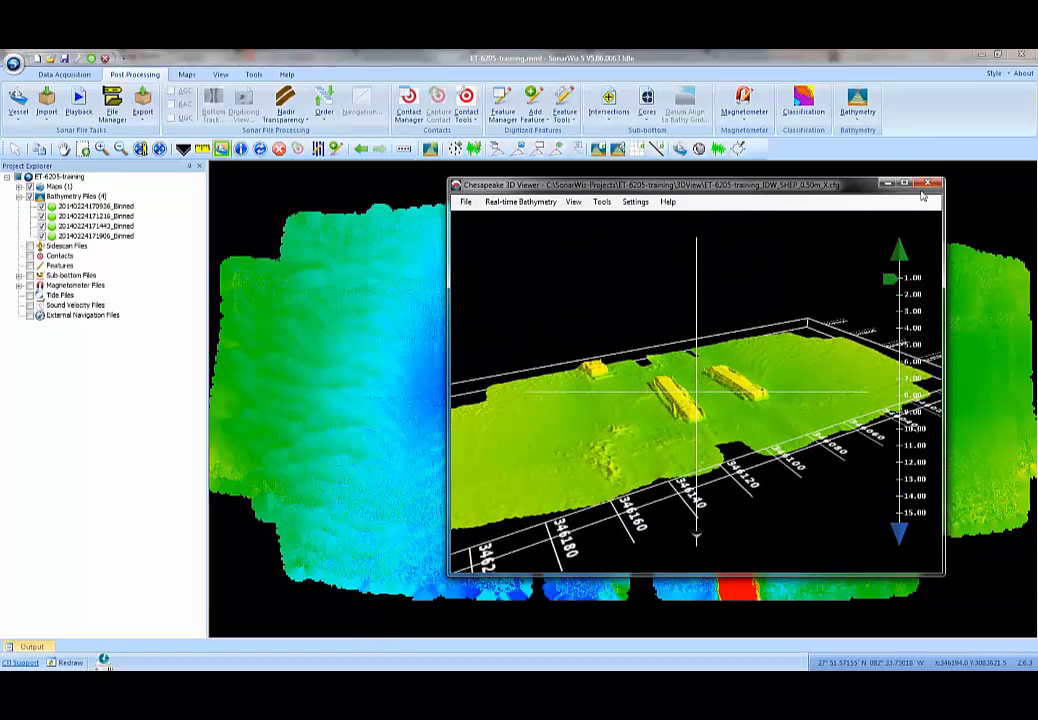
# Step: Close the 3D preview so the new grid shows as a basemap on the project map
pyautogui.click(930, 184)
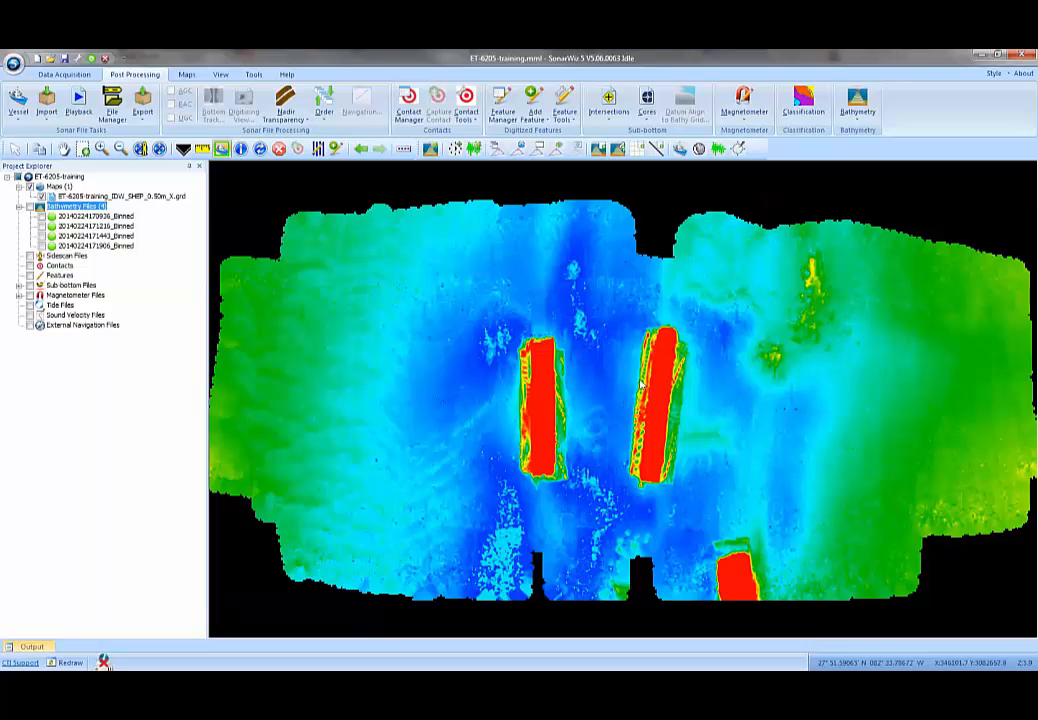
pyautogui.moveTo(512, 376)
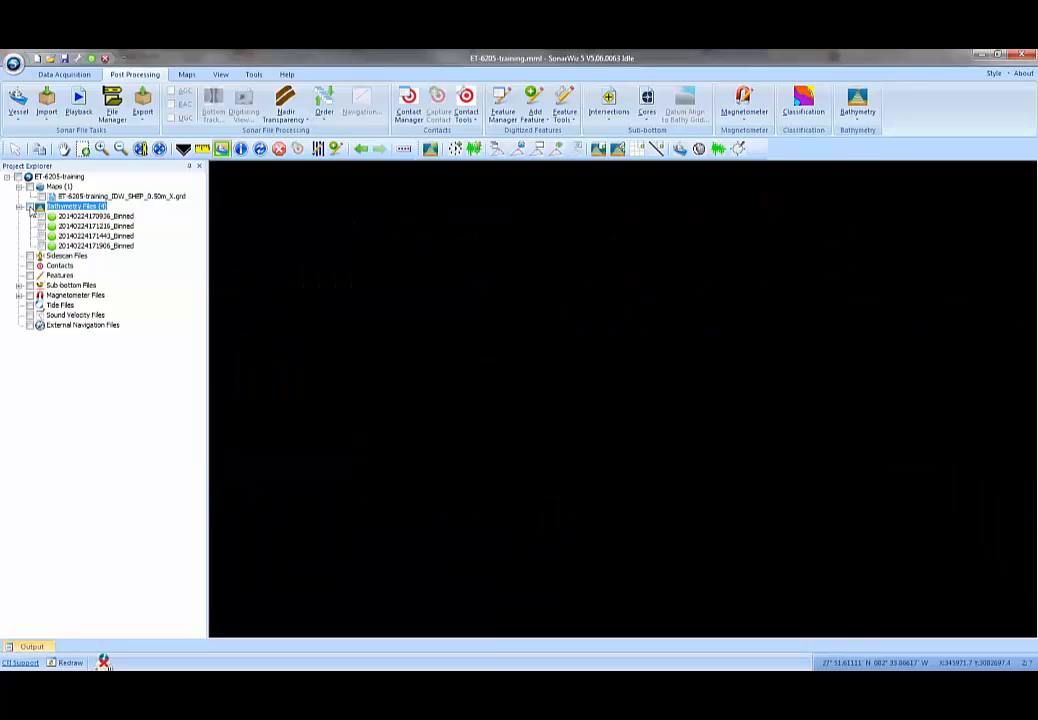
# Step: Import the selected XTF side-scan files with channels 1 and 2
pyautogui.click(46, 100)
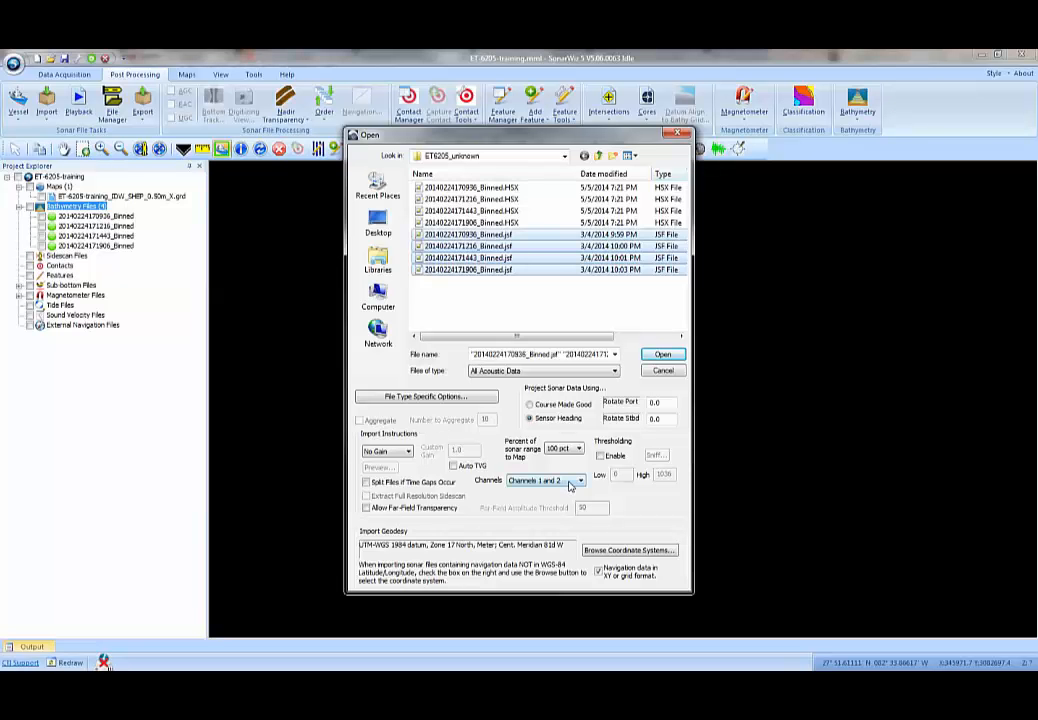
pyautogui.click(580, 480)
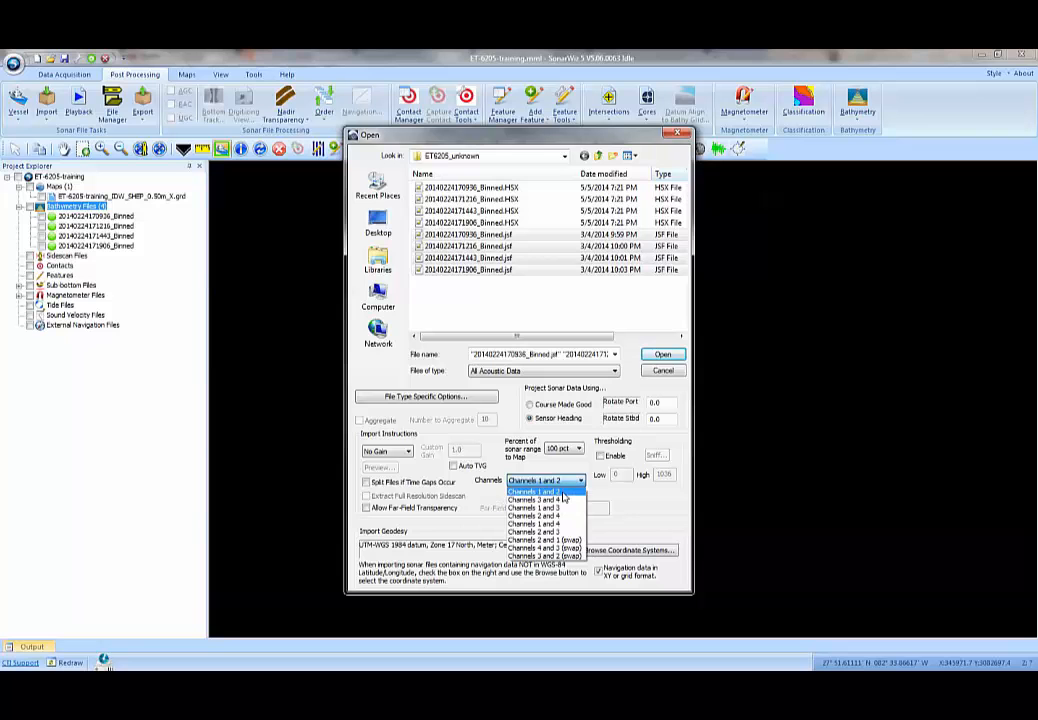
pyautogui.click(544, 490)
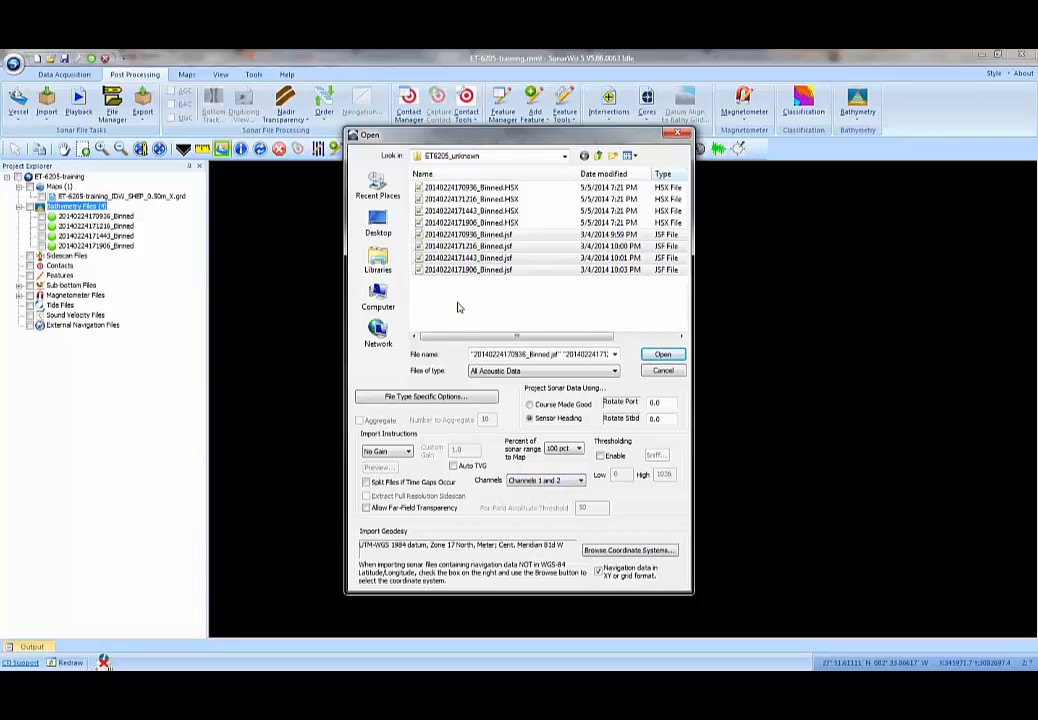
pyautogui.click(662, 354)
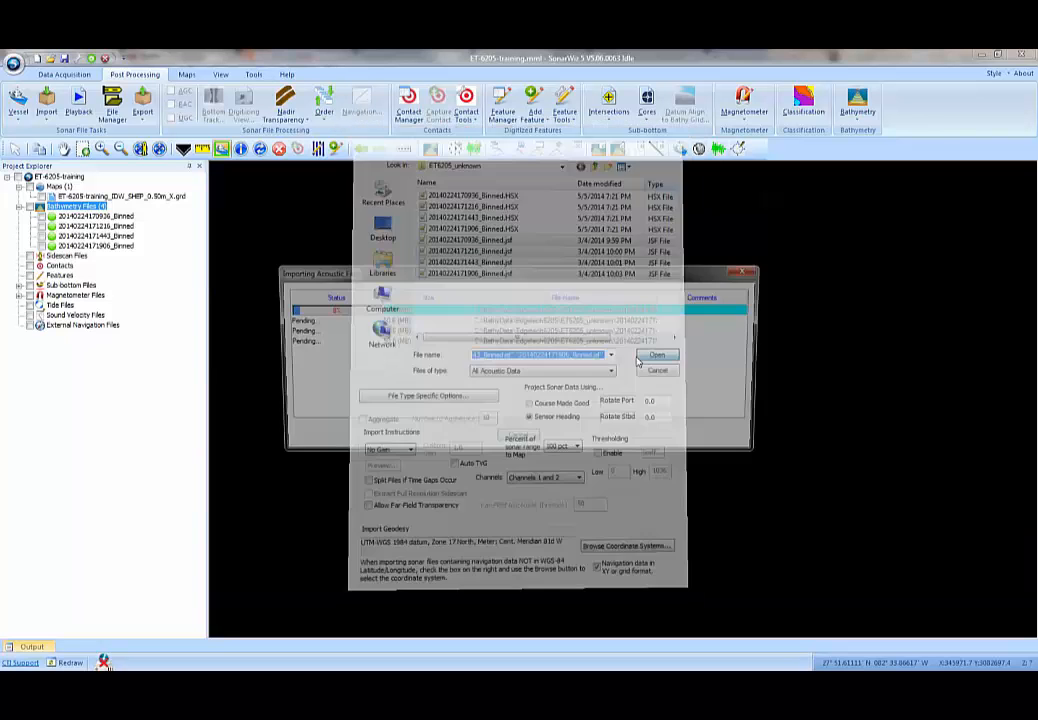
# Step: From a sonar line's context menu on the mosaic, start Bottom Track for that line
pyautogui.click(656, 356)
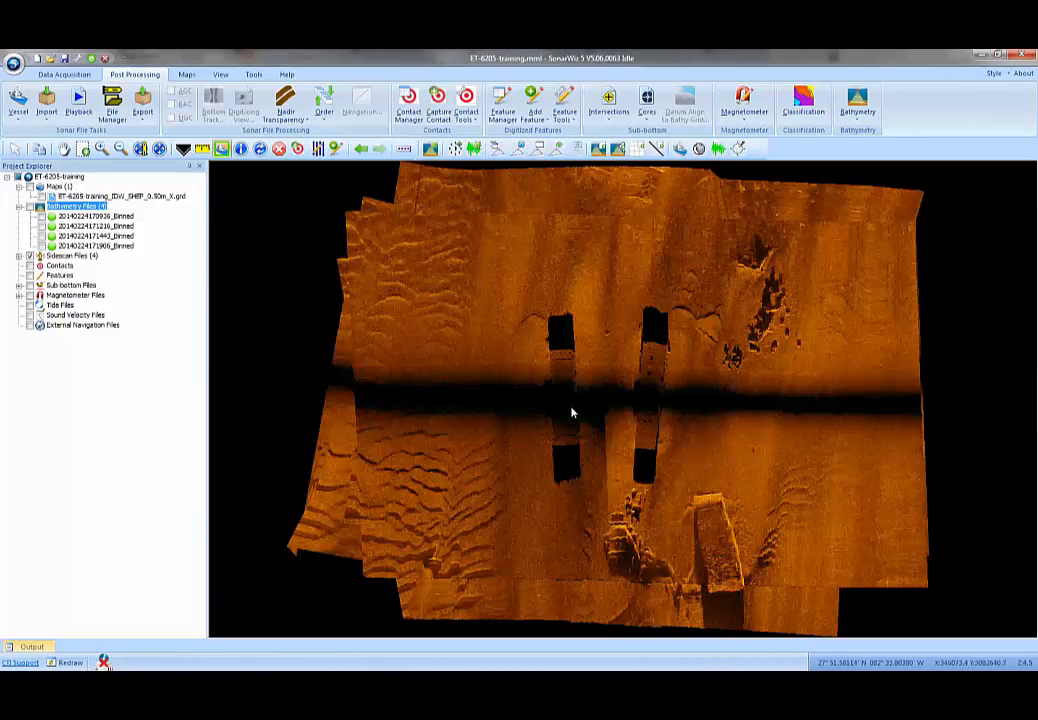
pyautogui.rightClick(570, 410)
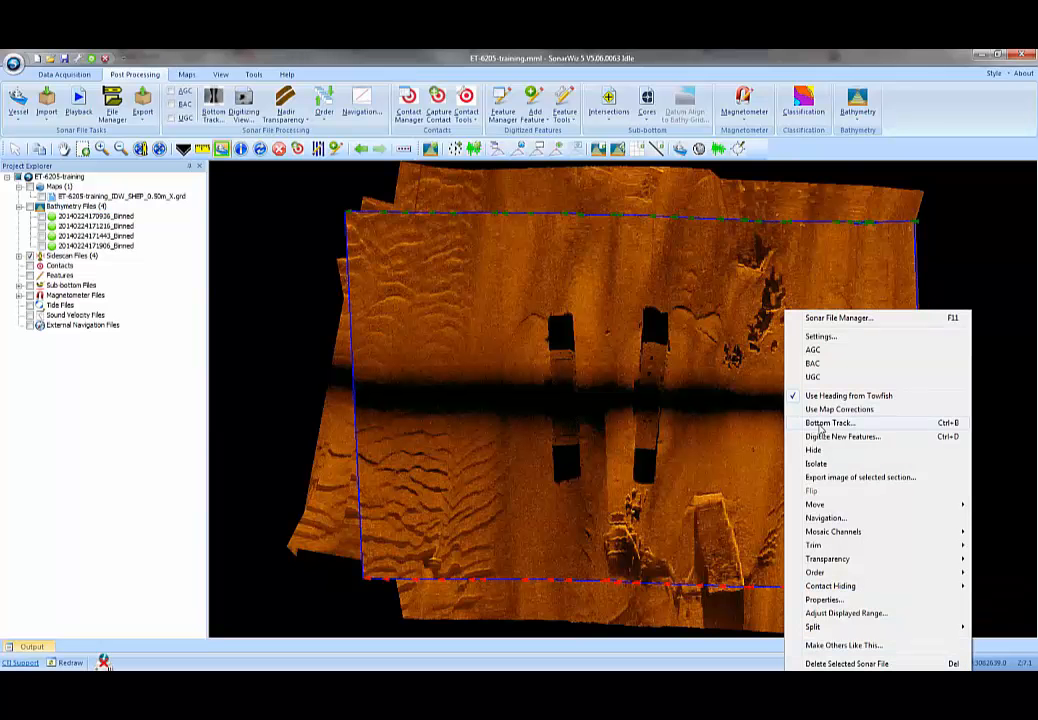
pyautogui.click(830, 422)
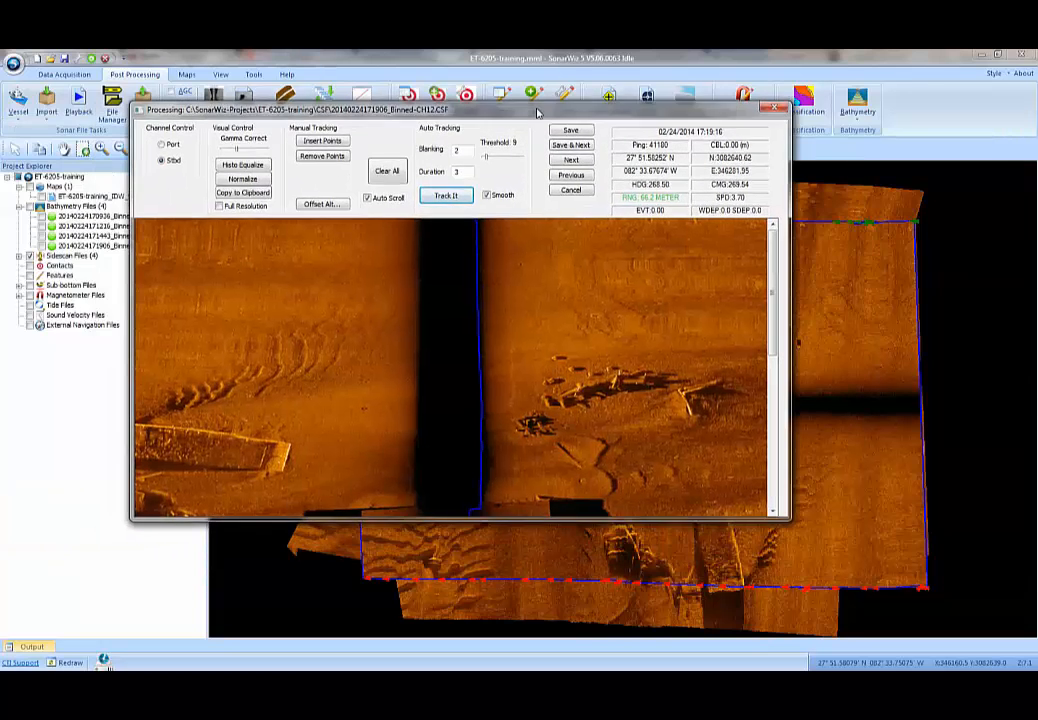
# Step: Save & Next through the remaining lines' bottom tracks, then save the last one
pyautogui.click(444, 196)
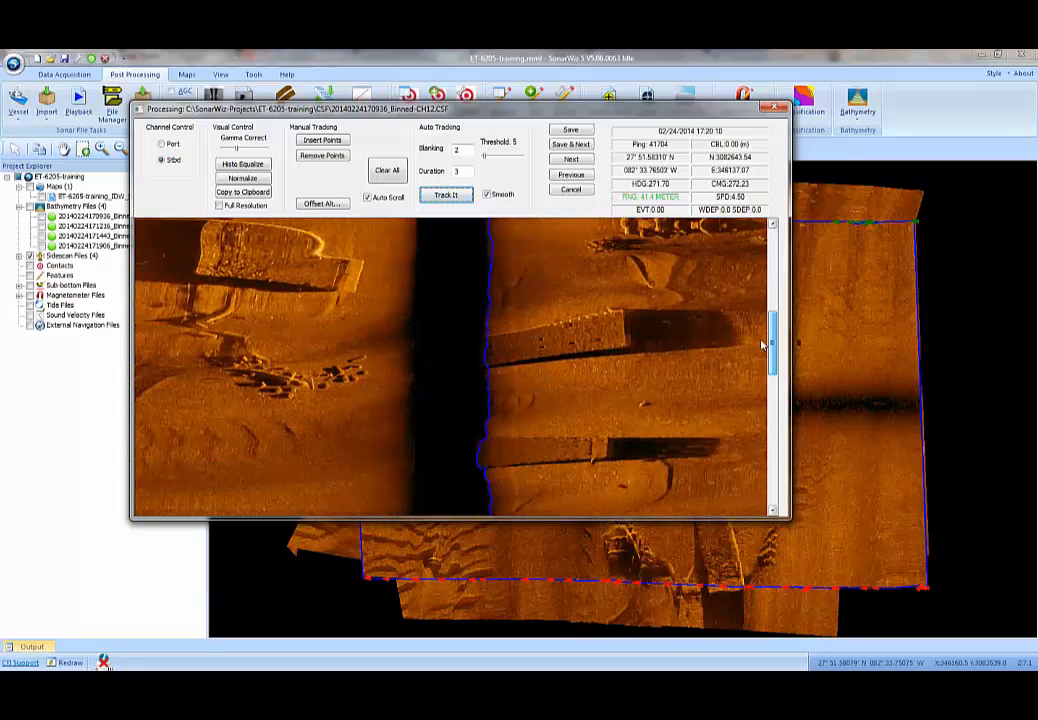
pyautogui.click(572, 144)
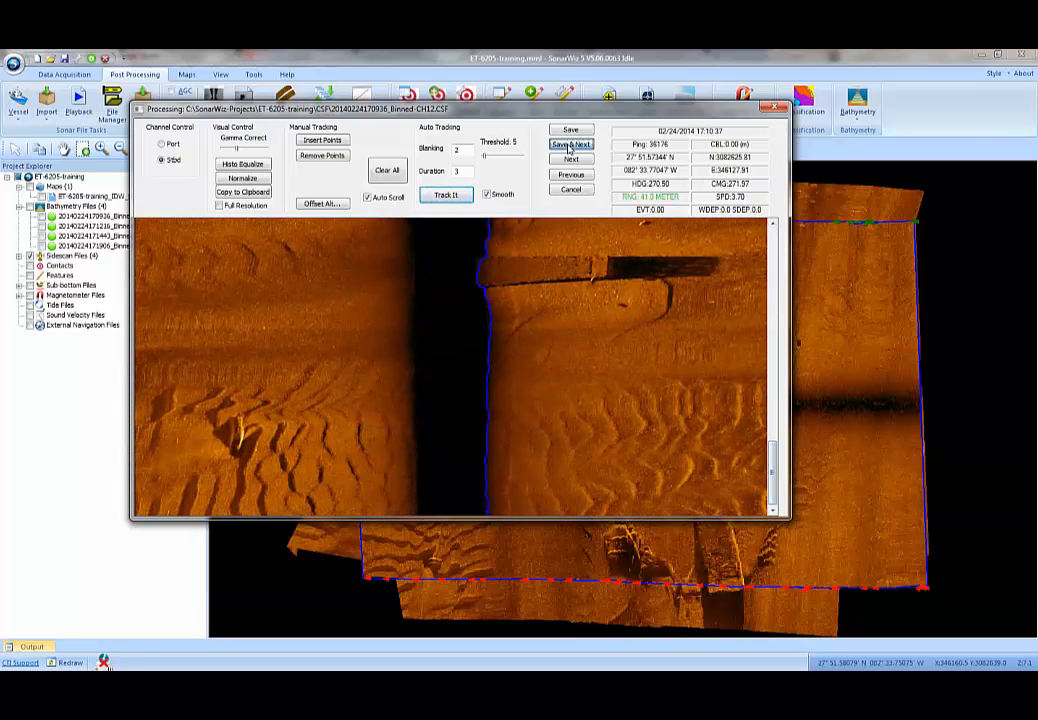
pyautogui.click(570, 144)
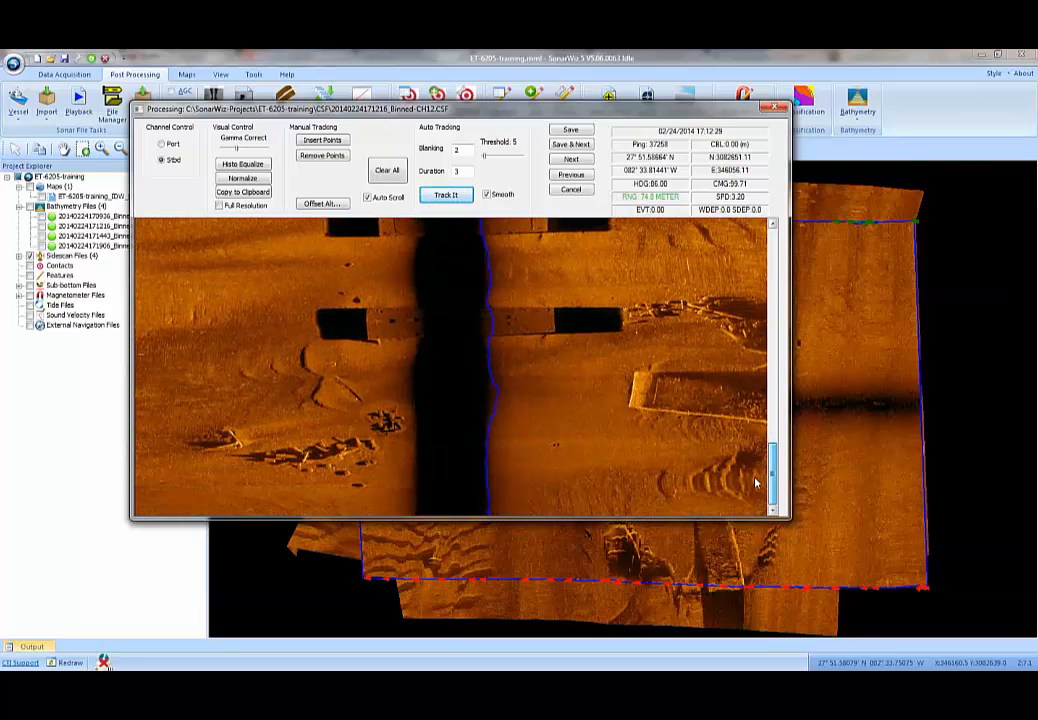
pyautogui.click(446, 194)
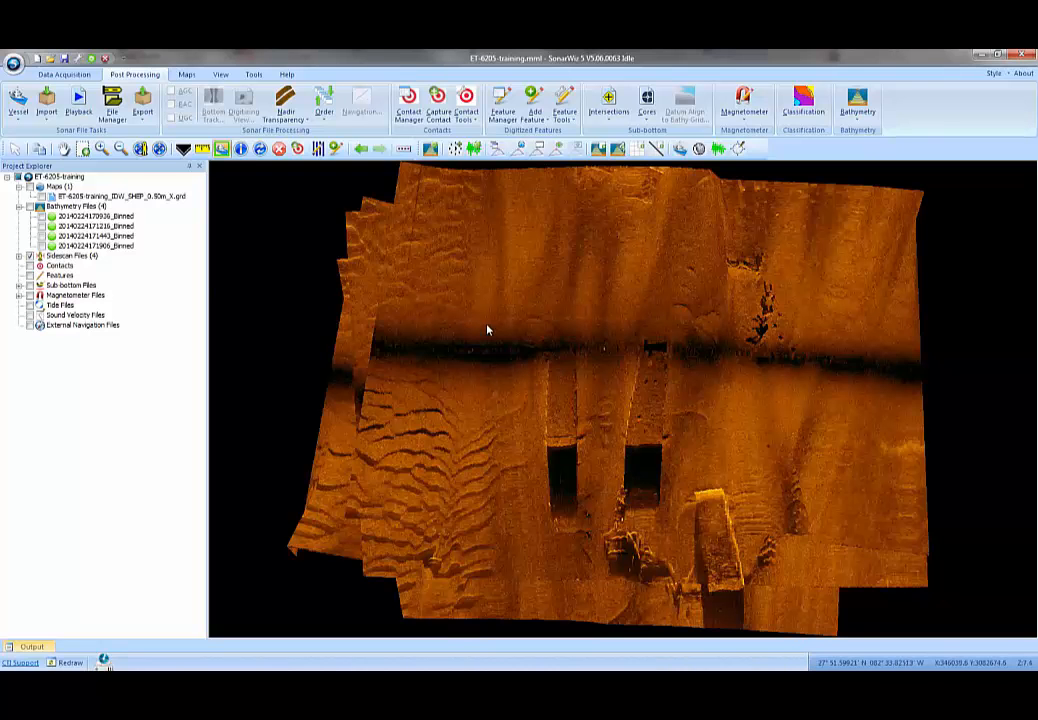
pyautogui.click(252, 74)
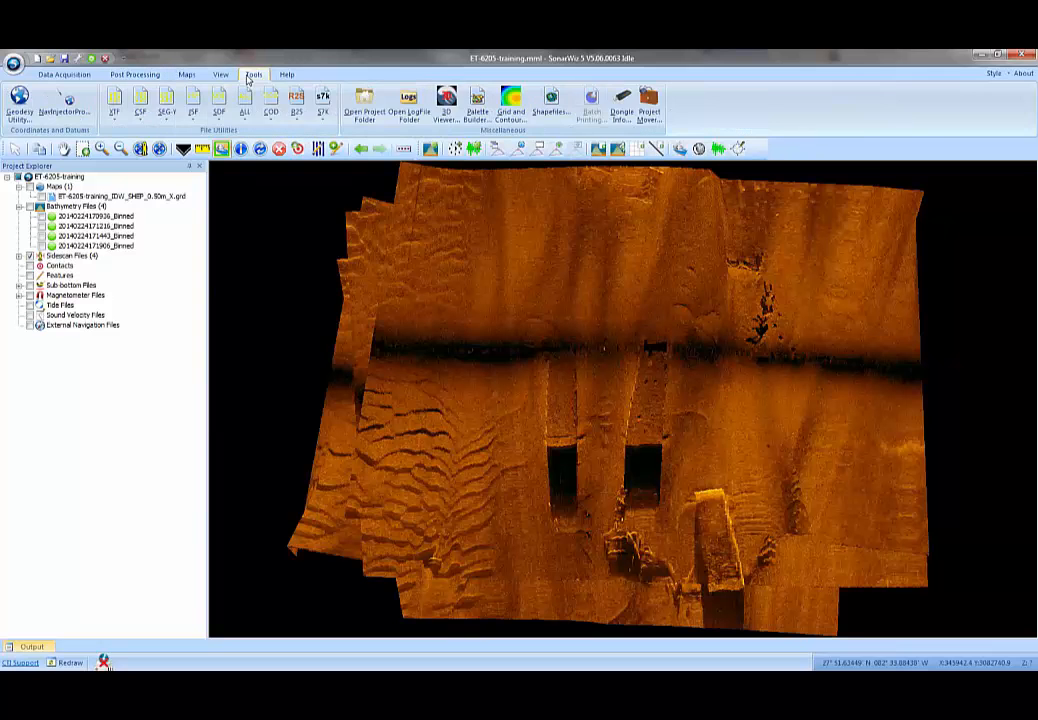
pyautogui.click(220, 74)
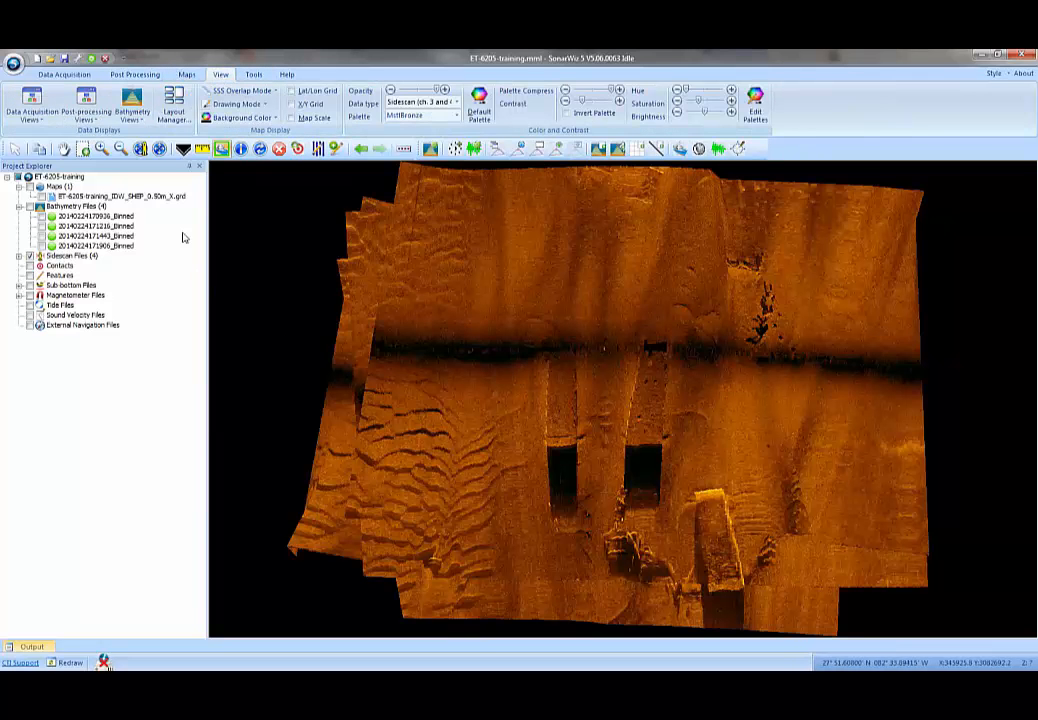
pyautogui.click(240, 92)
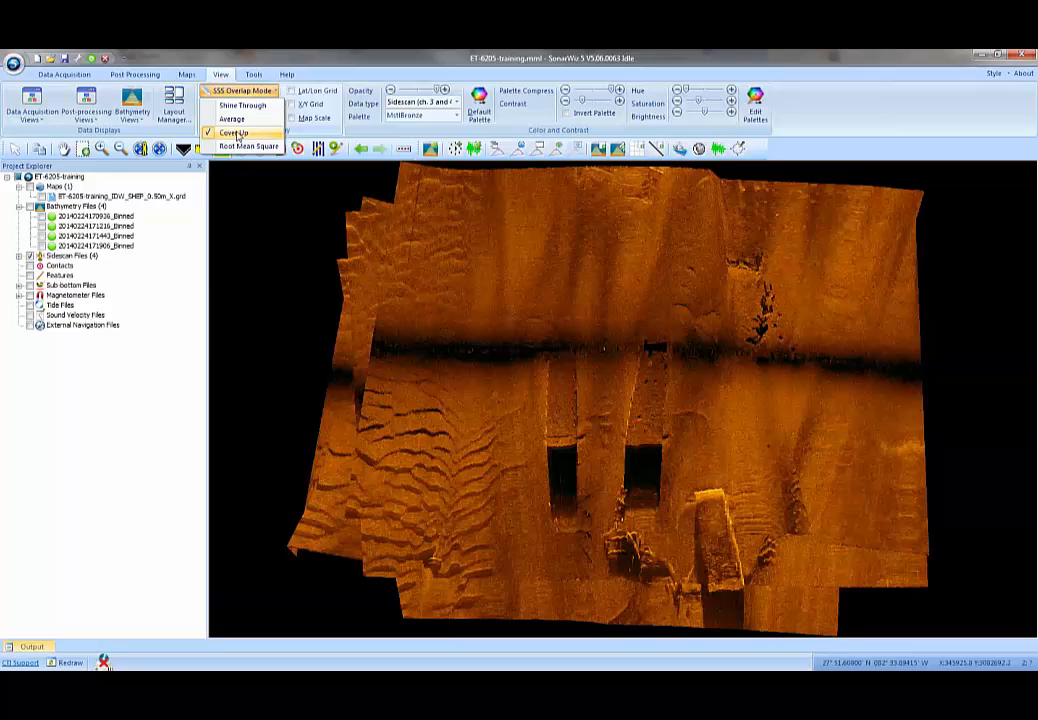
pyautogui.moveTo(232, 120)
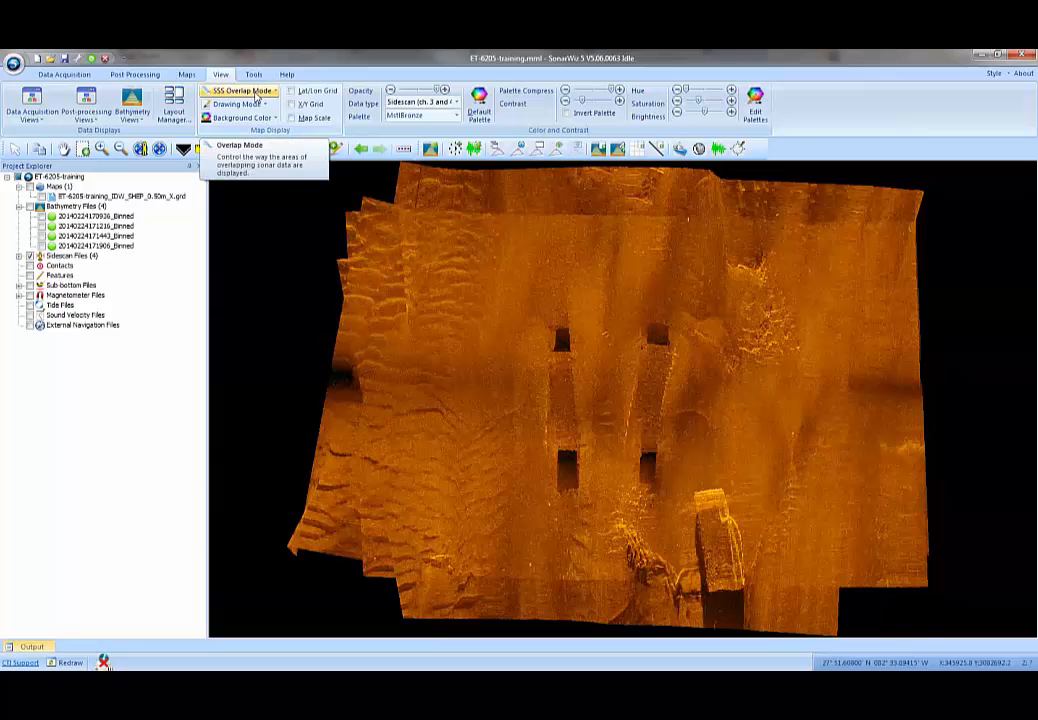
pyautogui.click(240, 92)
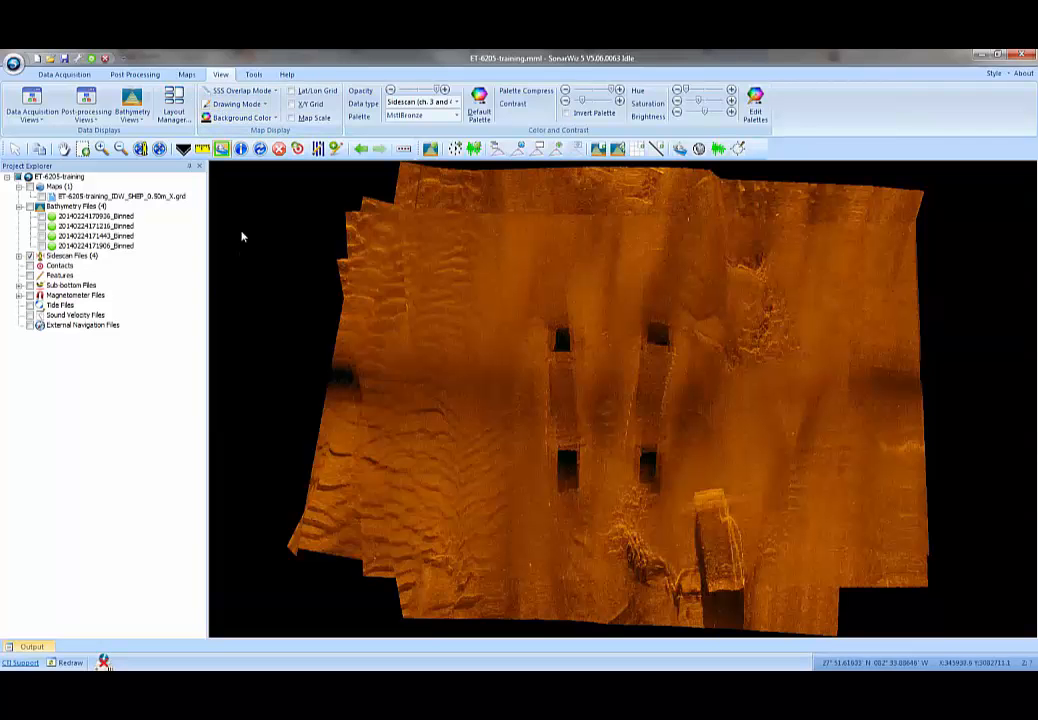
pyautogui.click(240, 92)
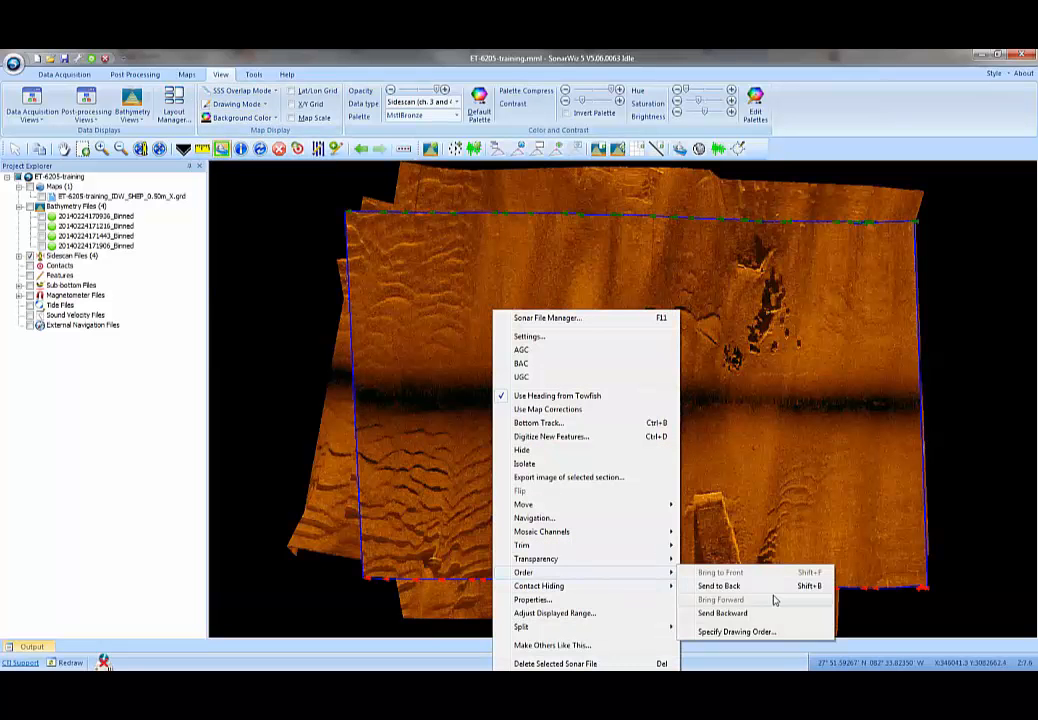
pyautogui.click(718, 584)
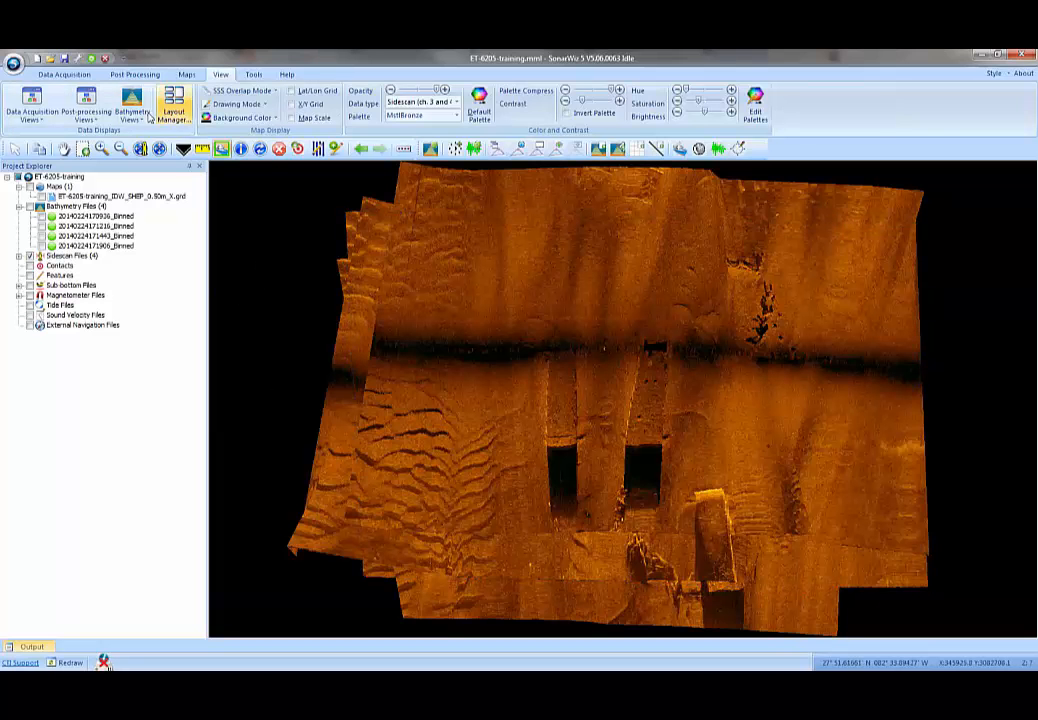
# Step: Export the side-scan mosaic as a GeoTIFF image via Save Project as Geo Image
pyautogui.click(142, 108)
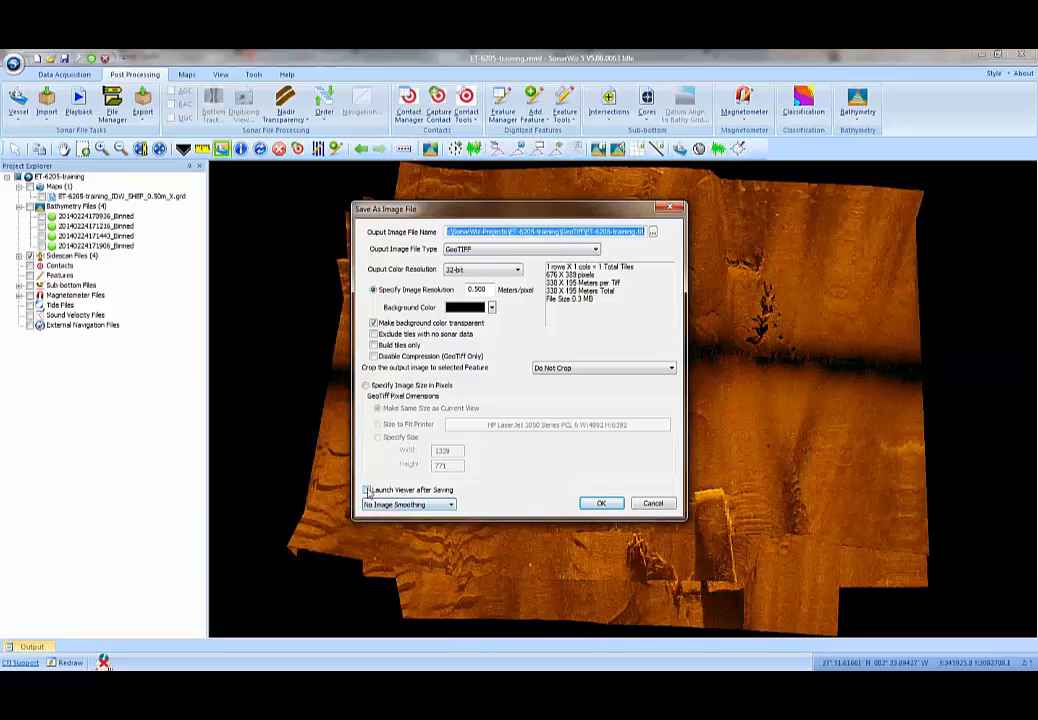
pyautogui.click(368, 488)
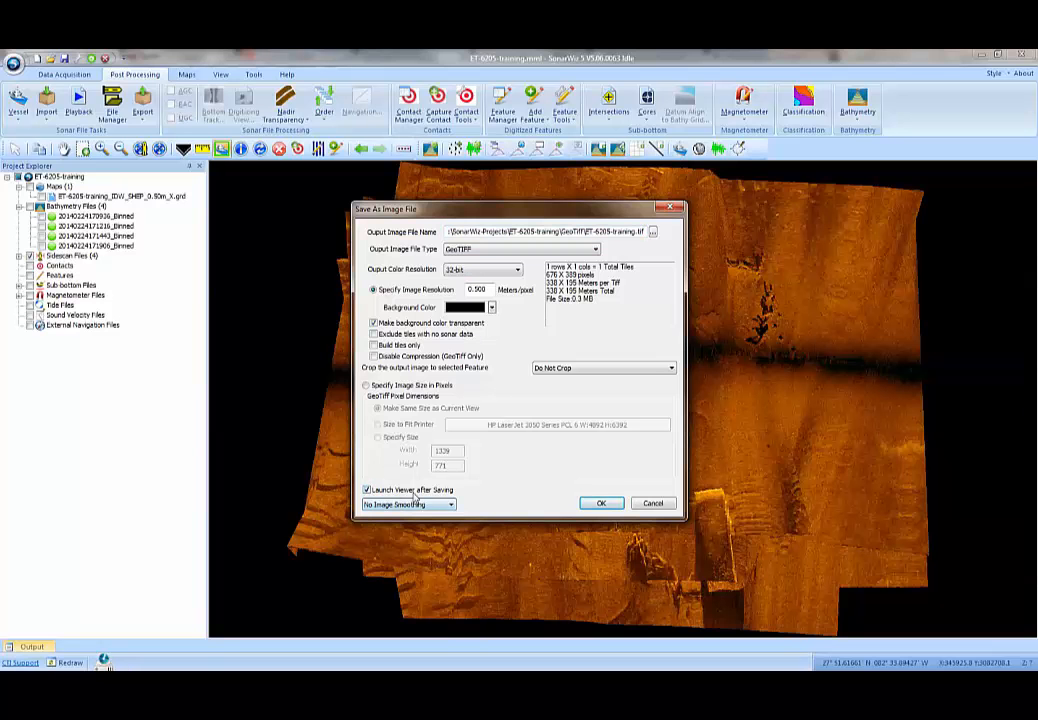
pyautogui.click(600, 504)
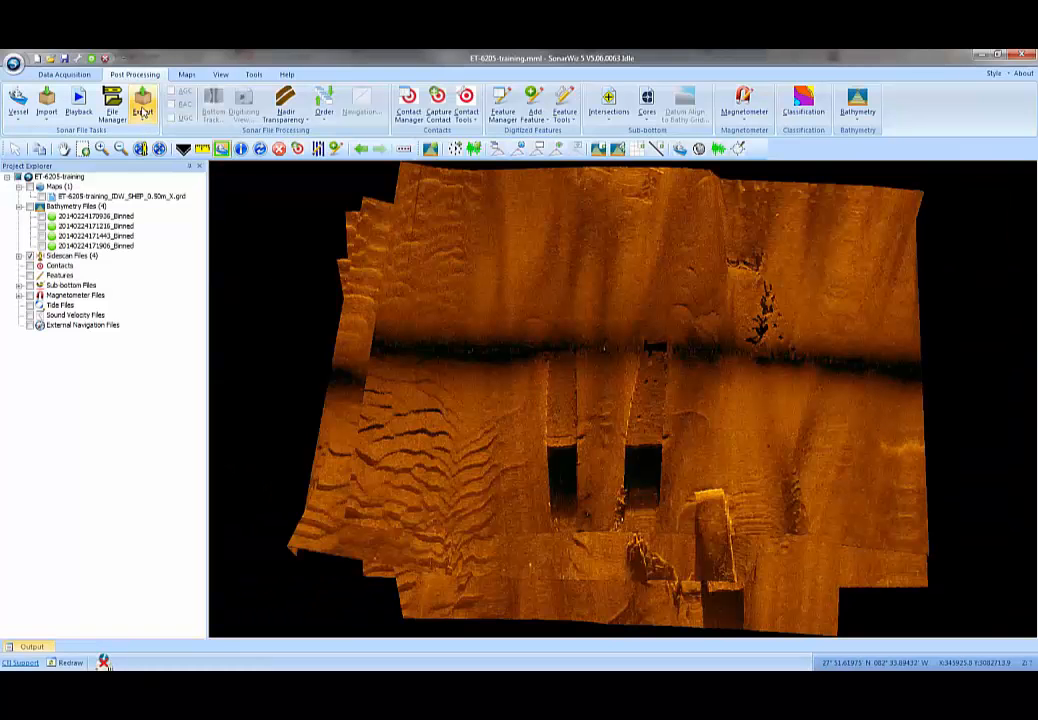
pyautogui.click(144, 100)
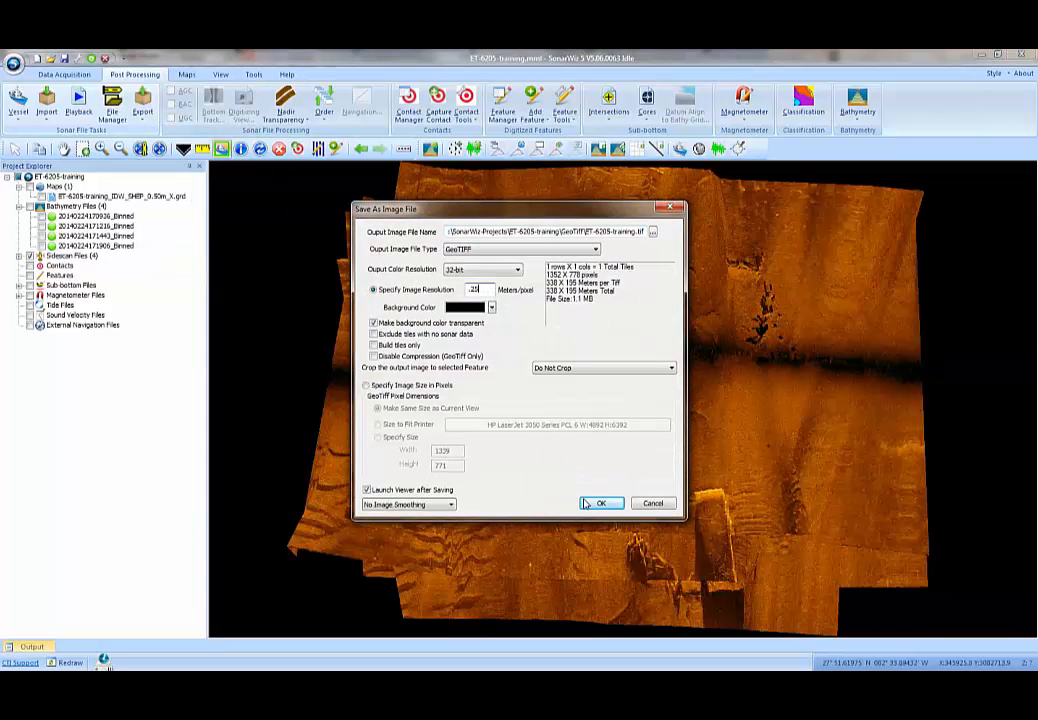
pyautogui.click(600, 504)
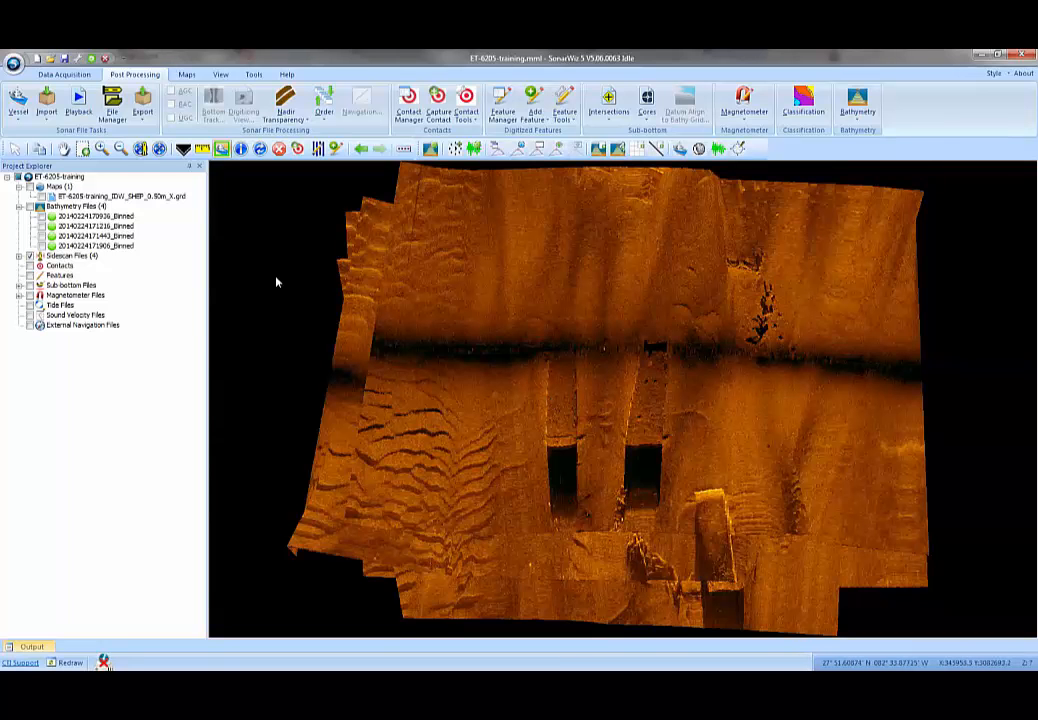
# Step: In Export Files to 3D Viewer, browse to and select the bathymetry .grd grid file
pyautogui.click(144, 100)
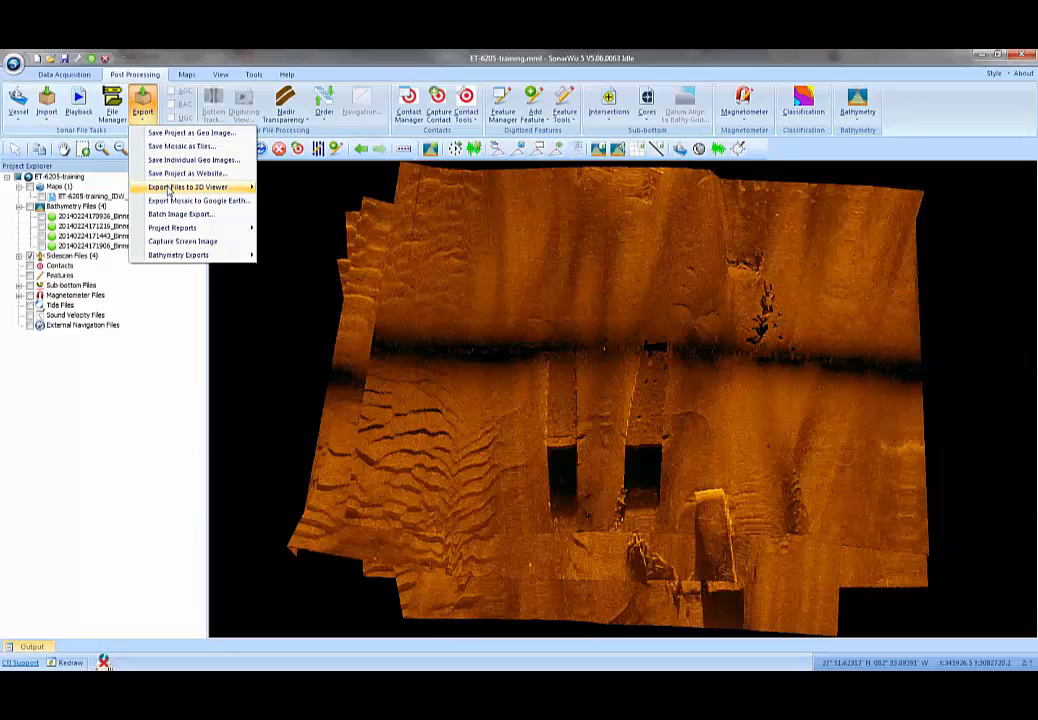
pyautogui.click(186, 188)
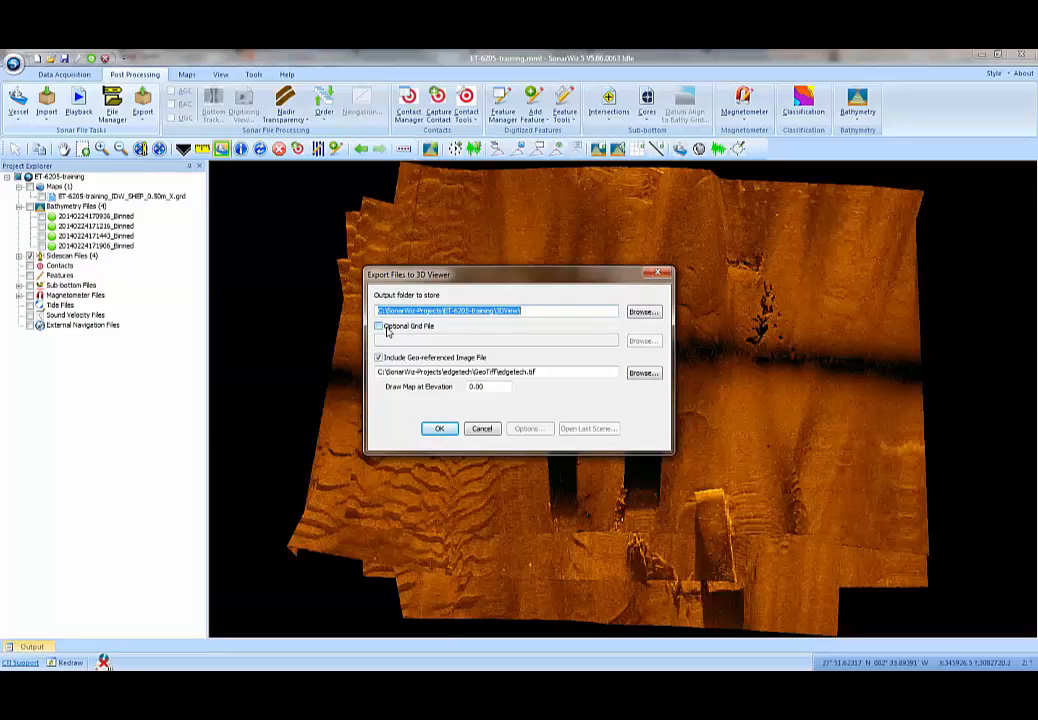
pyautogui.click(644, 340)
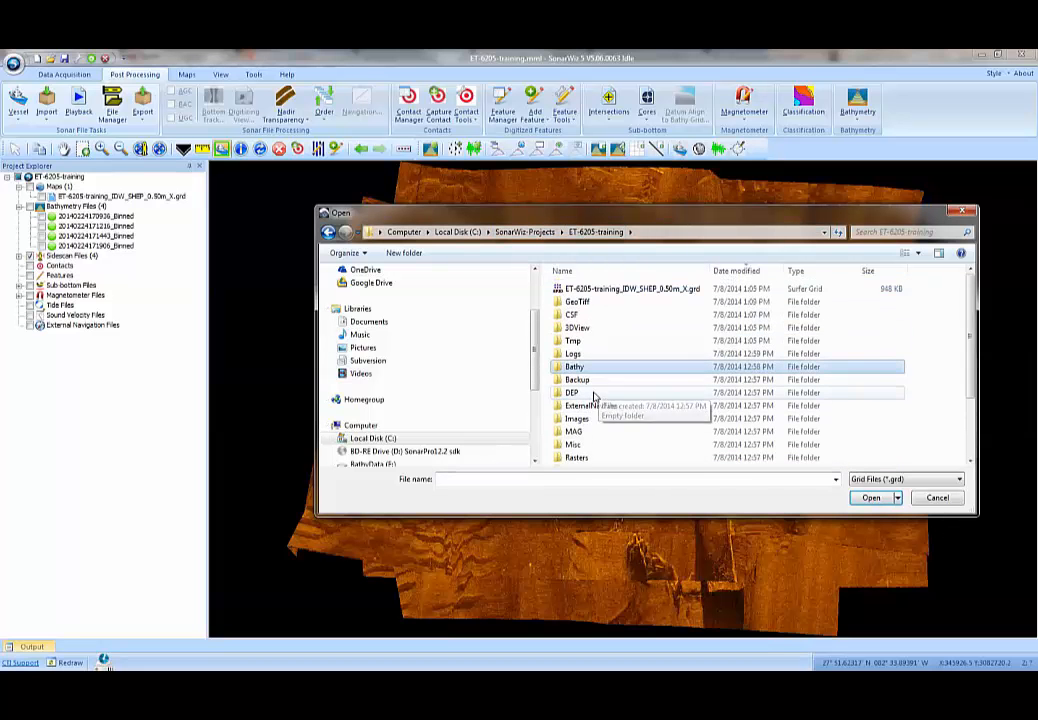
pyautogui.click(630, 288)
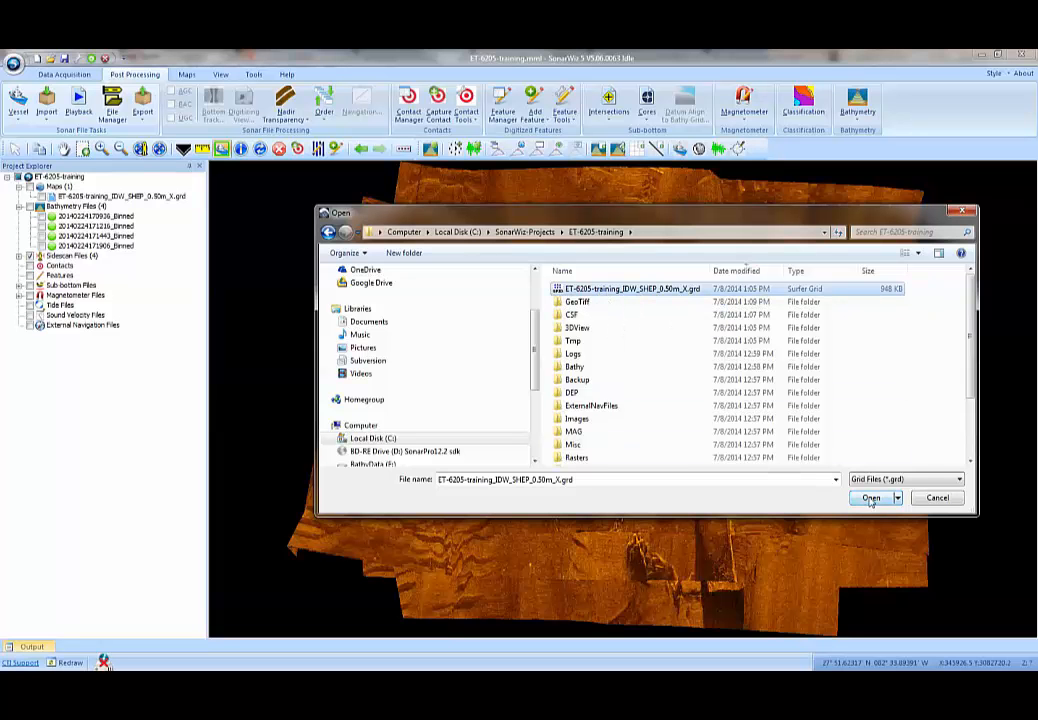
pyautogui.click(870, 498)
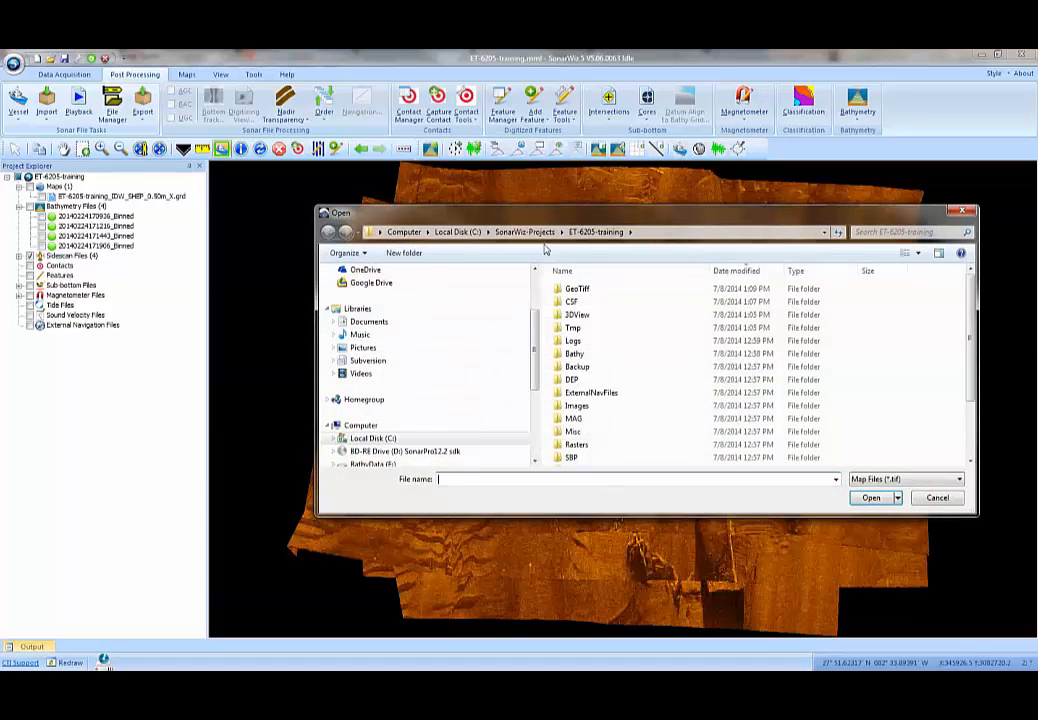
# Step: Pick the saved GeoTIFF mosaic image and send grid and mosaic to the 3D viewer
pyautogui.doubleClick(576, 288)
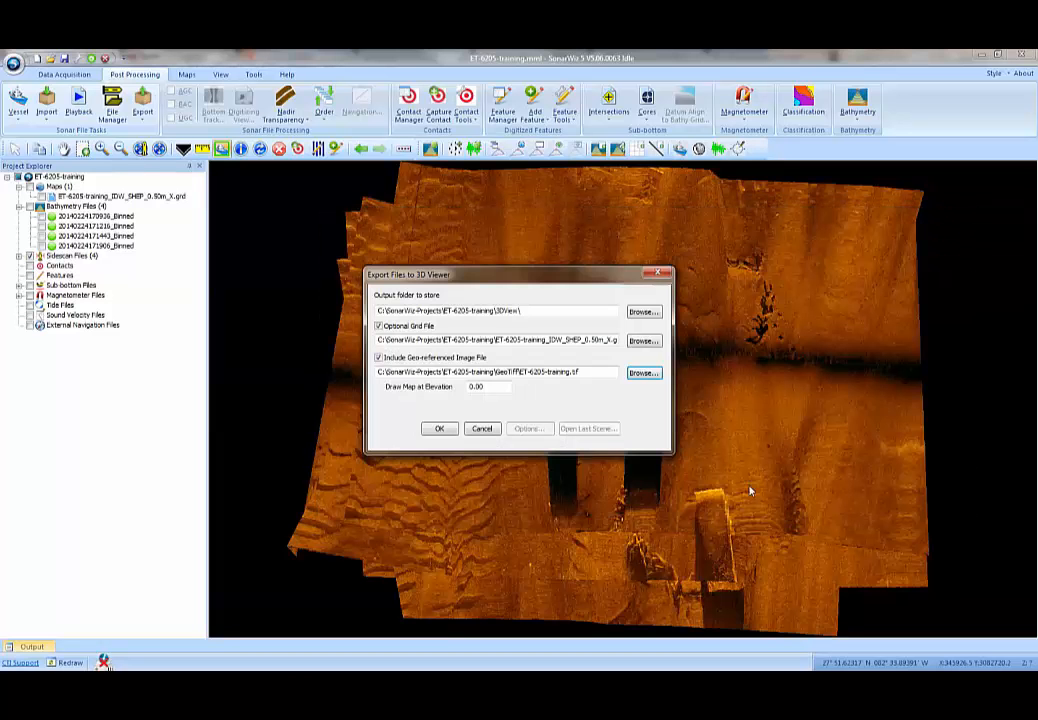
pyautogui.moveTo(516, 384)
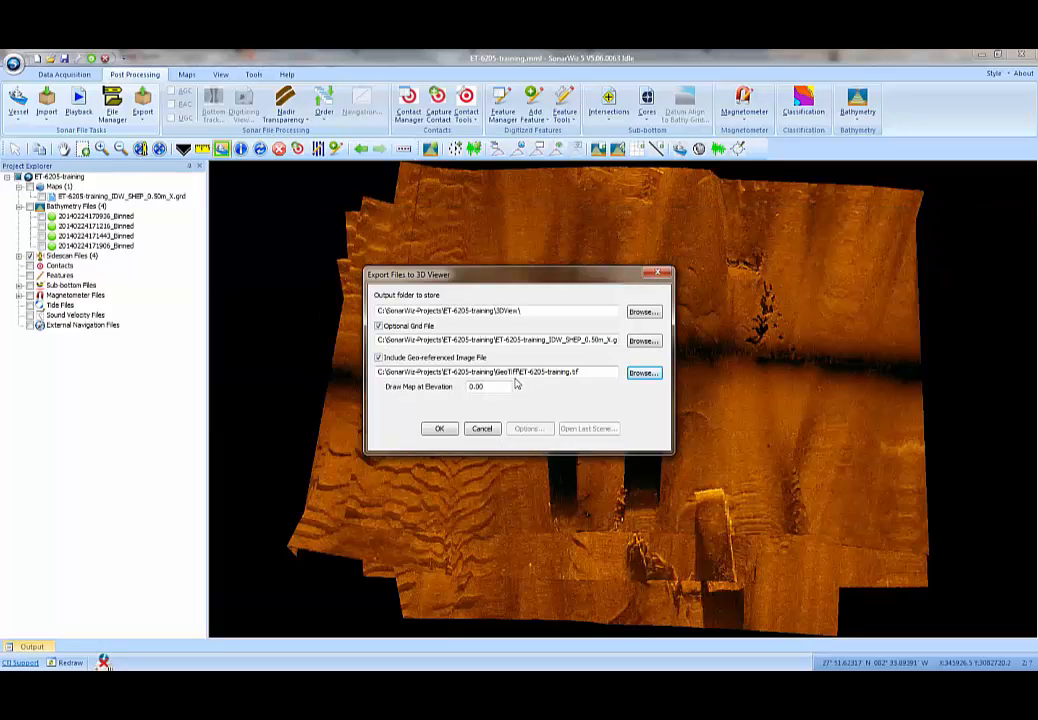
pyautogui.moveTo(530, 388)
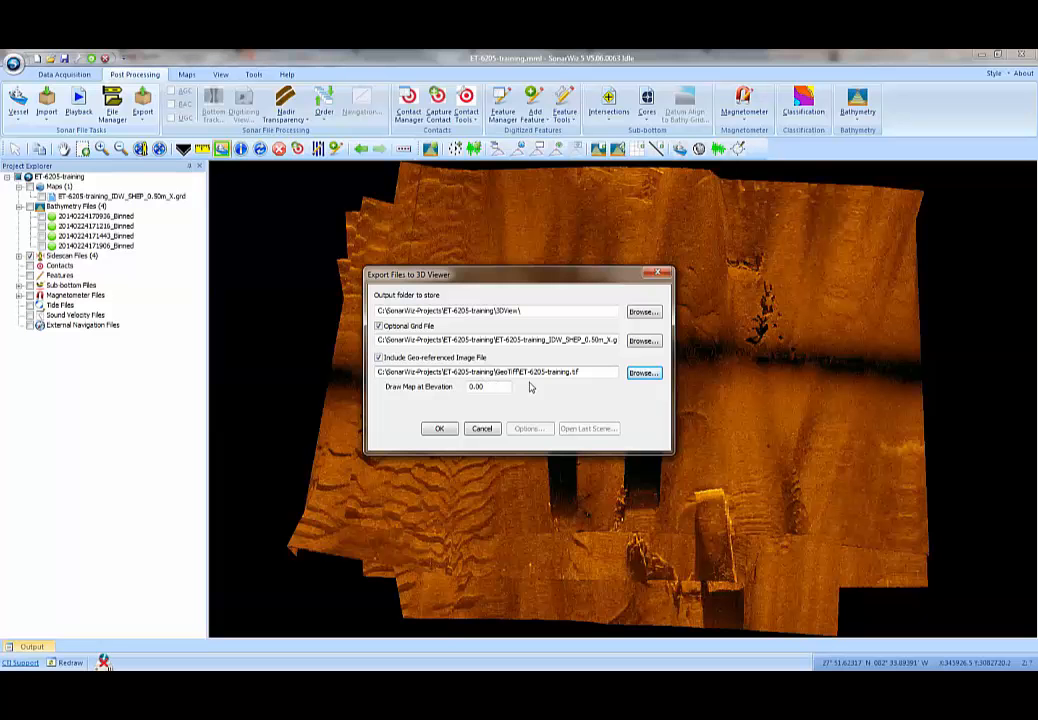
pyautogui.click(438, 428)
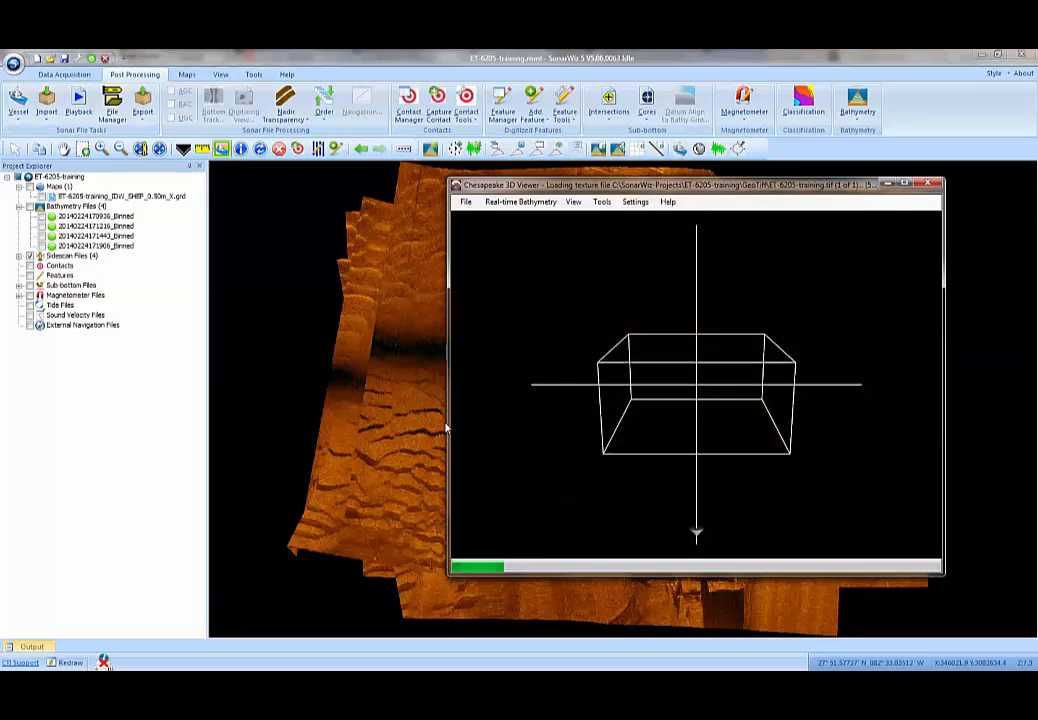